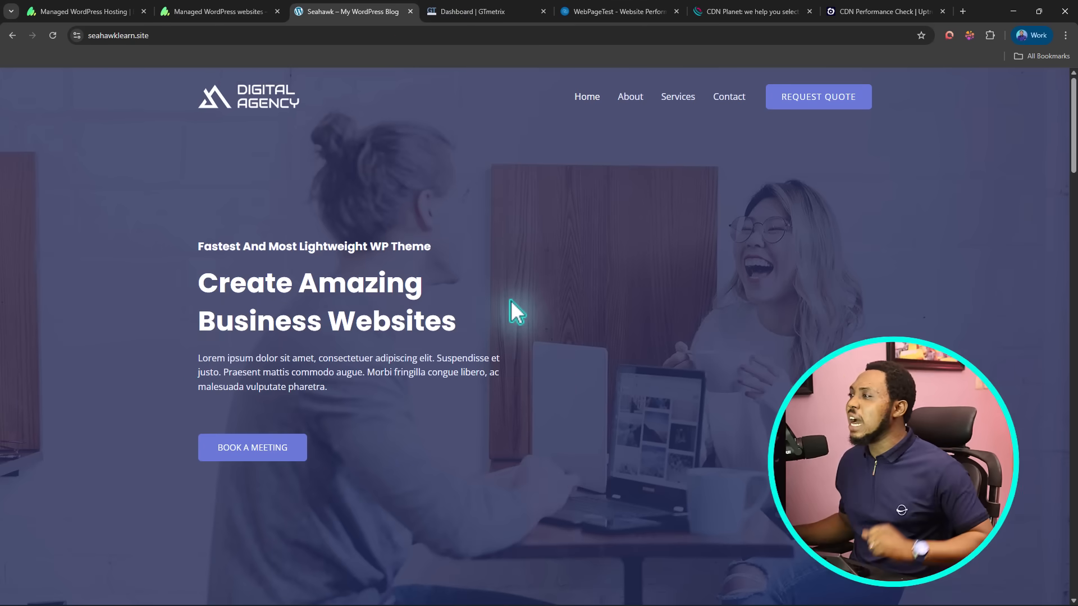
mouse_move(402, 154)
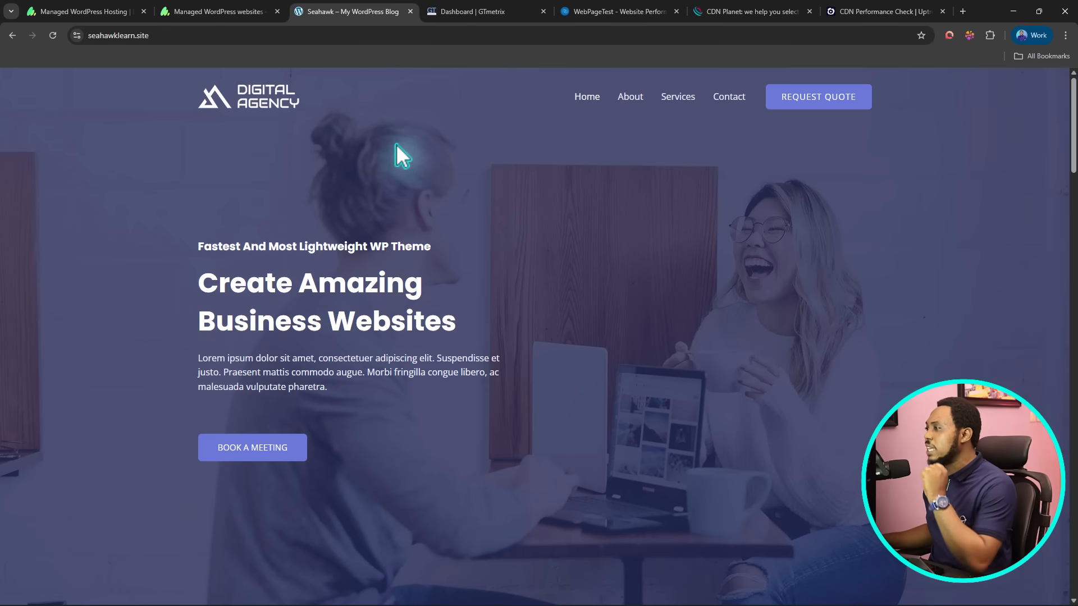
- Copy the seahawklearn.site address and bring the GTmetrix dashboard forward
left_click(117, 35)
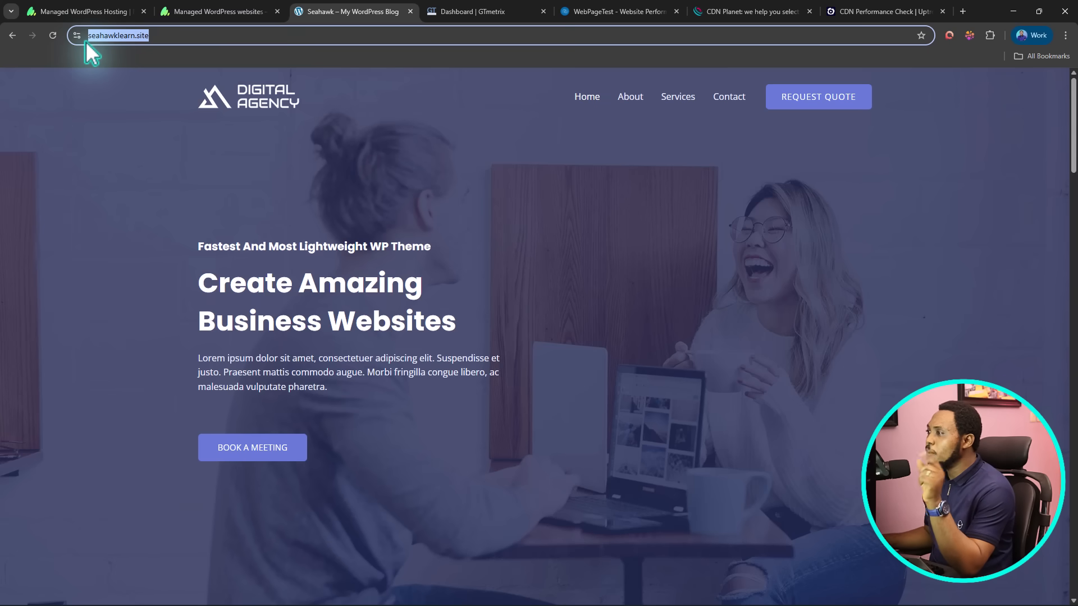
right_click(117, 35)
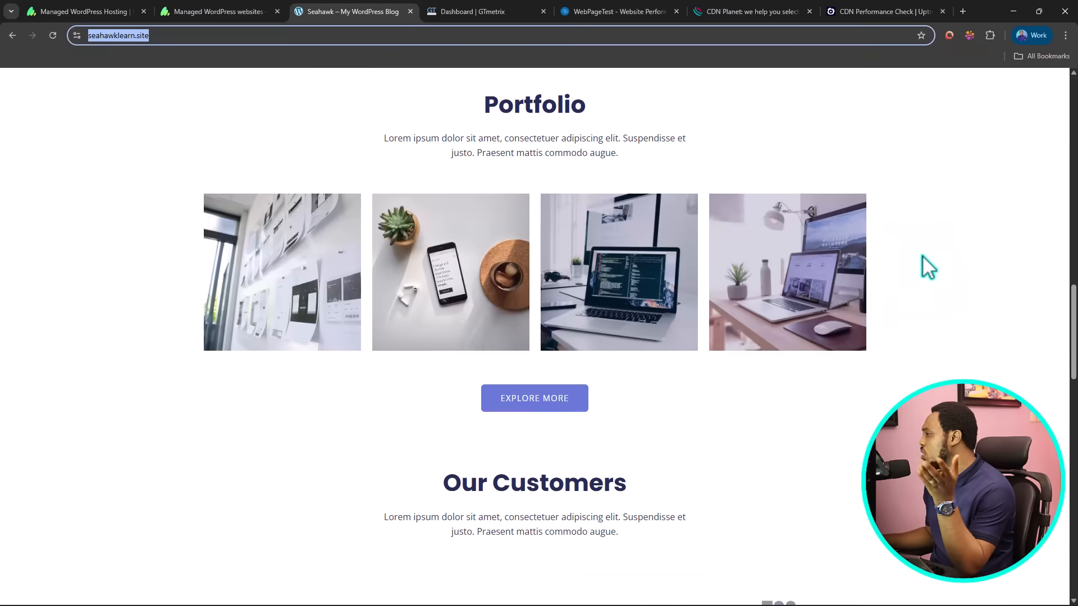
scroll("down", 3)
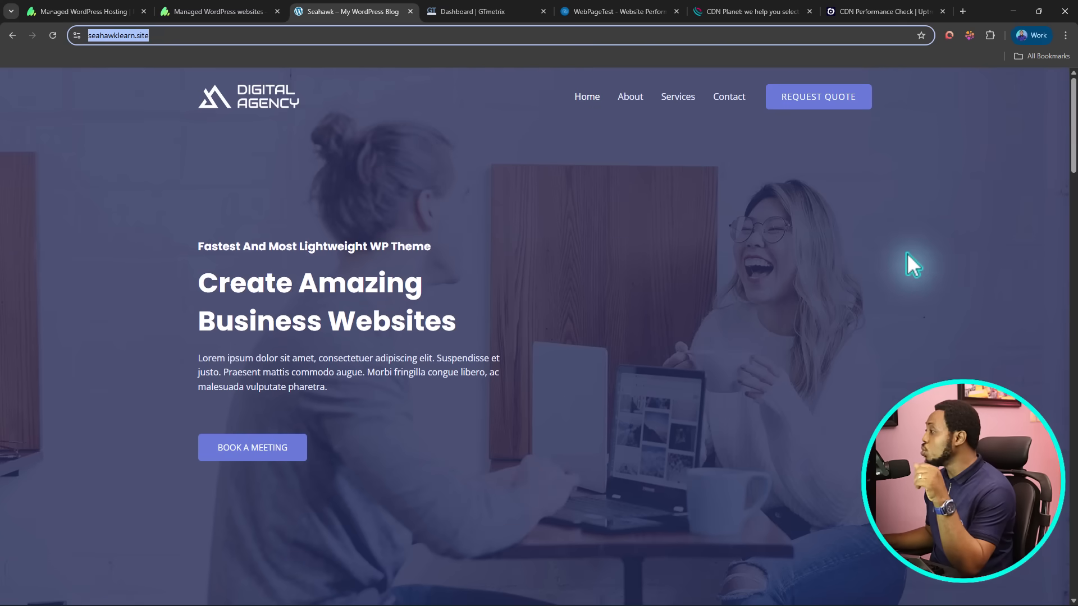
left_click(485, 12)
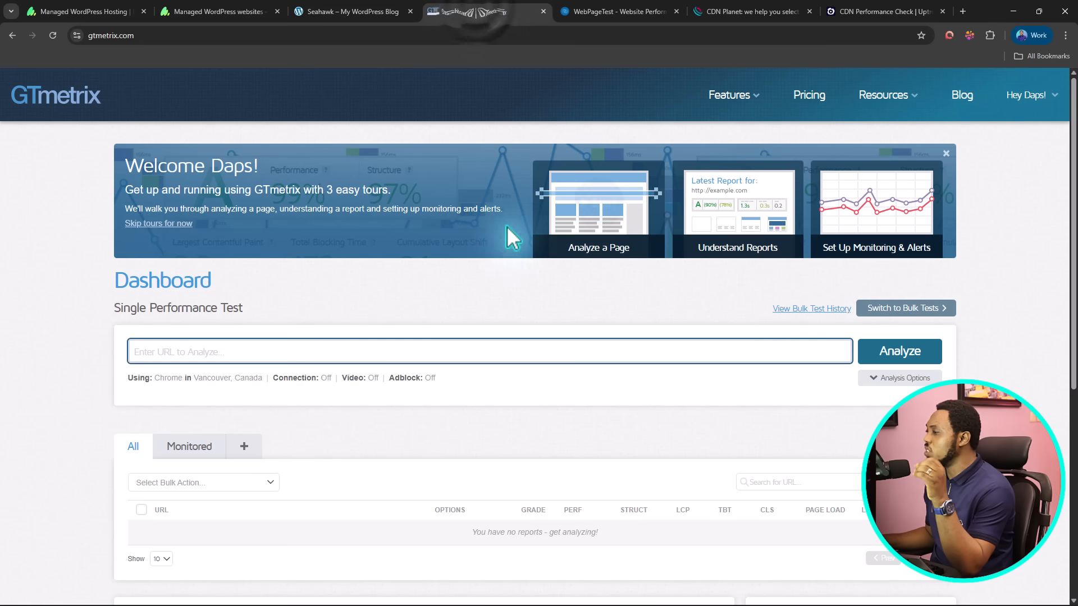
left_click(617, 11)
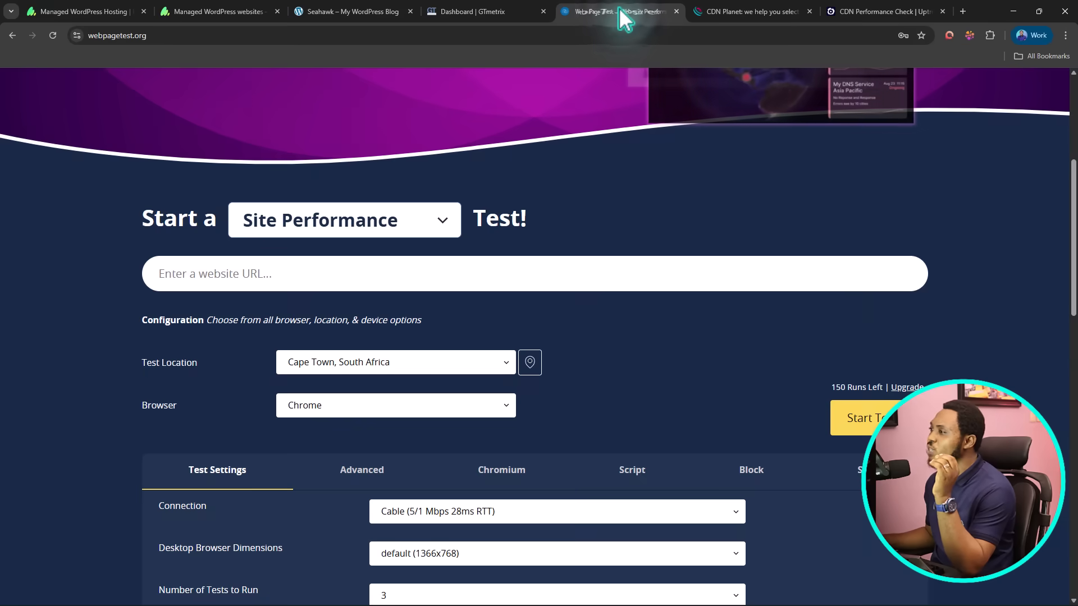
left_click(482, 12)
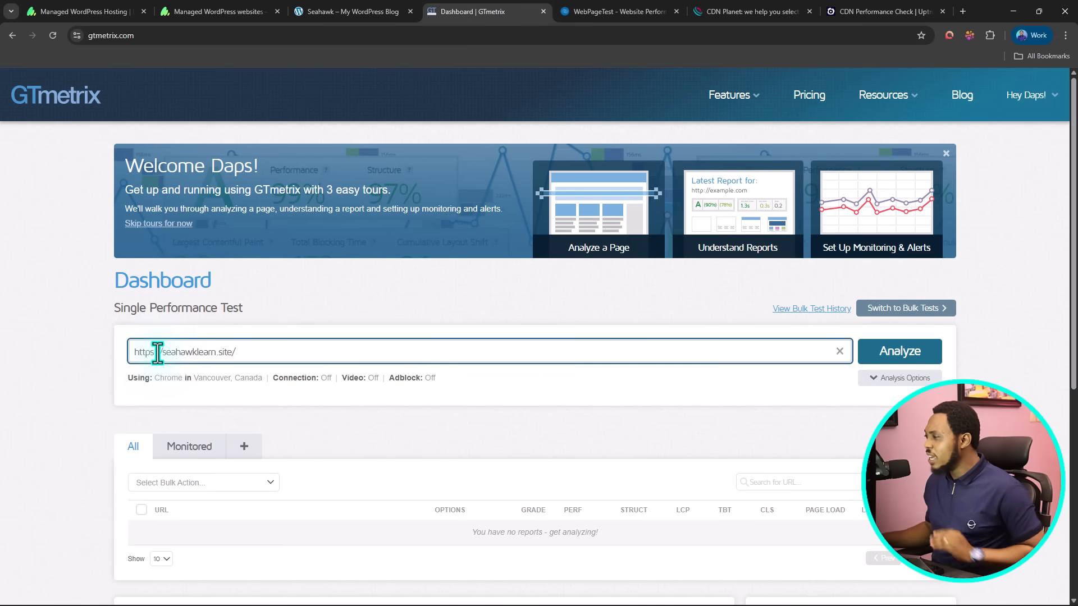
scroll("down", 3)
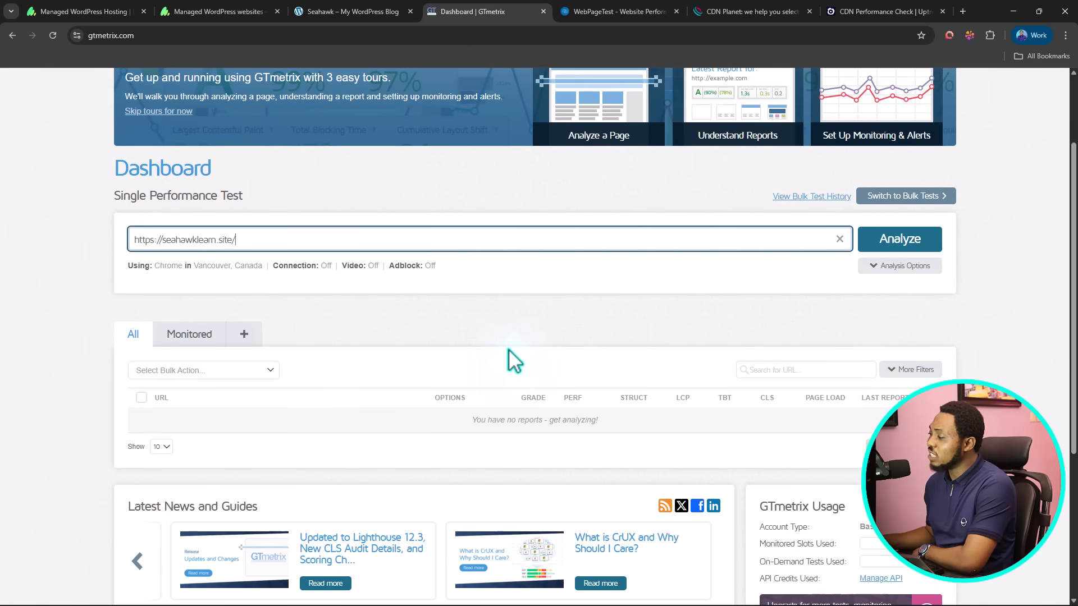
mouse_move(508, 347)
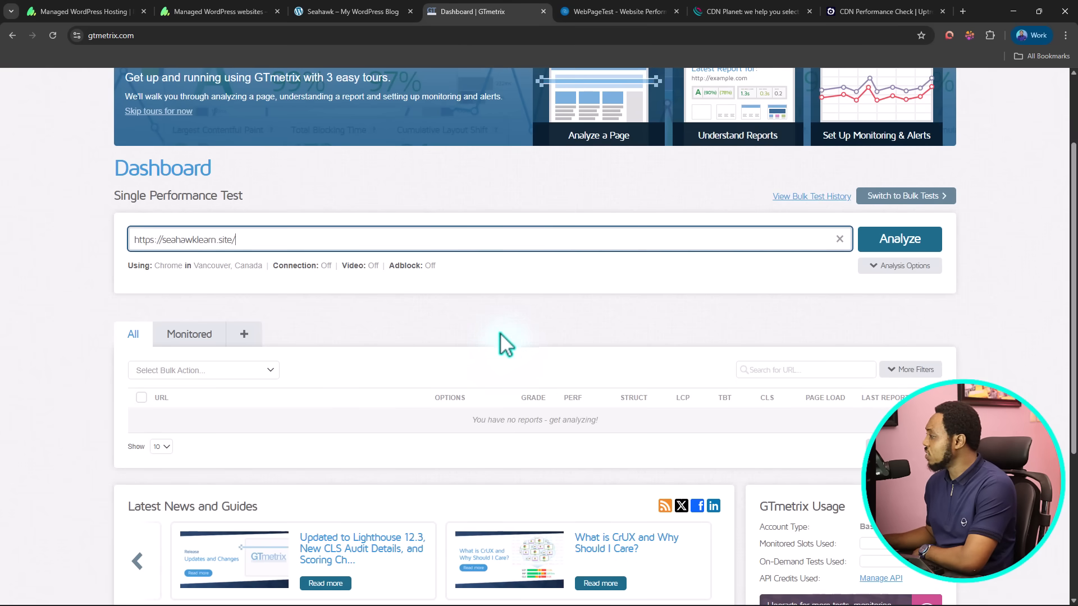
left_click(712, 560)
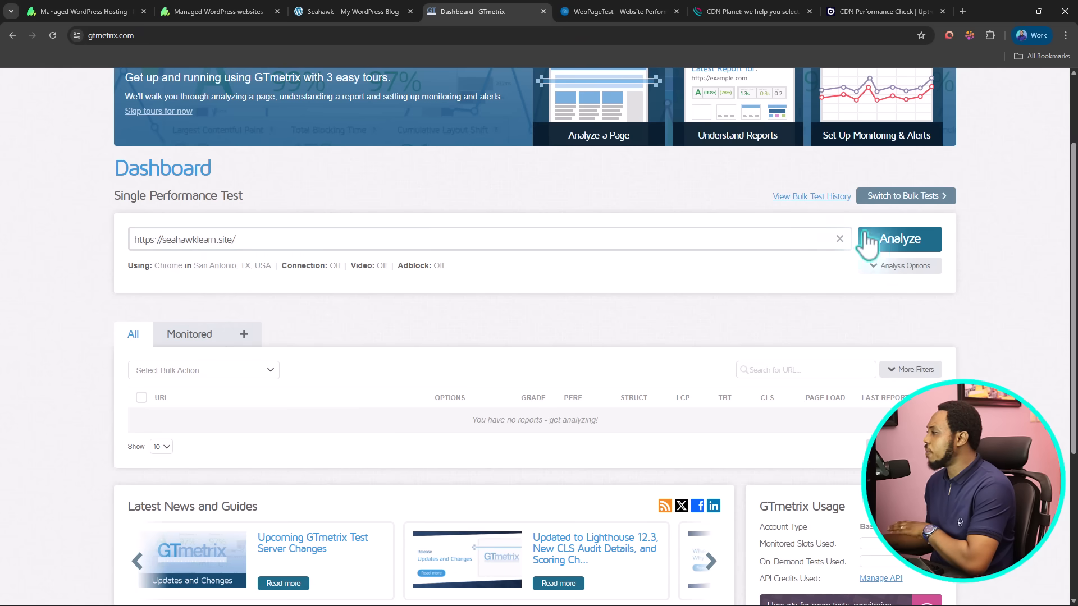
left_click(897, 238)
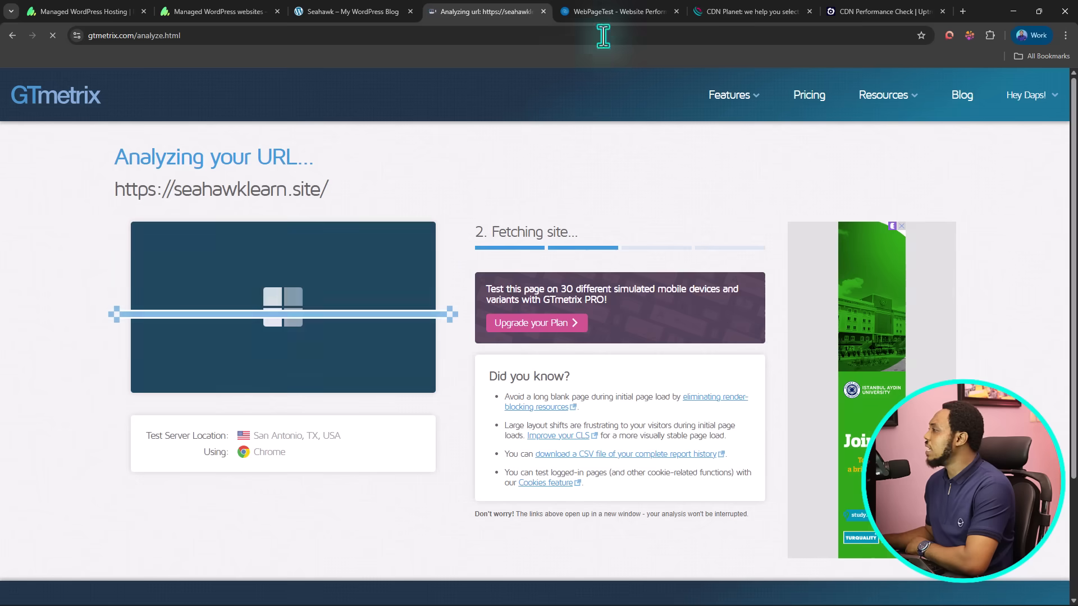
left_click(616, 11)
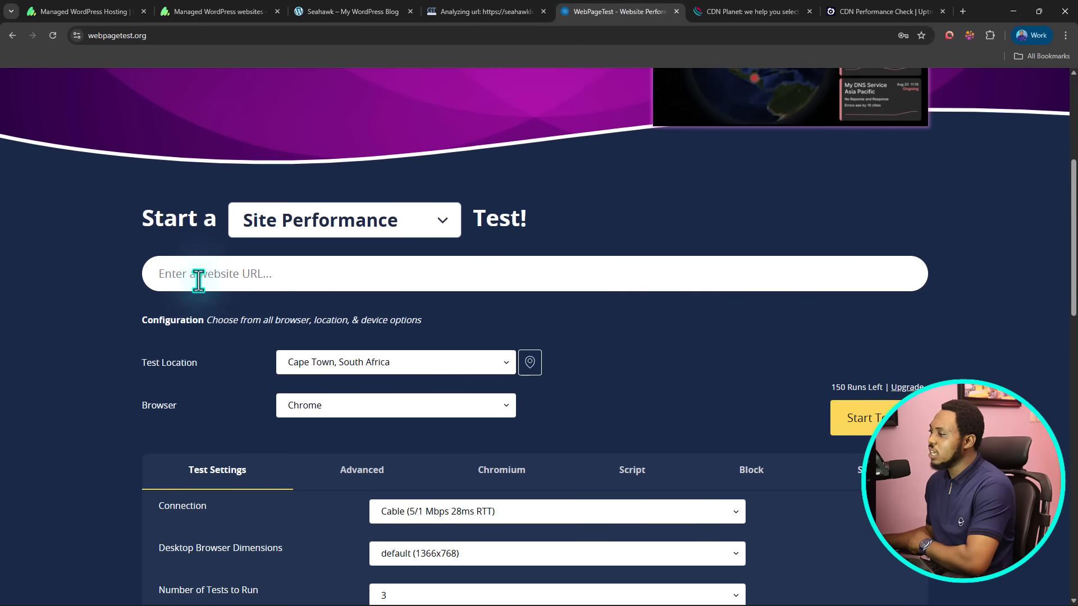
type("https://seahawklearn.site/")
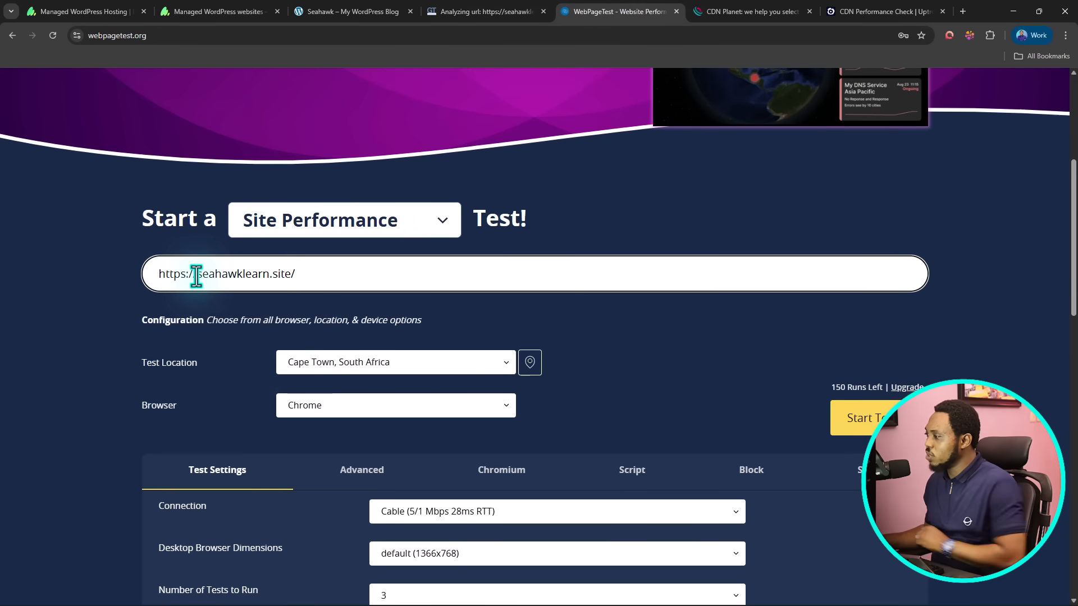
mouse_move(494, 375)
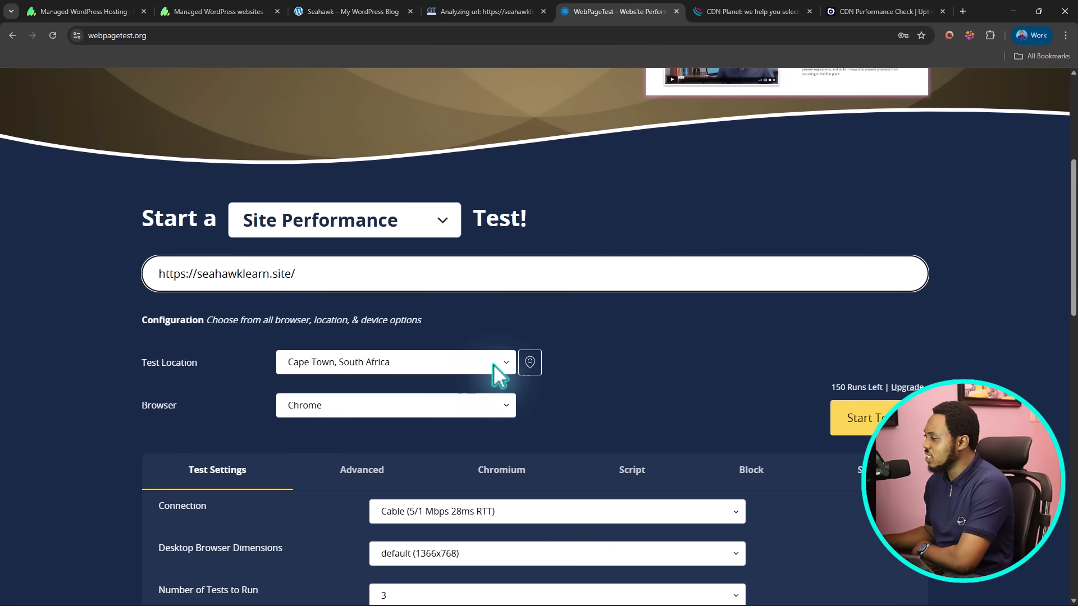
left_click(396, 363)
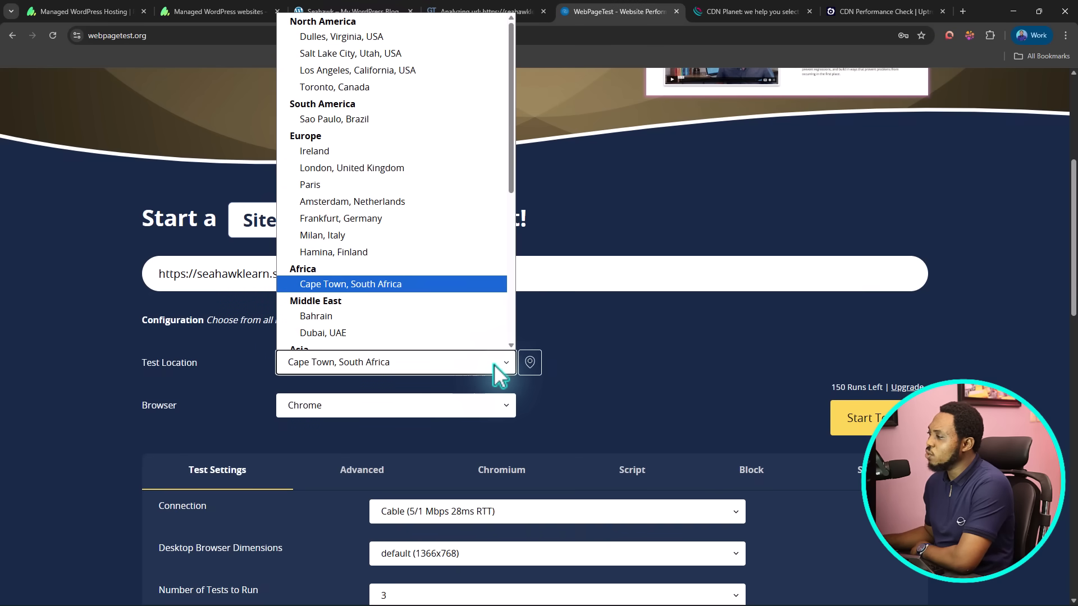
mouse_move(350, 52)
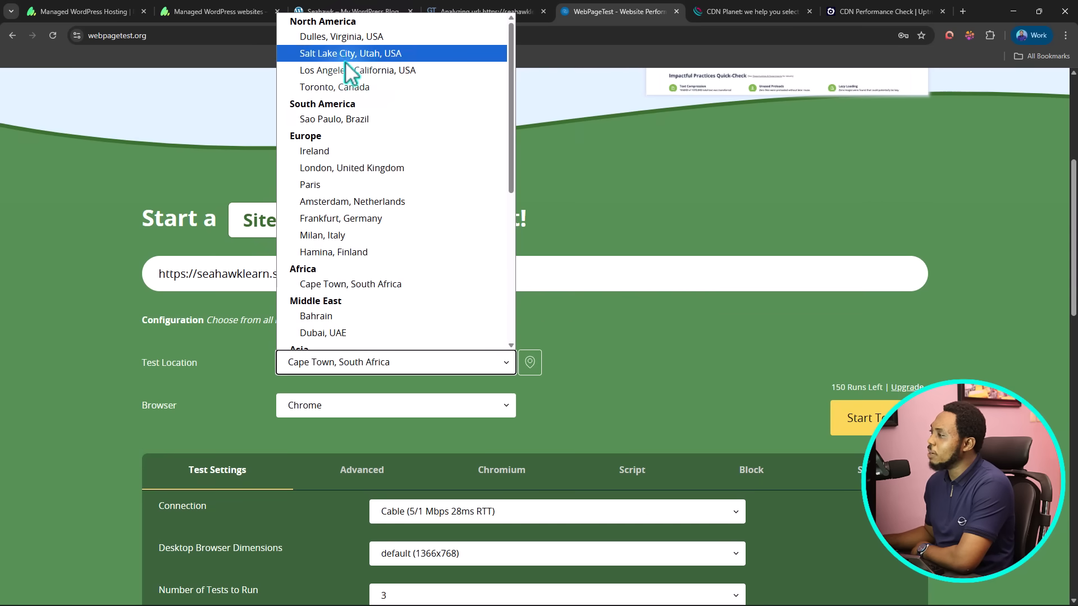
scroll("down", 3)
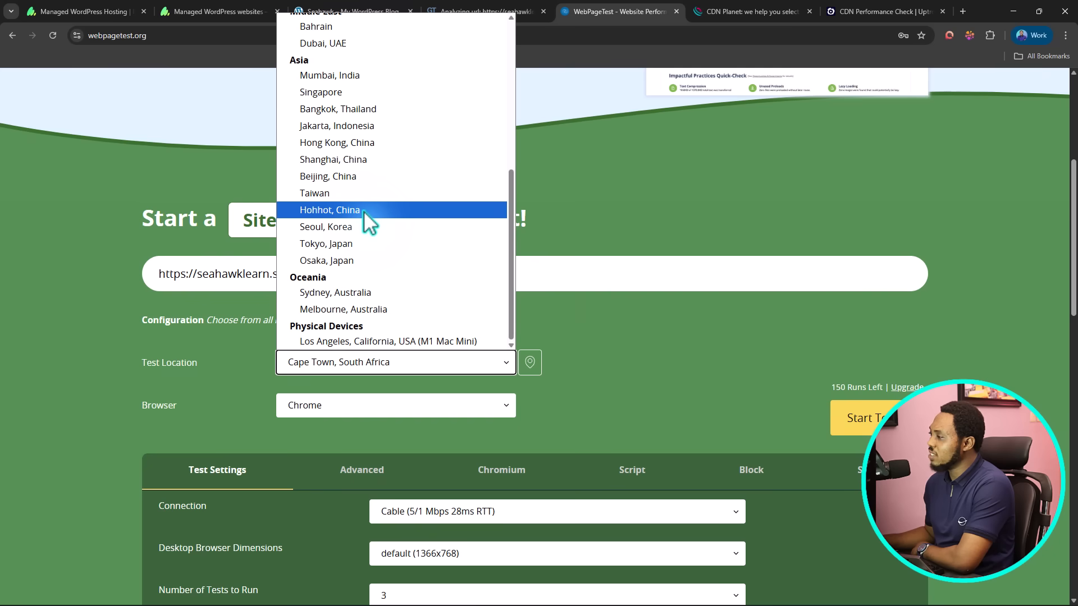
left_click(334, 291)
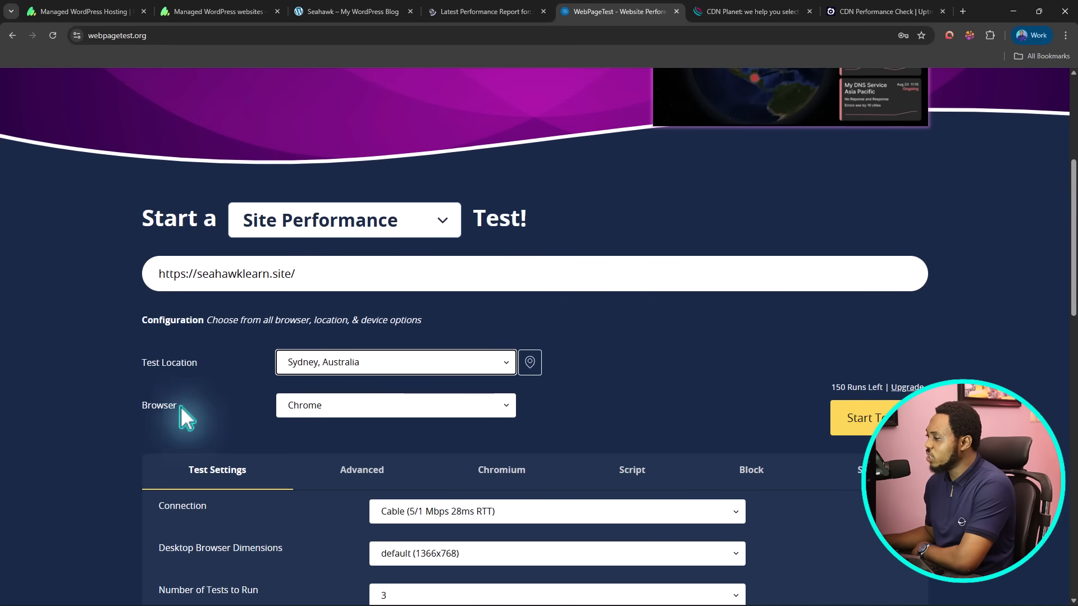
- Choose Firefox as the test browser and start the WebPageTest run
left_click(395, 406)
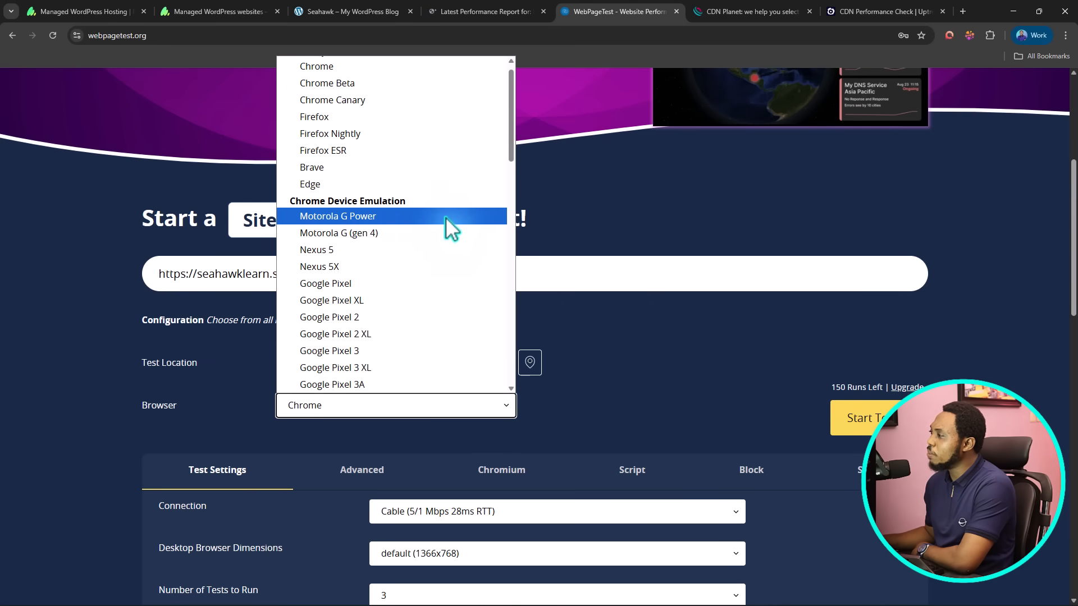
left_click(314, 116)
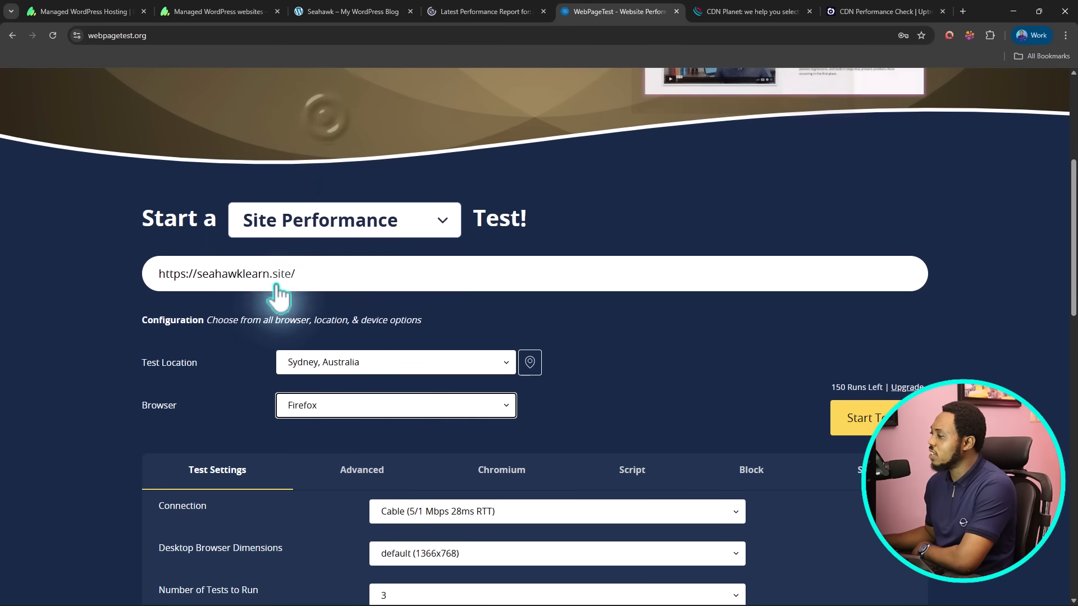
scroll("down", 3)
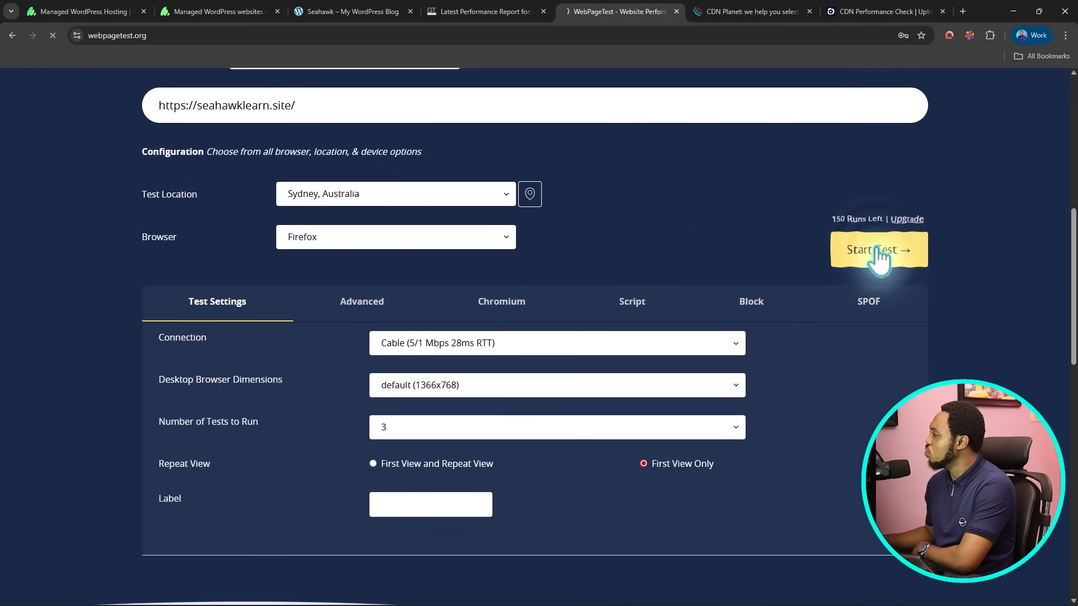
left_click(878, 249)
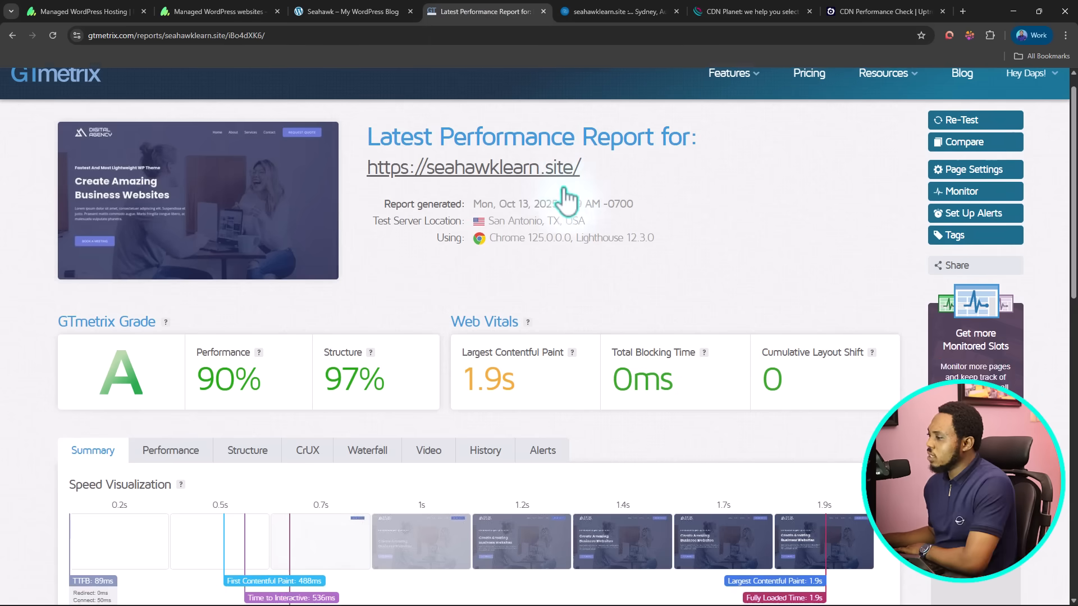
- Scroll the GTmetrix summary down to the Web Vitals (1.9s LCP) and page details of 672KB, 54 requests
scroll("down", 3)
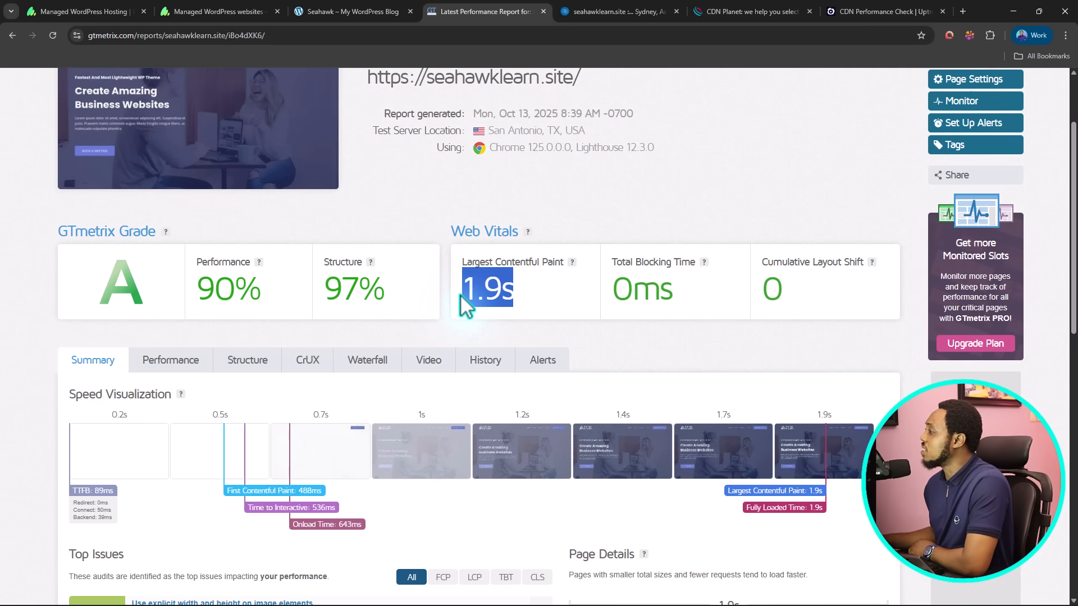
mouse_move(687, 220)
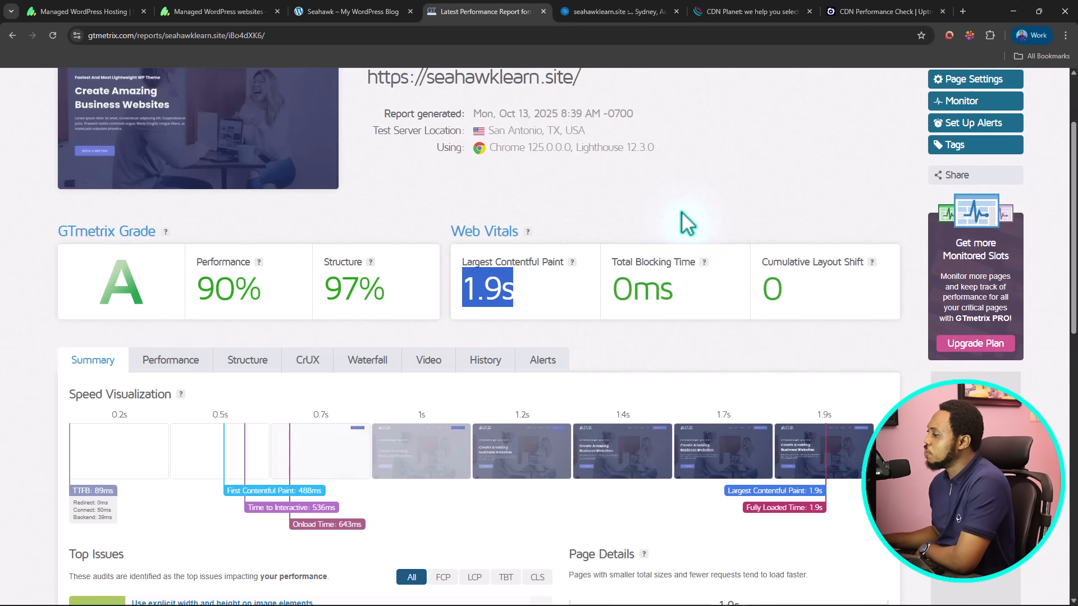
scroll("down", 3)
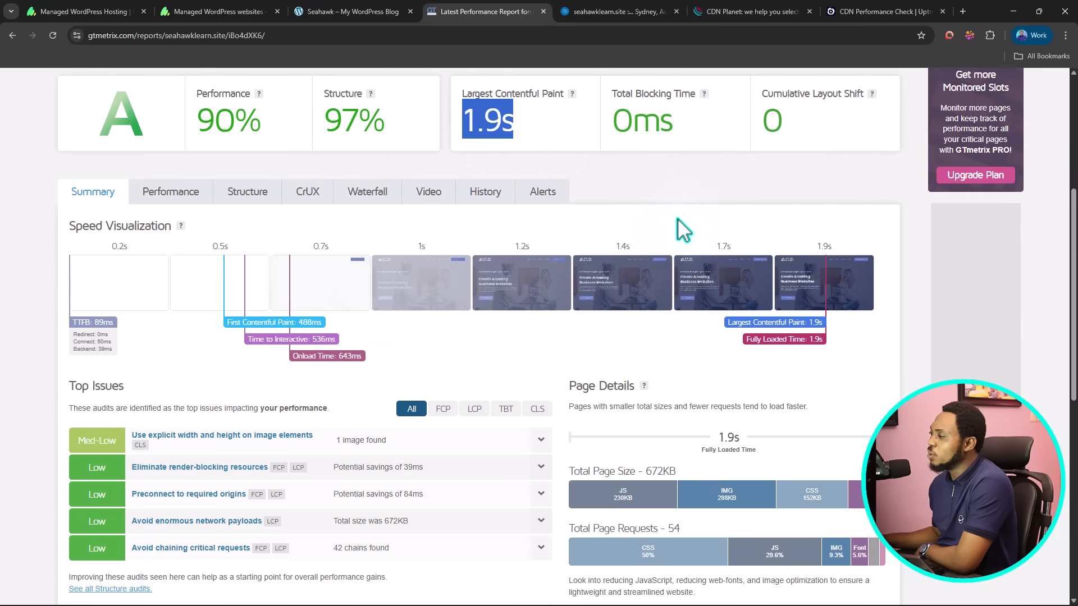
mouse_move(447, 292)
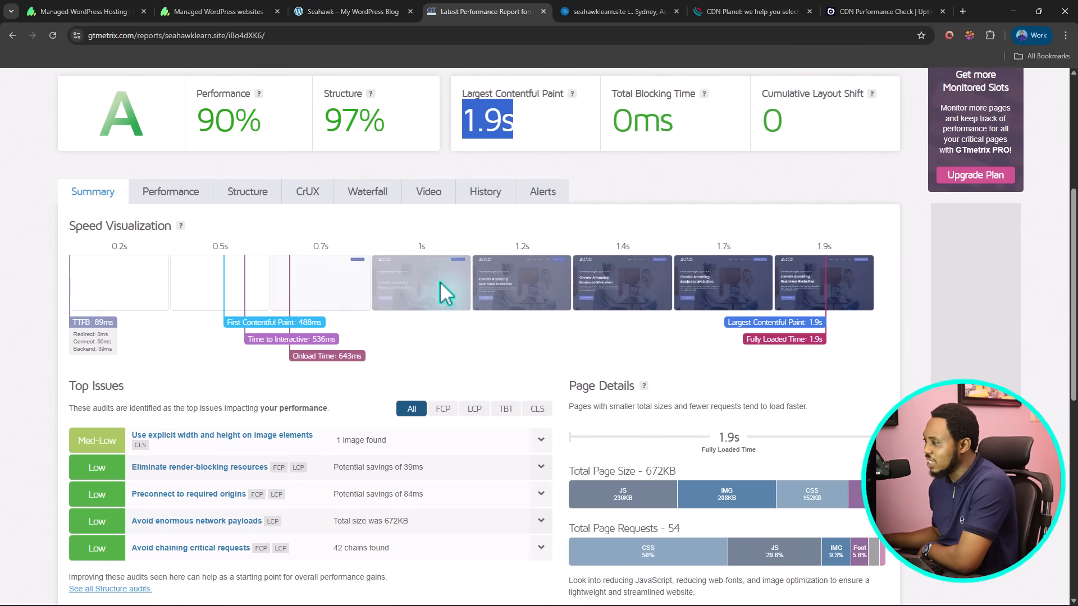
mouse_move(210, 256)
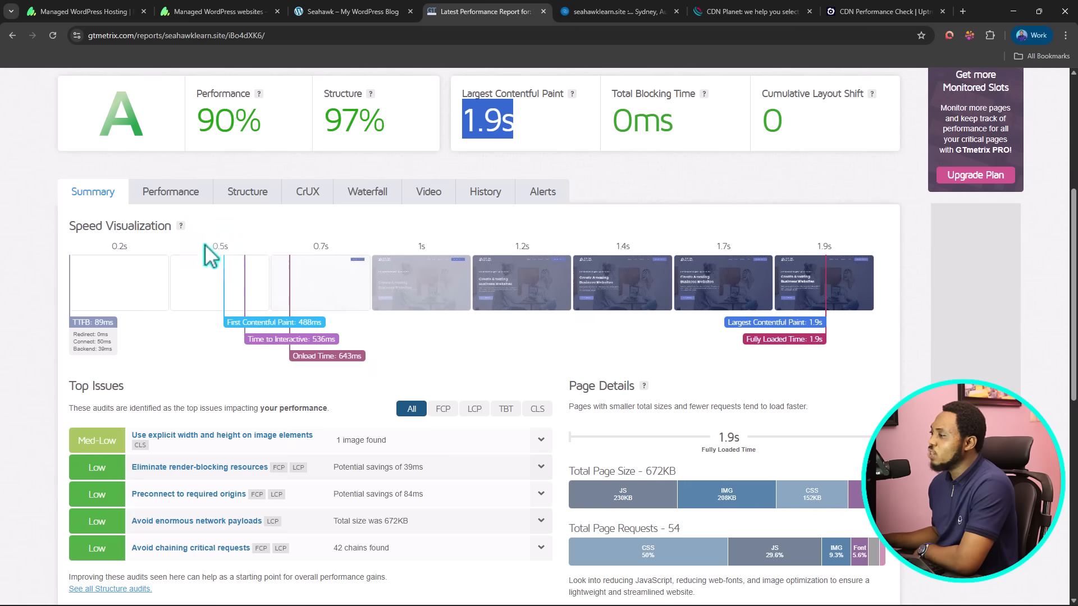
left_click(169, 192)
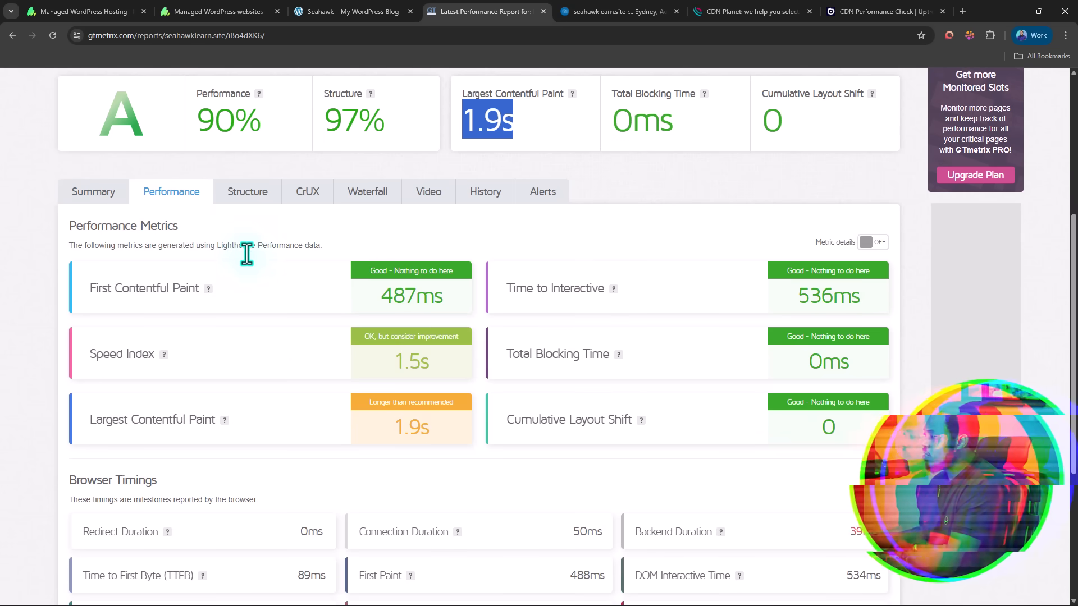
scroll("down", 3)
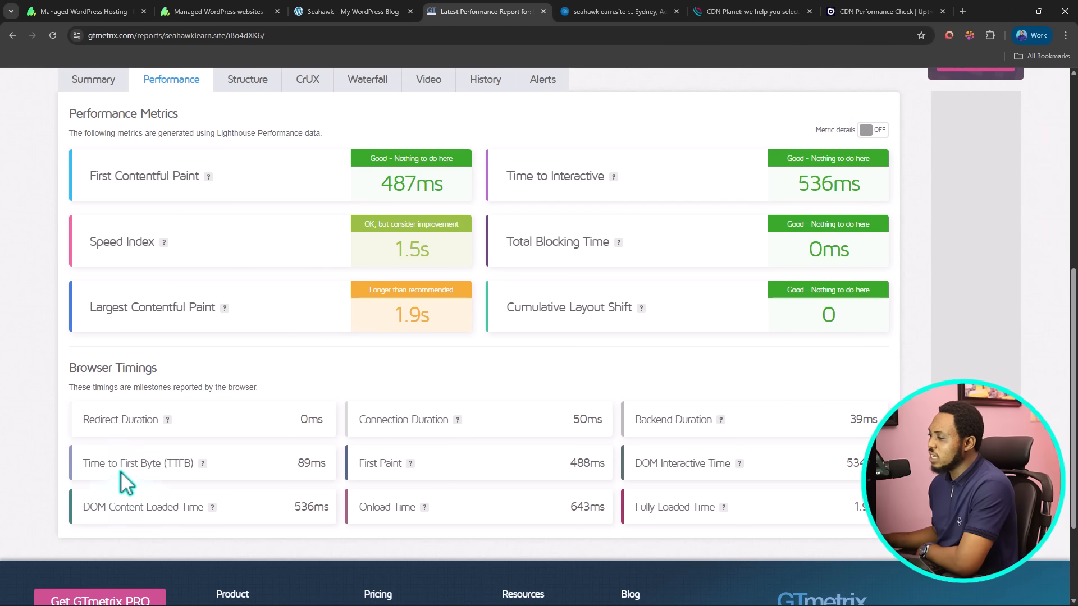
mouse_move(306, 462)
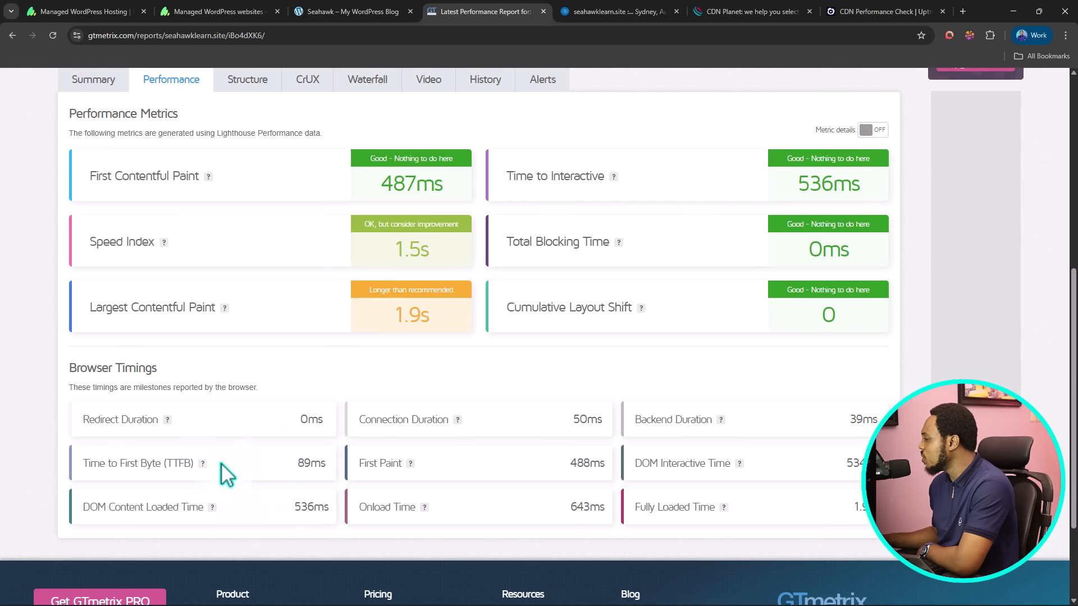
mouse_move(285, 457)
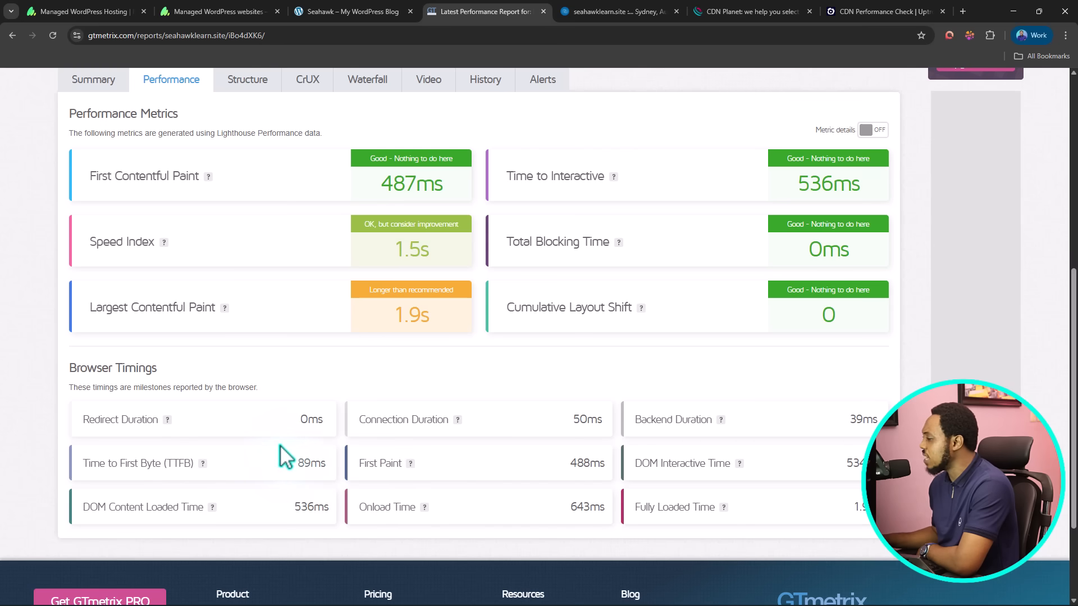
mouse_move(279, 464)
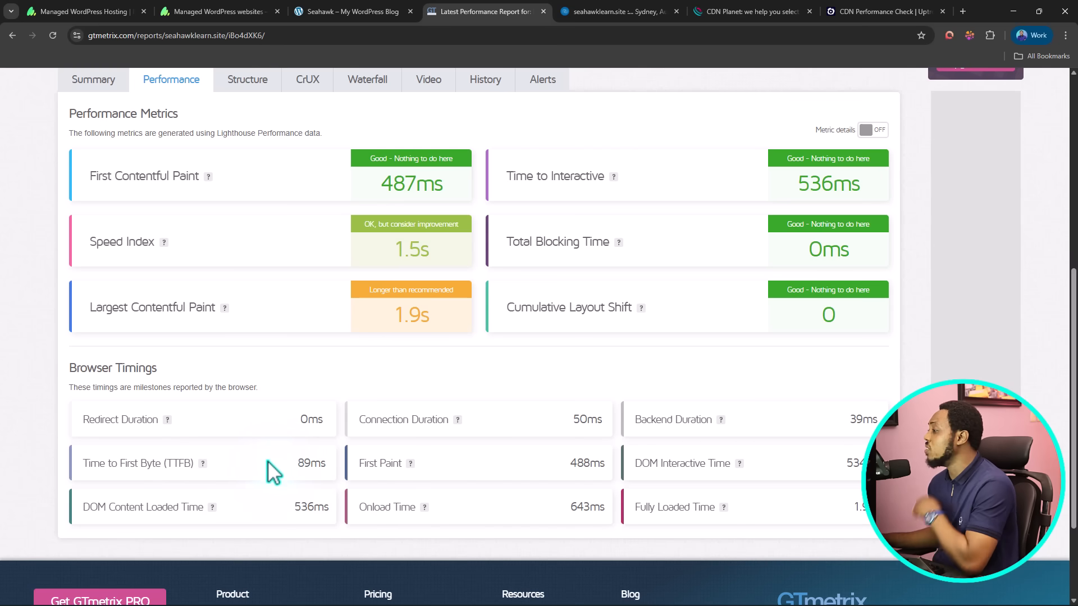
scroll("up", 3)
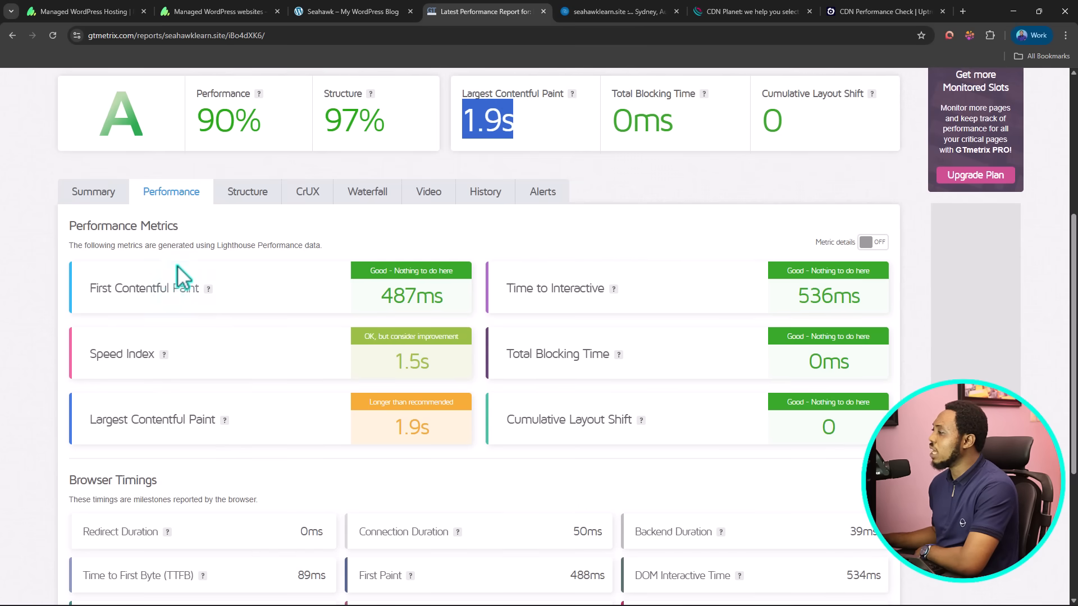
left_click(367, 191)
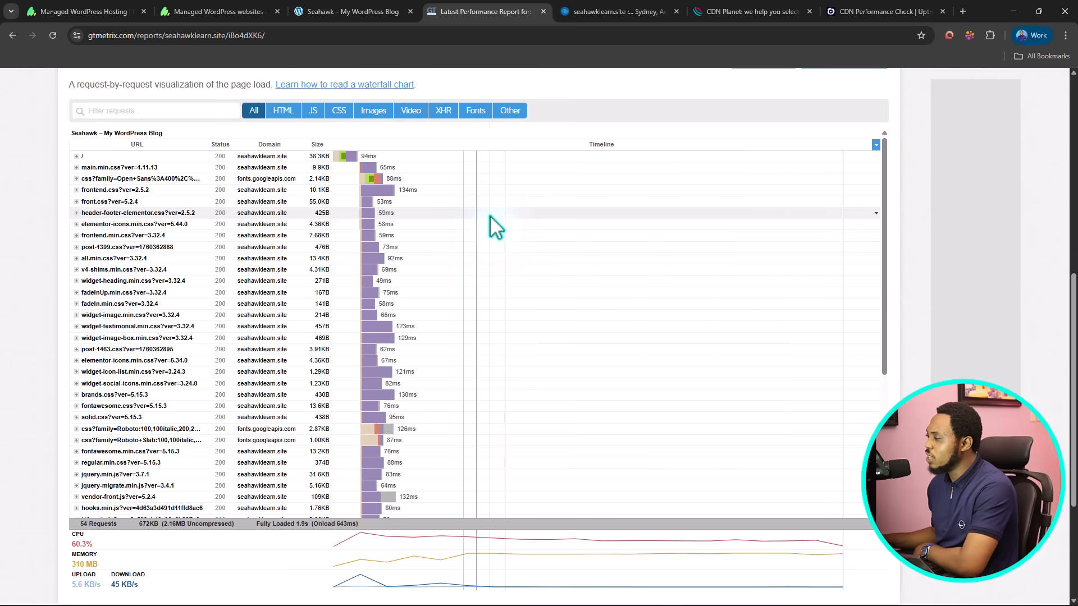
mouse_move(344, 156)
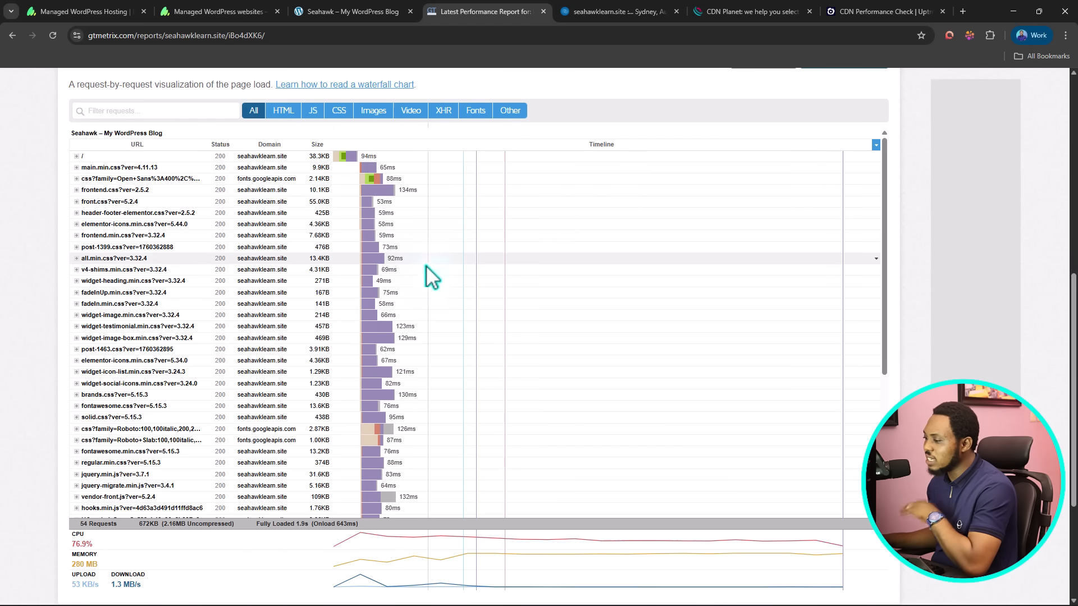
- Scroll through the request rows of the GTmetrix waterfall chart
scroll("down", 3)
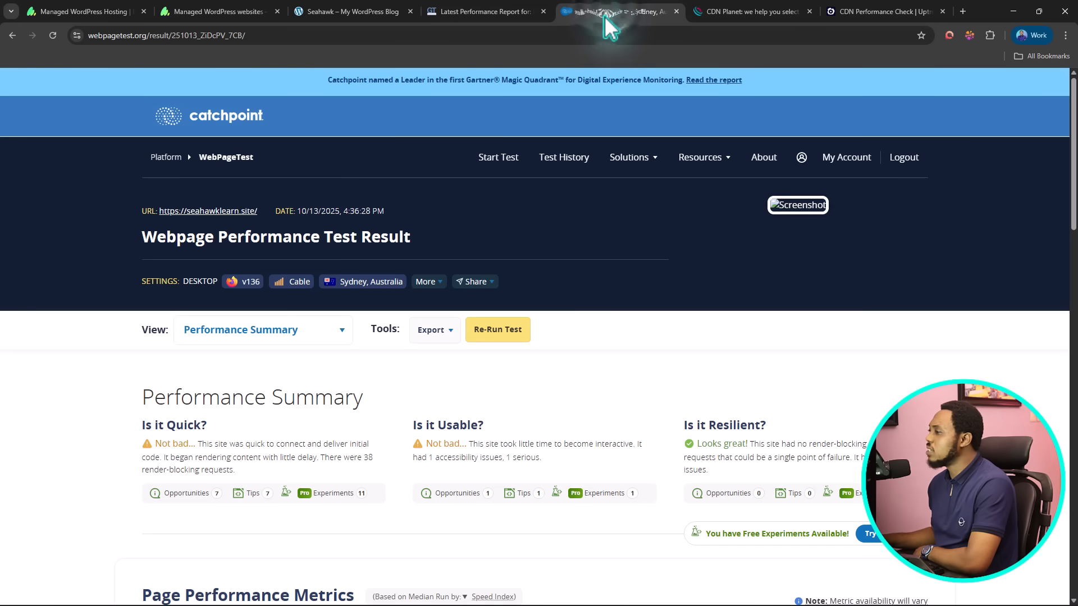
mouse_move(341, 259)
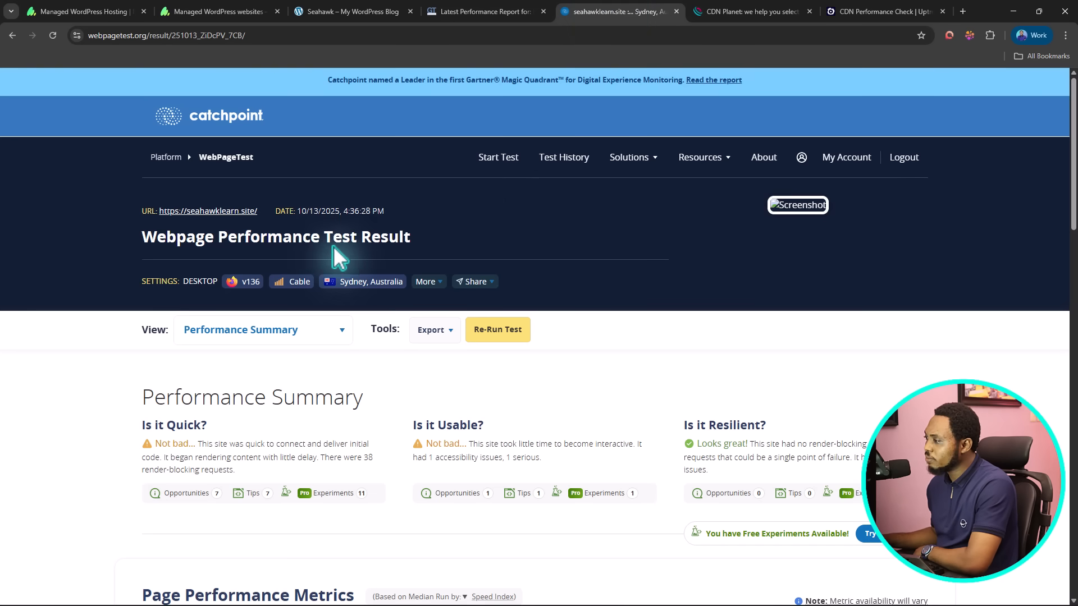
- Scroll through the Sydney result's Performance Summary, metrics and Individual Runs (2.767s, 2.832s, 2.762s)
scroll("down", 3)
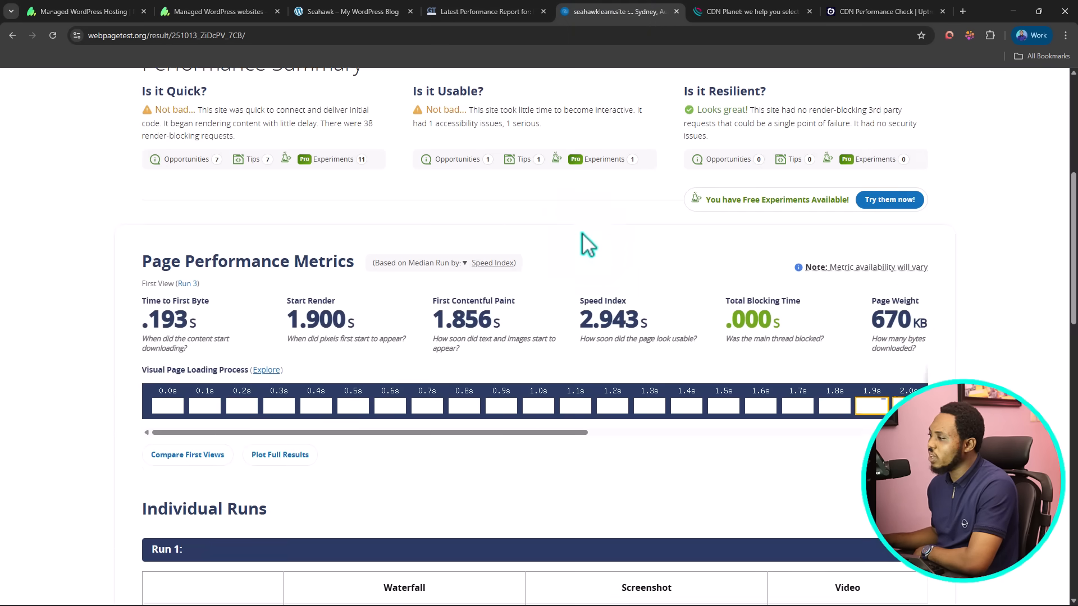
scroll("down", 3)
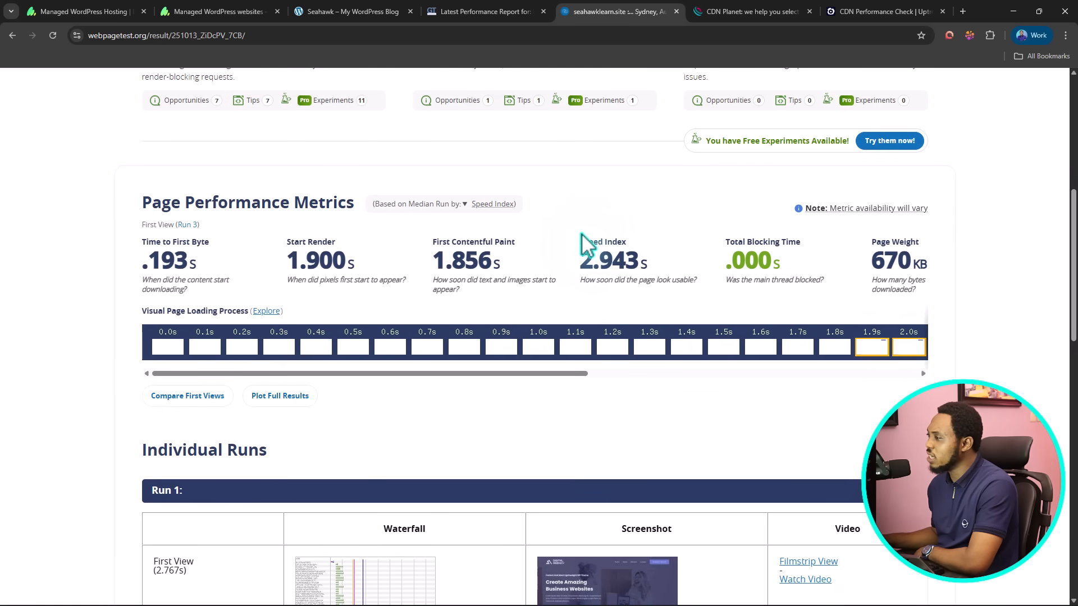
mouse_move(146, 261)
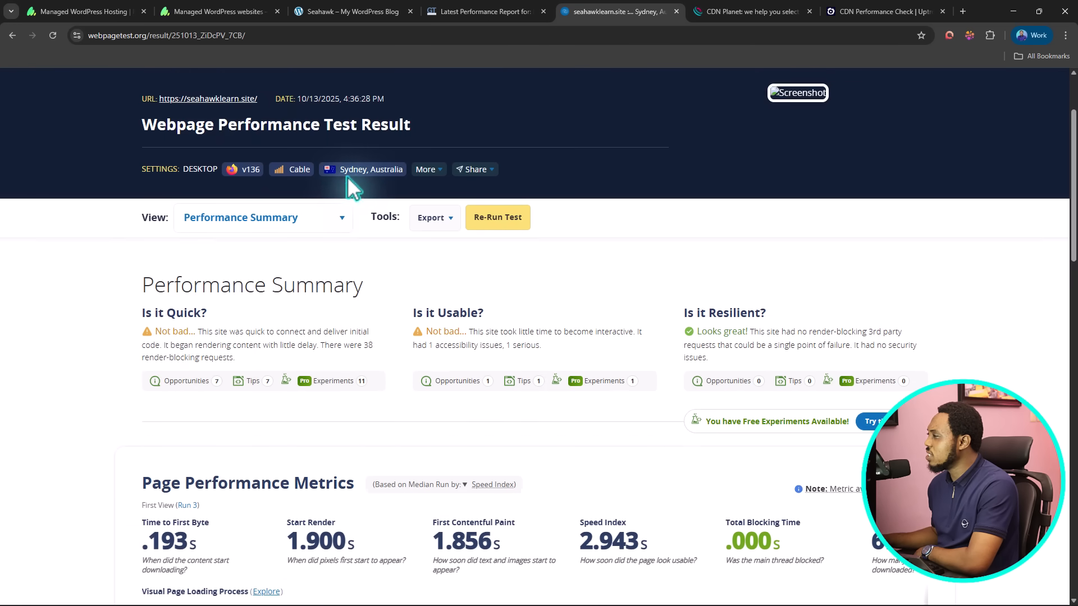
scroll("down", 3)
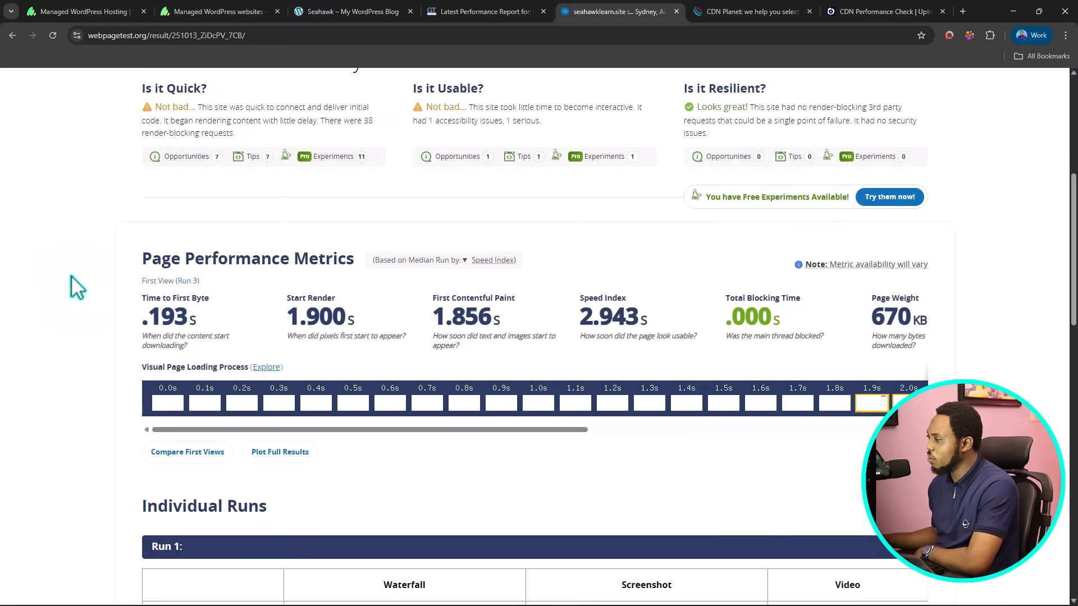
mouse_move(431, 318)
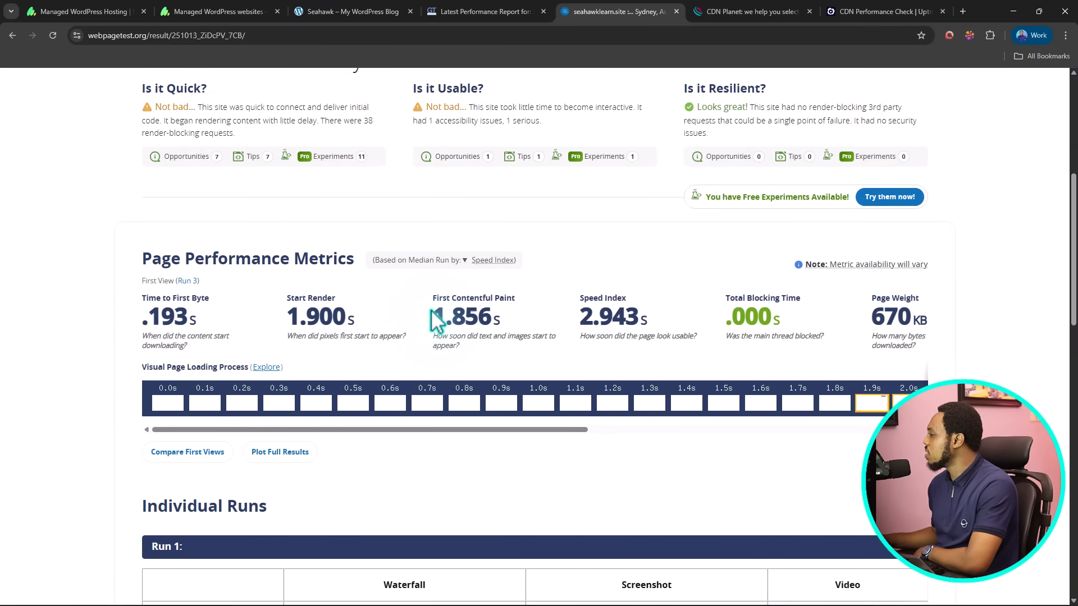
mouse_move(572, 318)
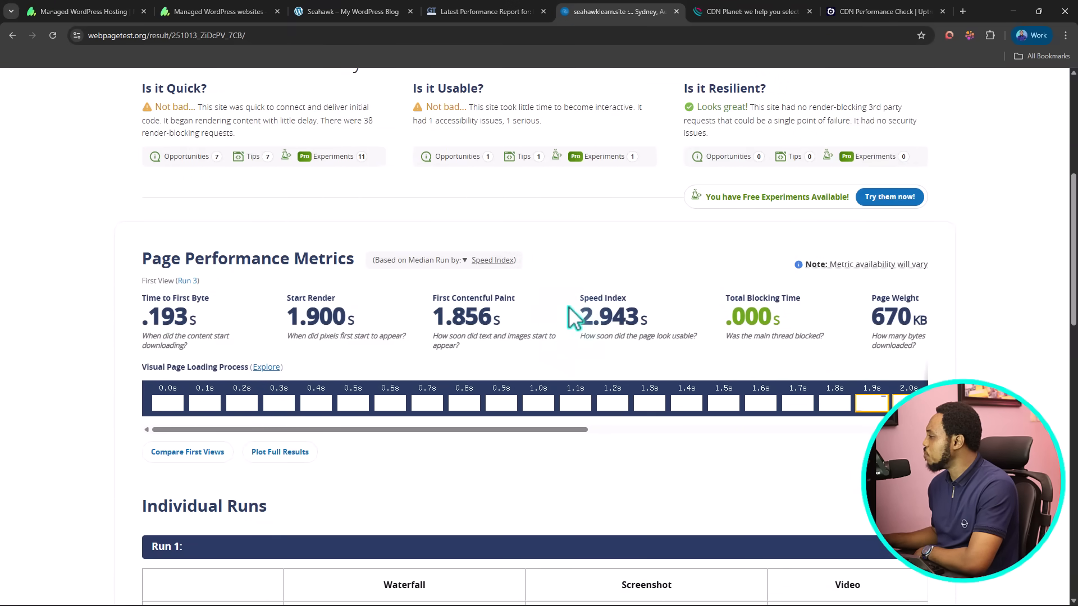
mouse_move(619, 317)
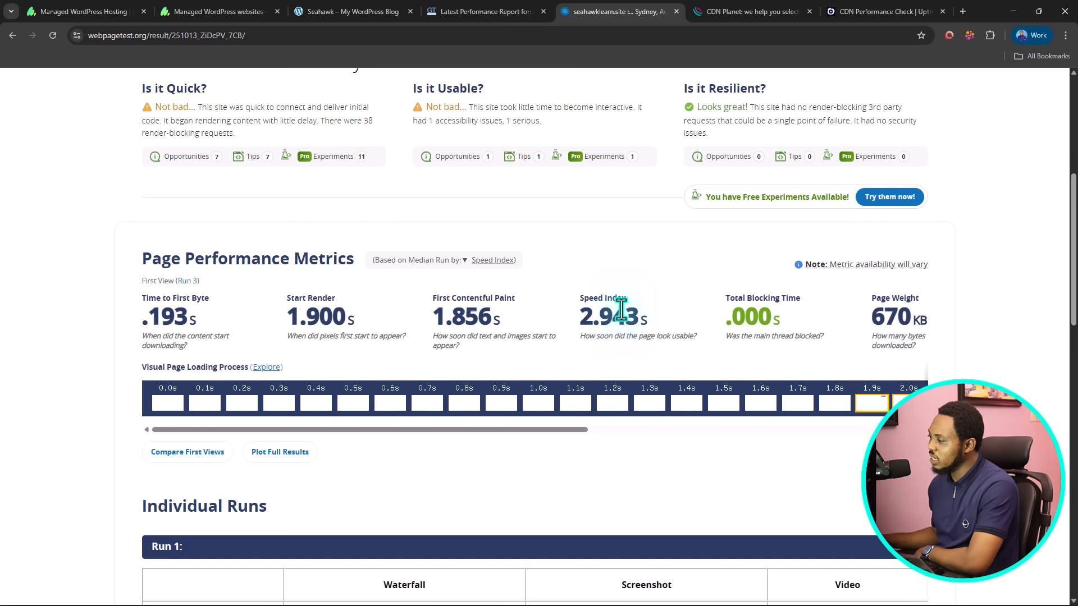
scroll("down", 3)
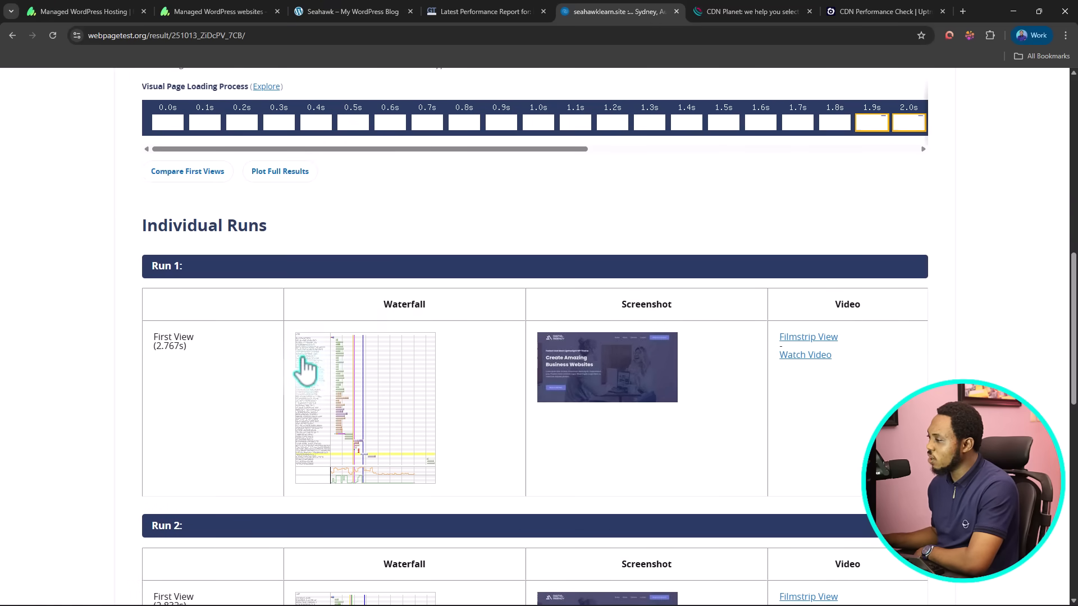
mouse_move(329, 392)
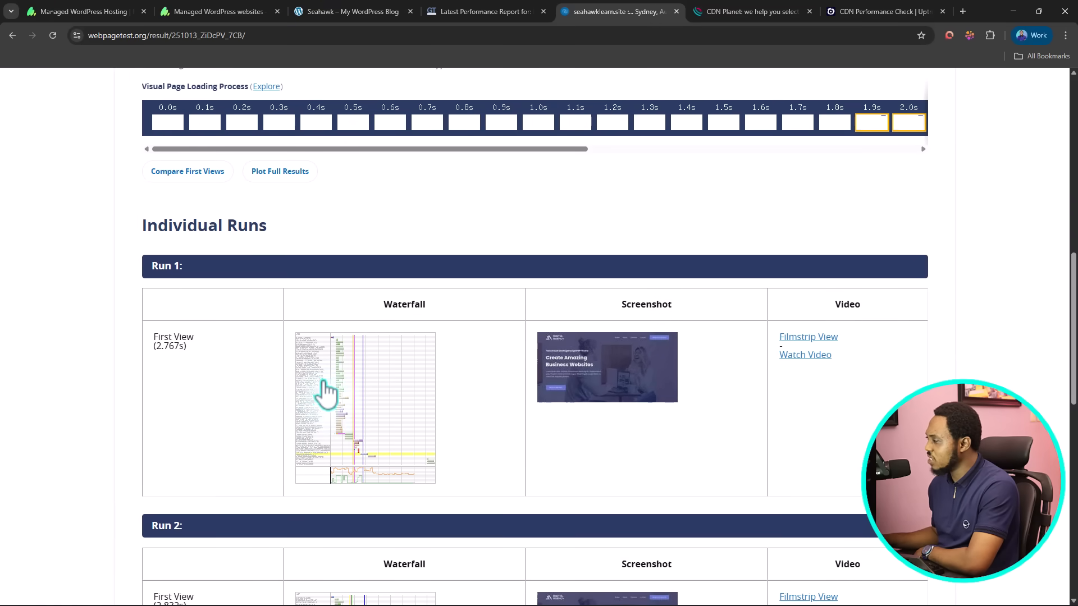
scroll("down", 3)
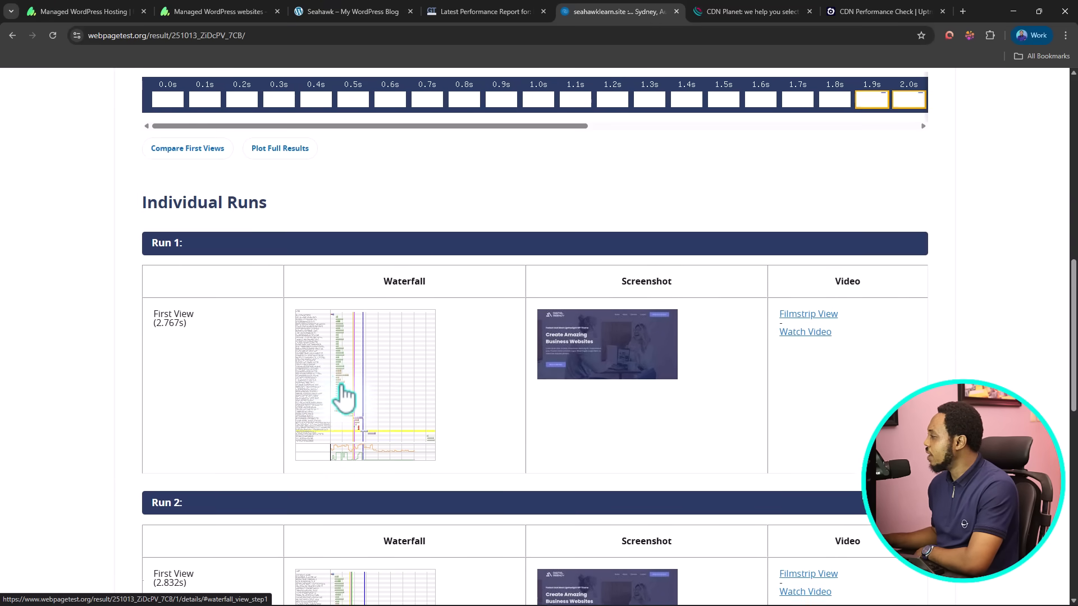
scroll("down", 3)
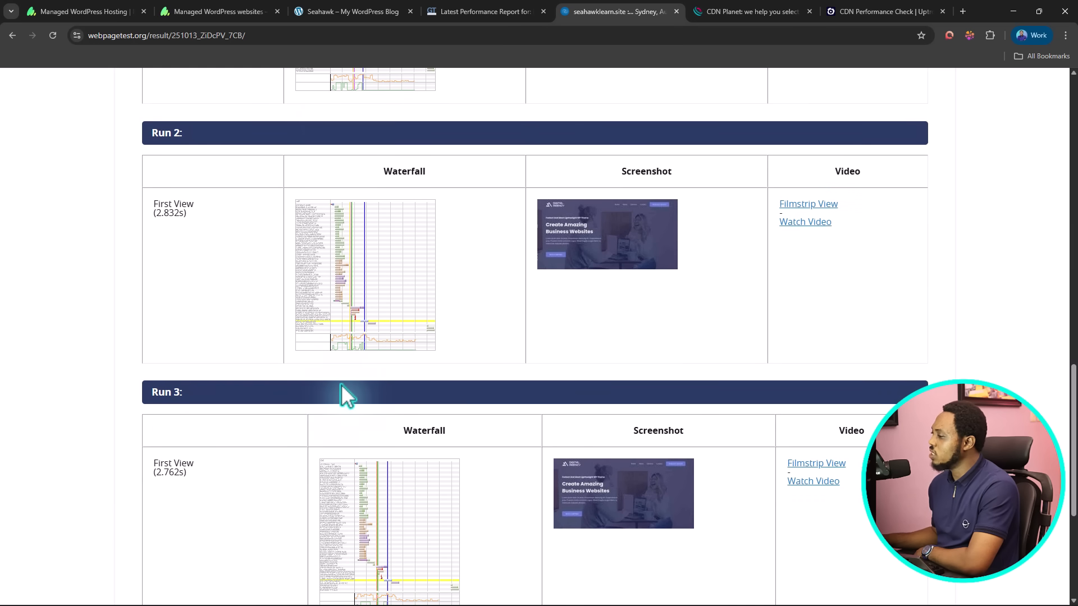
scroll("down", 3)
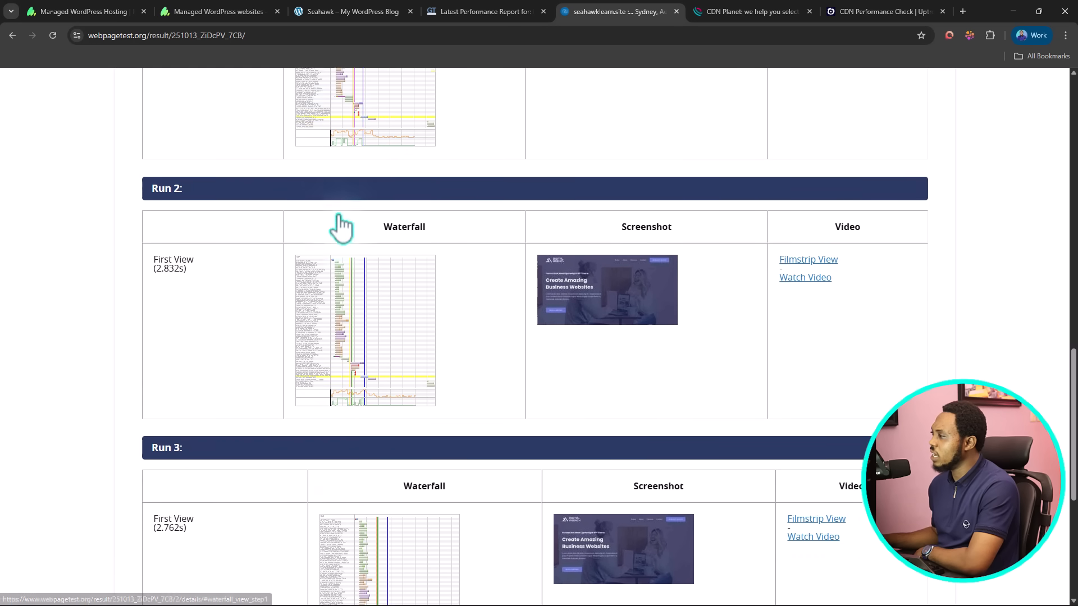
mouse_move(495, 268)
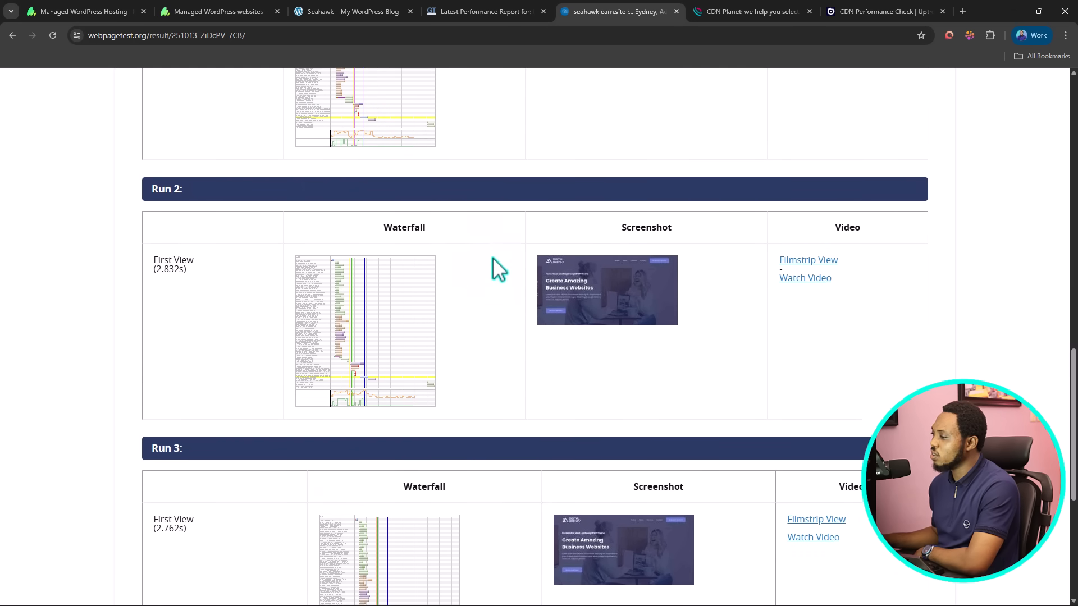
scroll("down", 3)
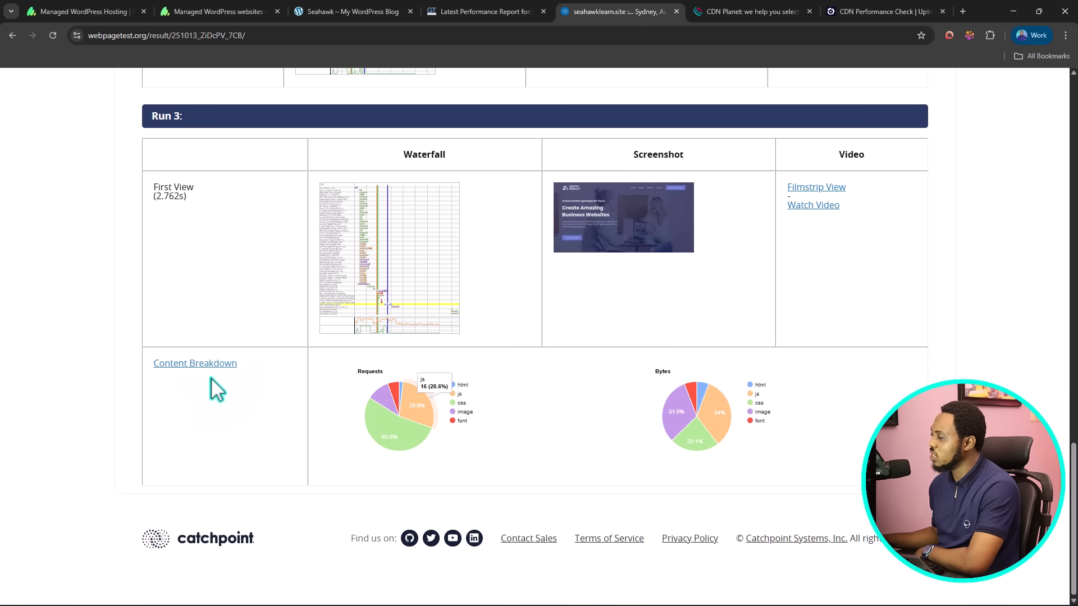
- Open Run 3's Content Breakdown showing 30 CSS and 16 JS requests and the connection view
left_click(194, 363)
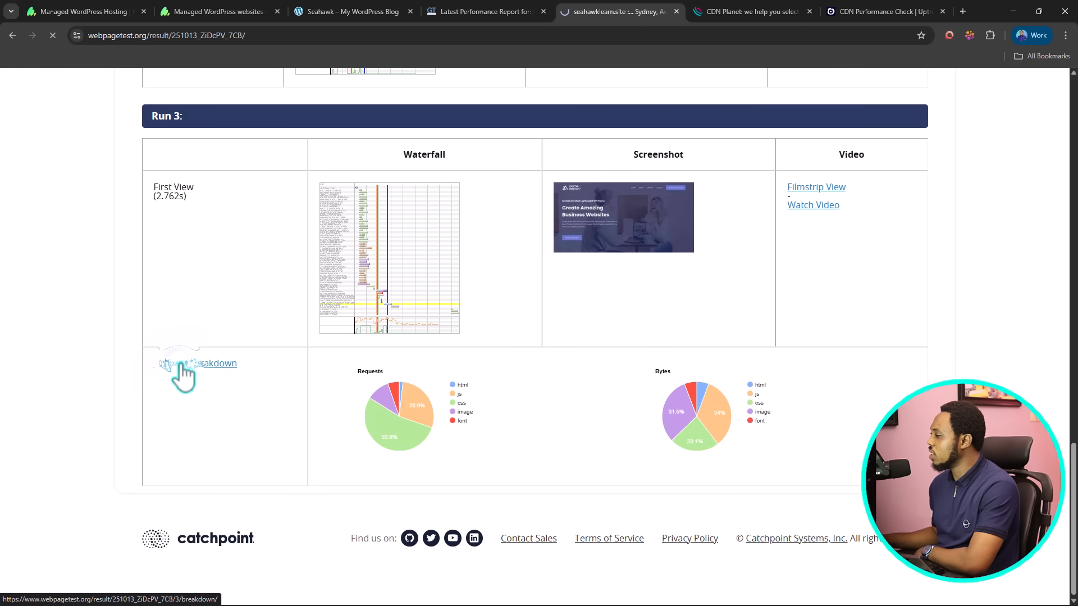
left_click(217, 363)
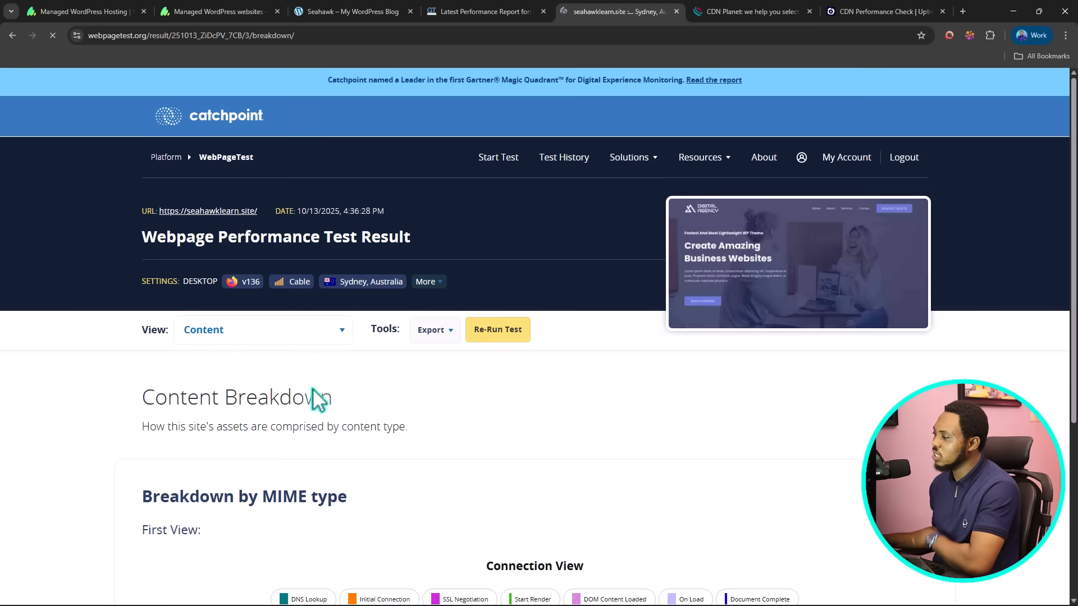
scroll("down", 3)
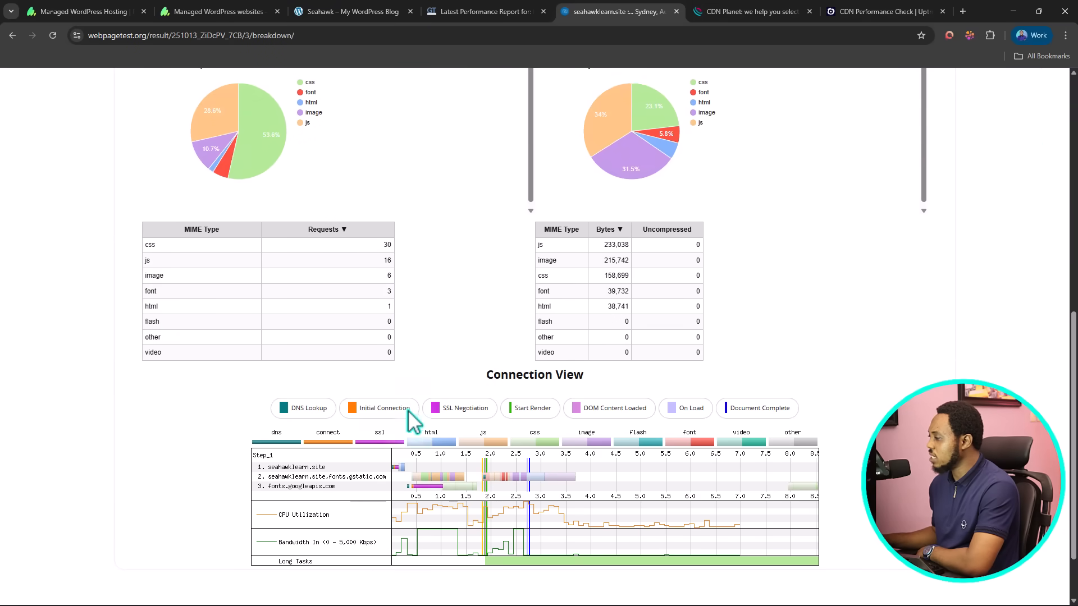
mouse_move(446, 345)
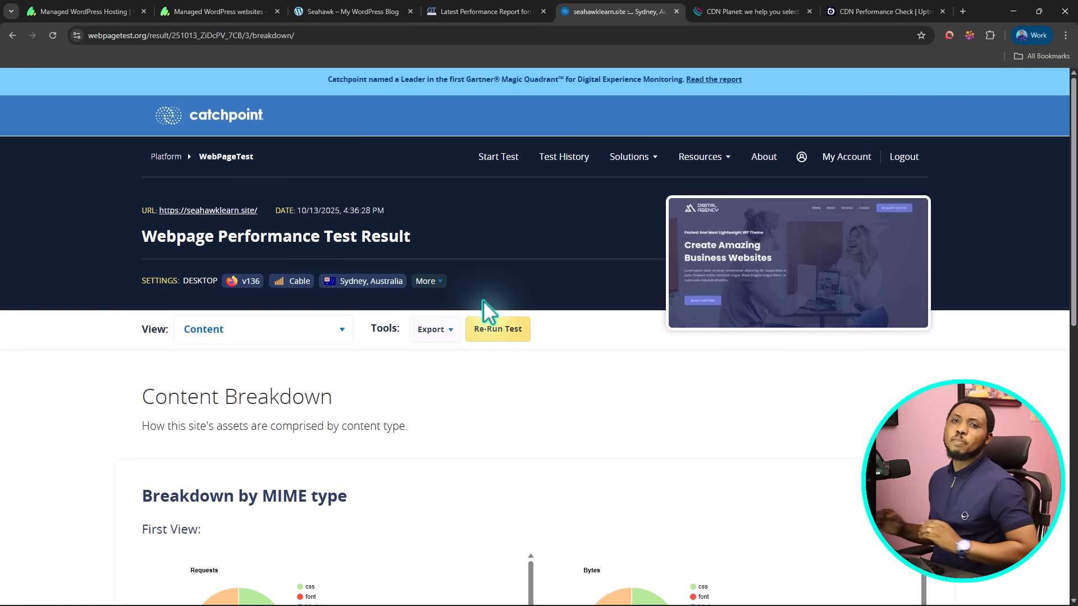
mouse_move(739, 10)
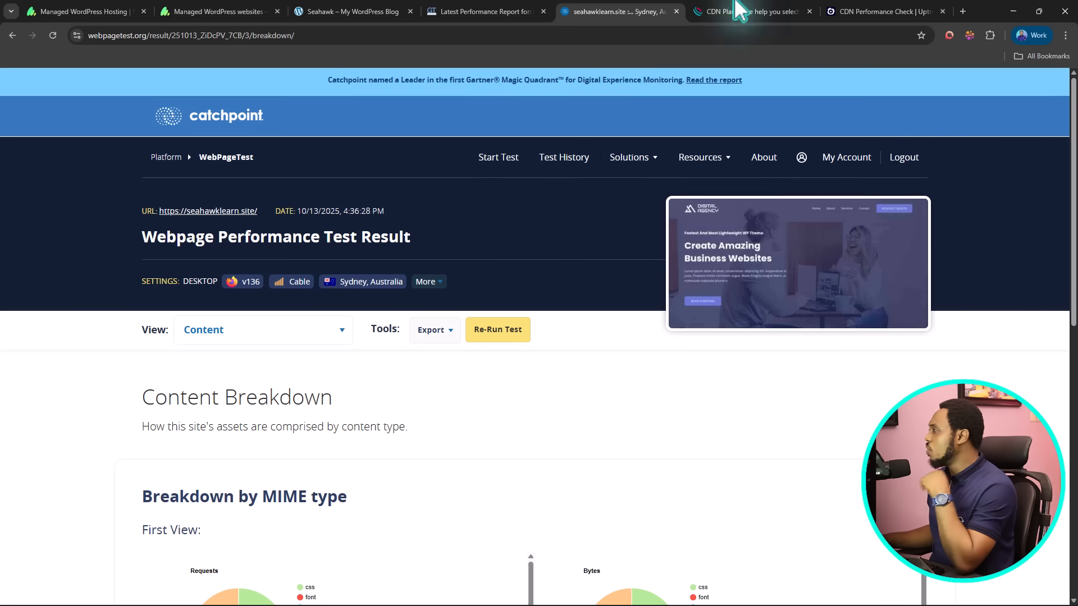
- From CDN Planet's Tools section, open the CDN Finder and CDN Performance Checker in new tabs
left_click(749, 12)
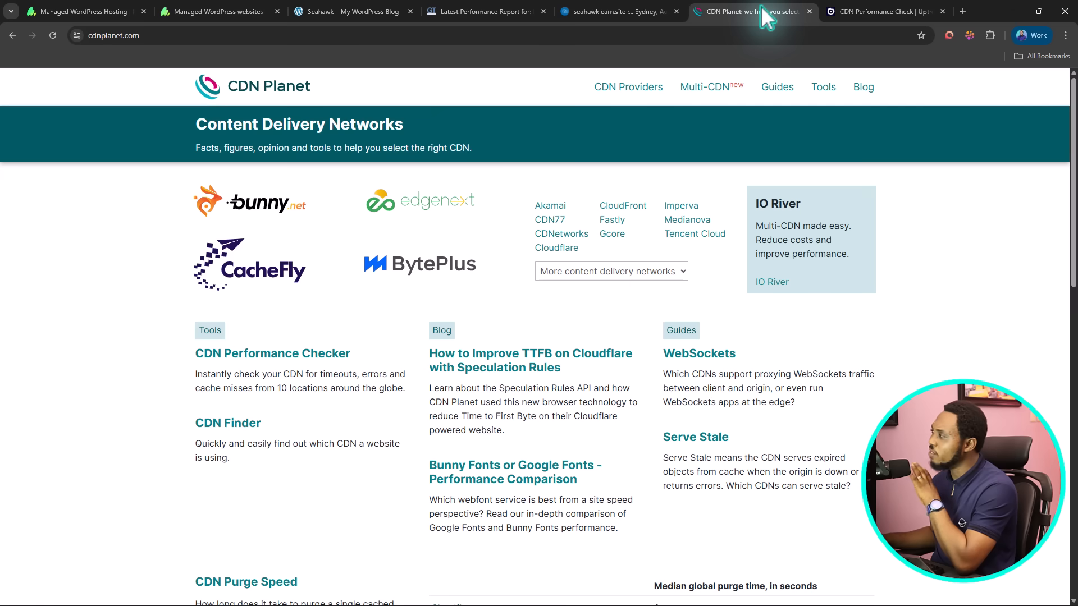
scroll("down", 3)
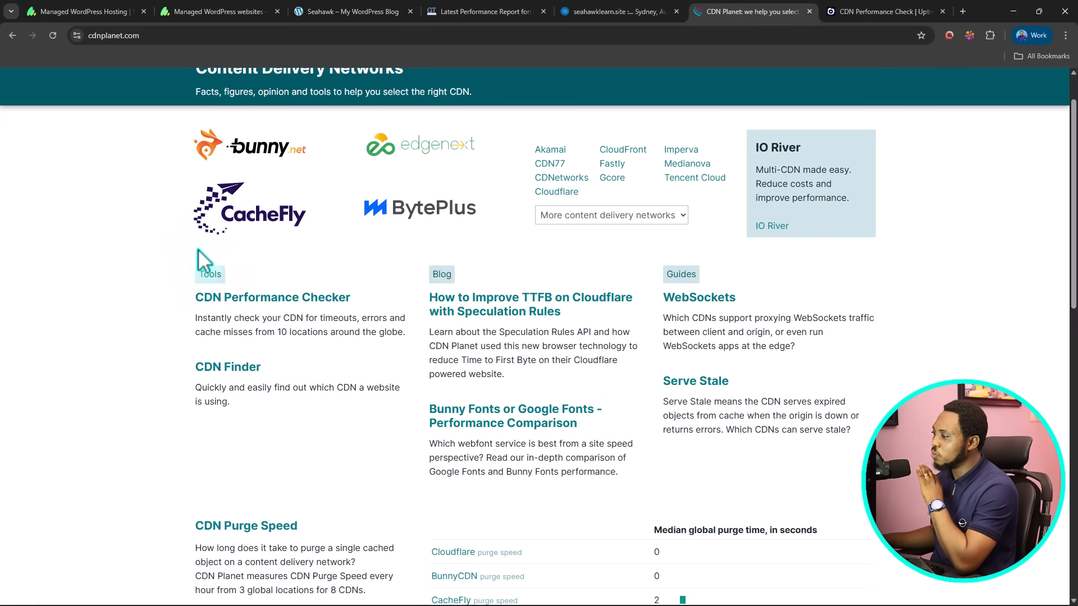
scroll("down", 3)
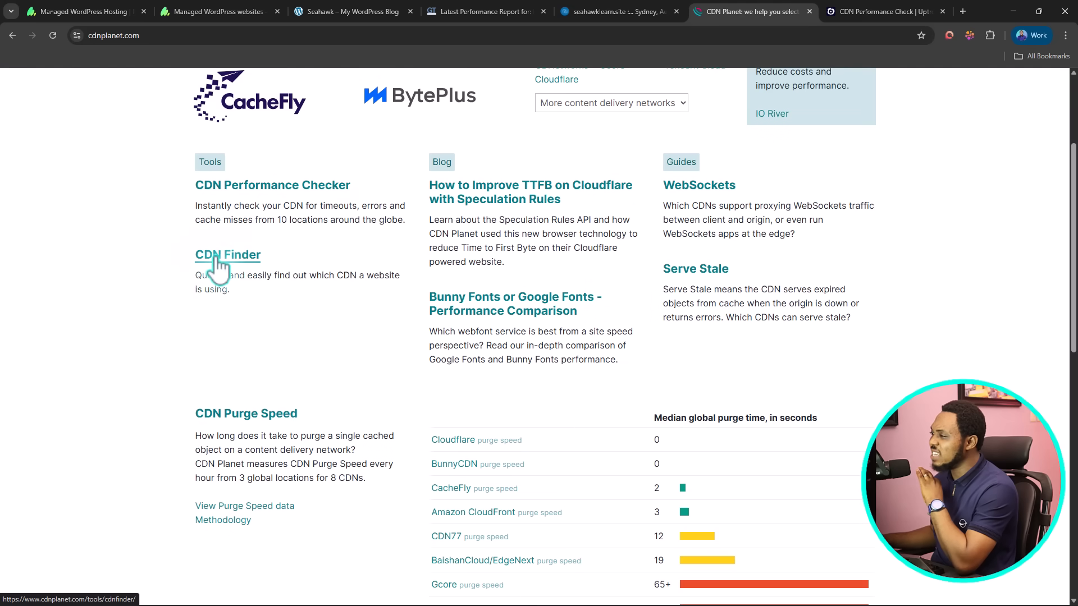
left_click(228, 255)
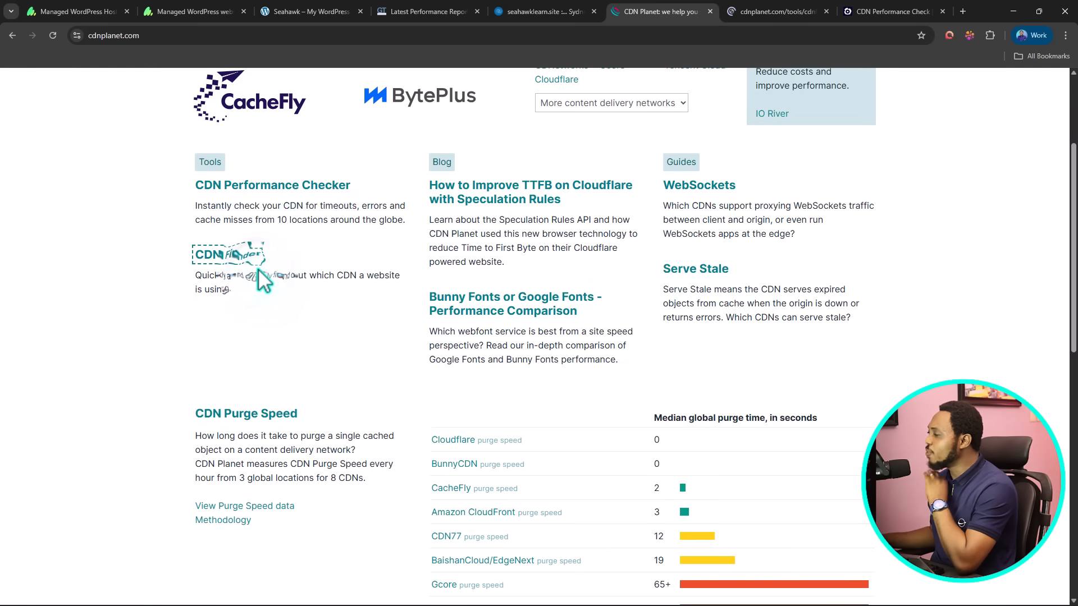
left_click(226, 255)
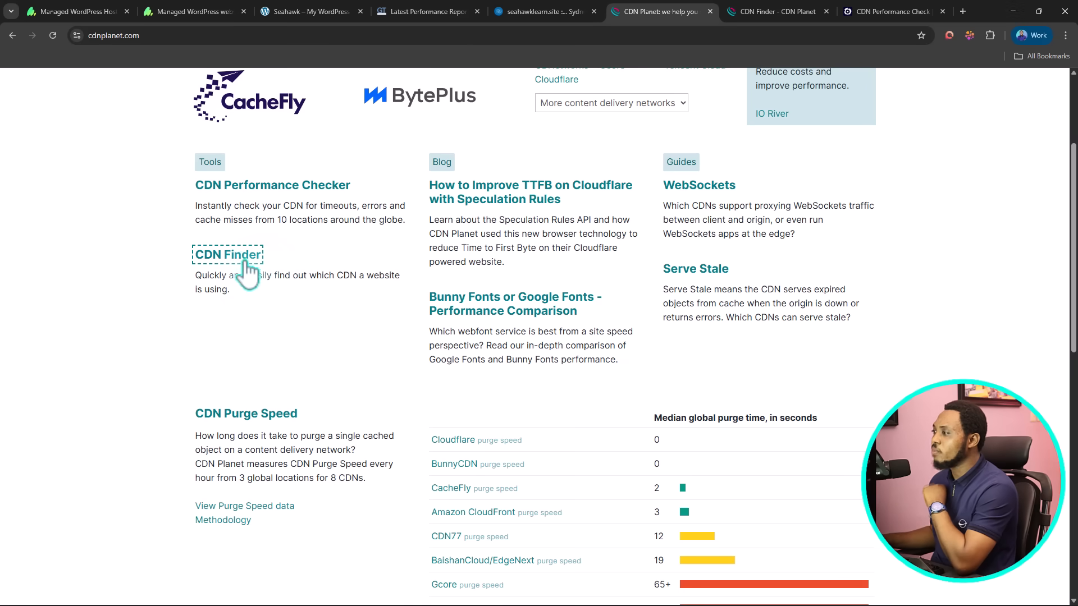
mouse_move(272, 185)
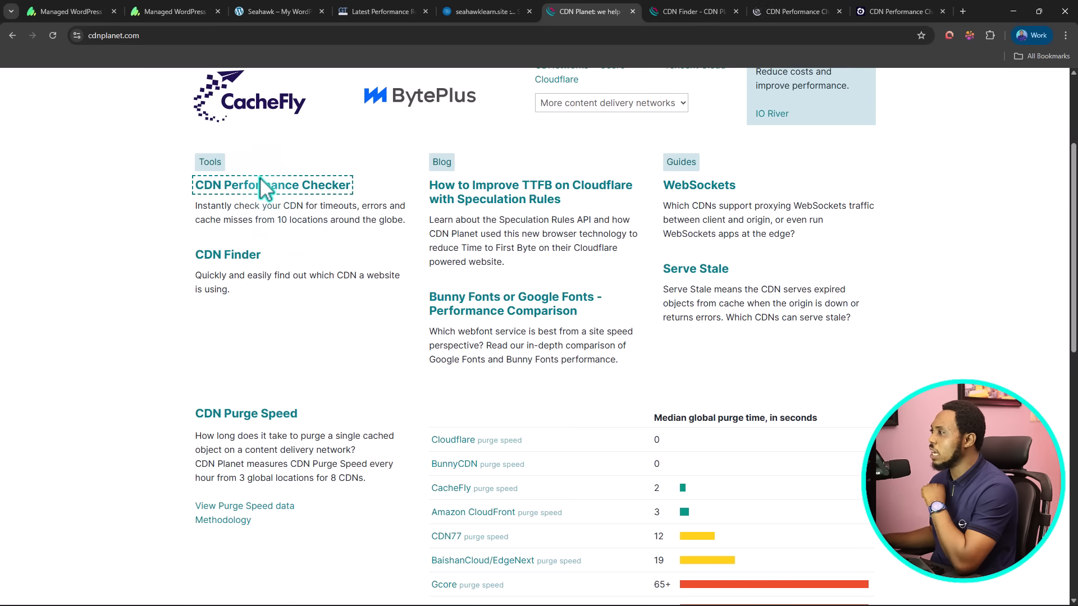
left_click(687, 12)
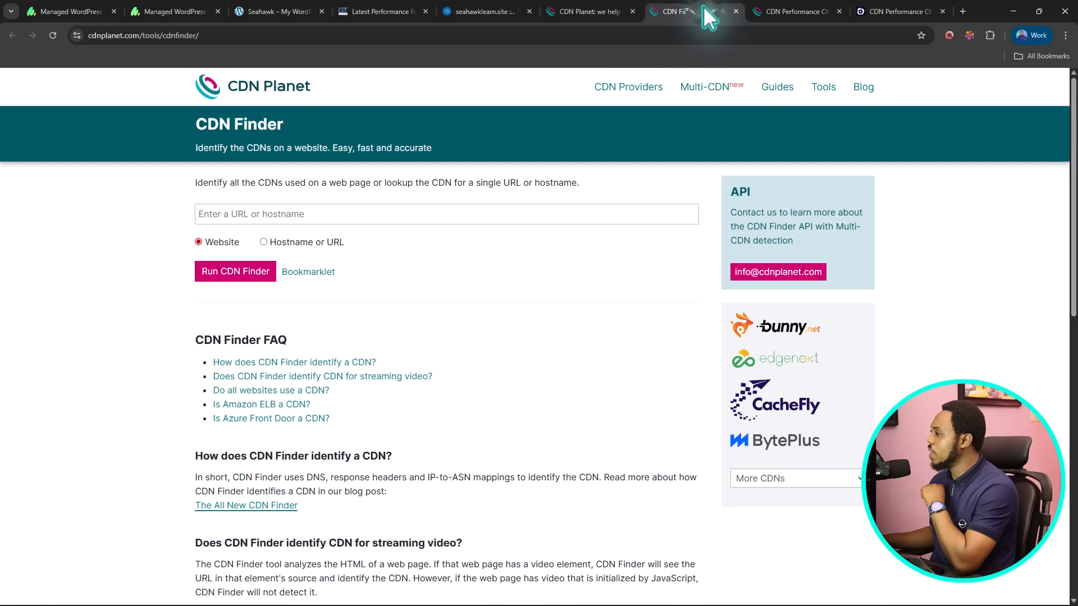
left_click(445, 213)
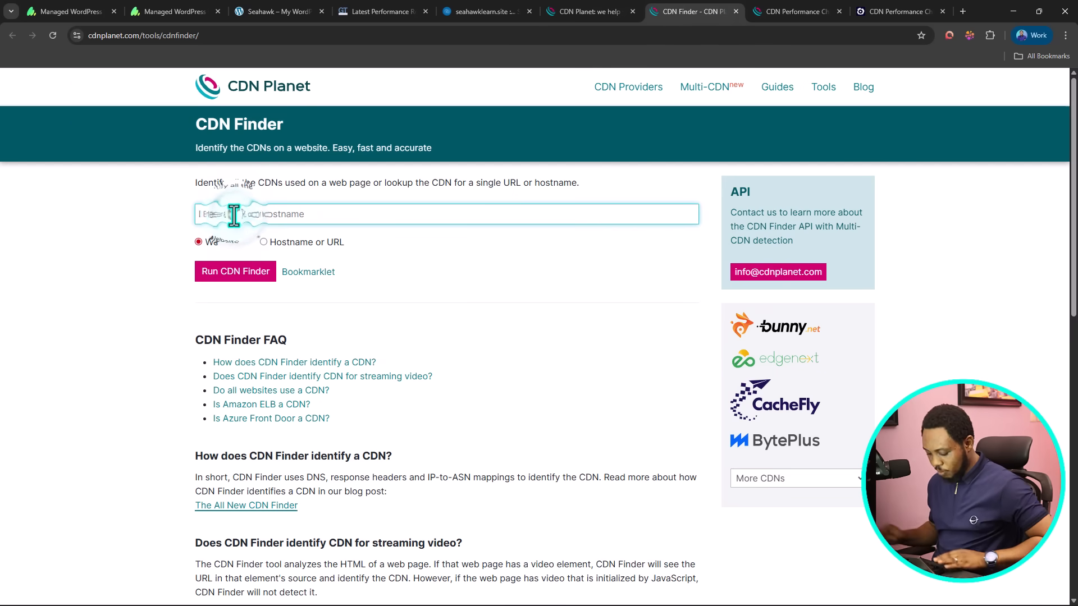
type("https://seahawklearn.site/")
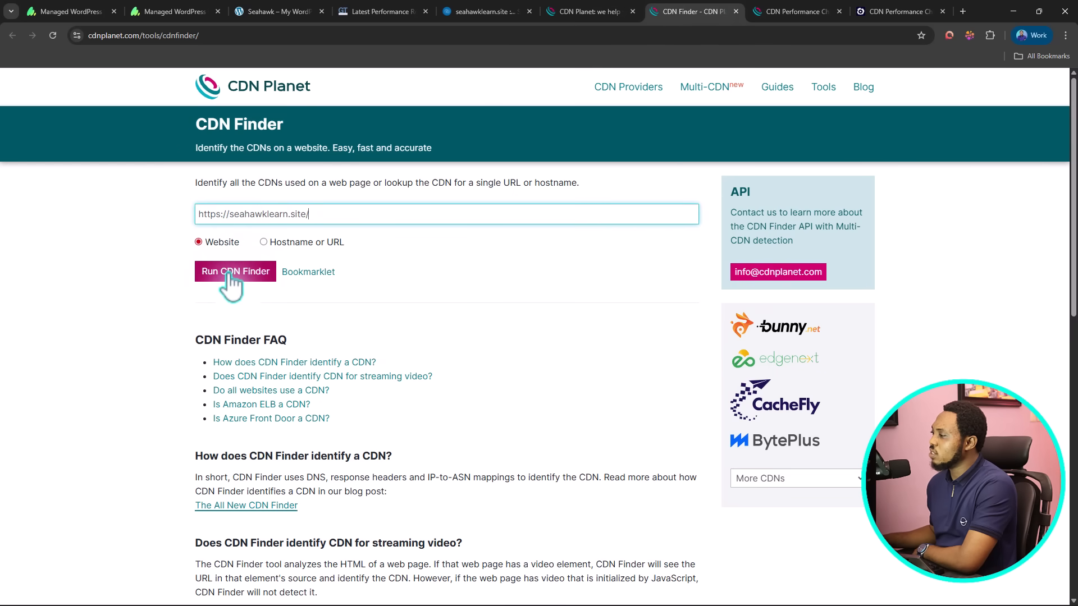
left_click(235, 270)
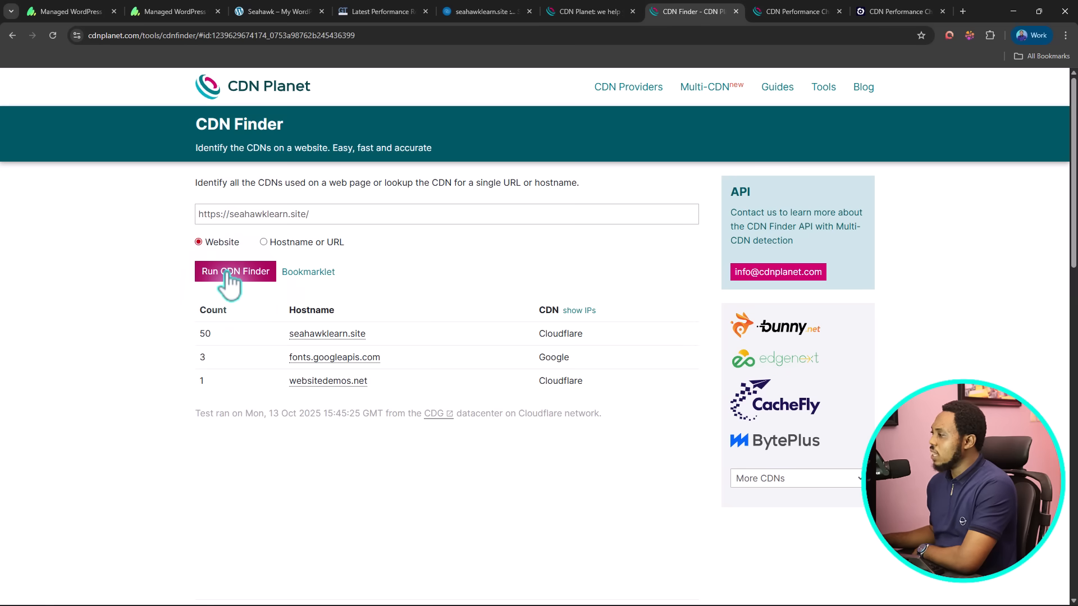
mouse_move(350, 327)
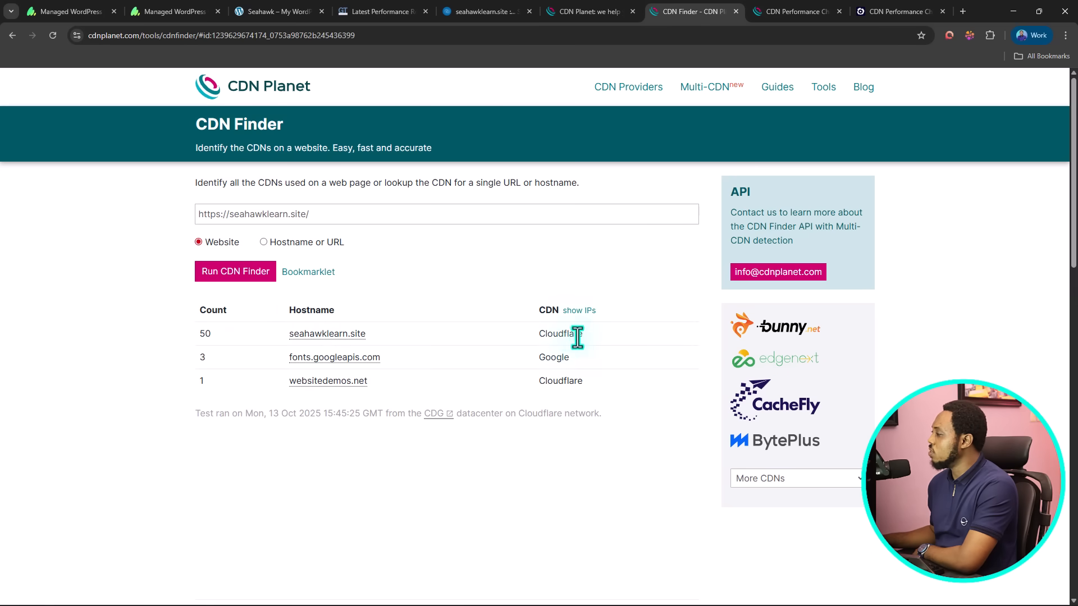
double_click(560, 334)
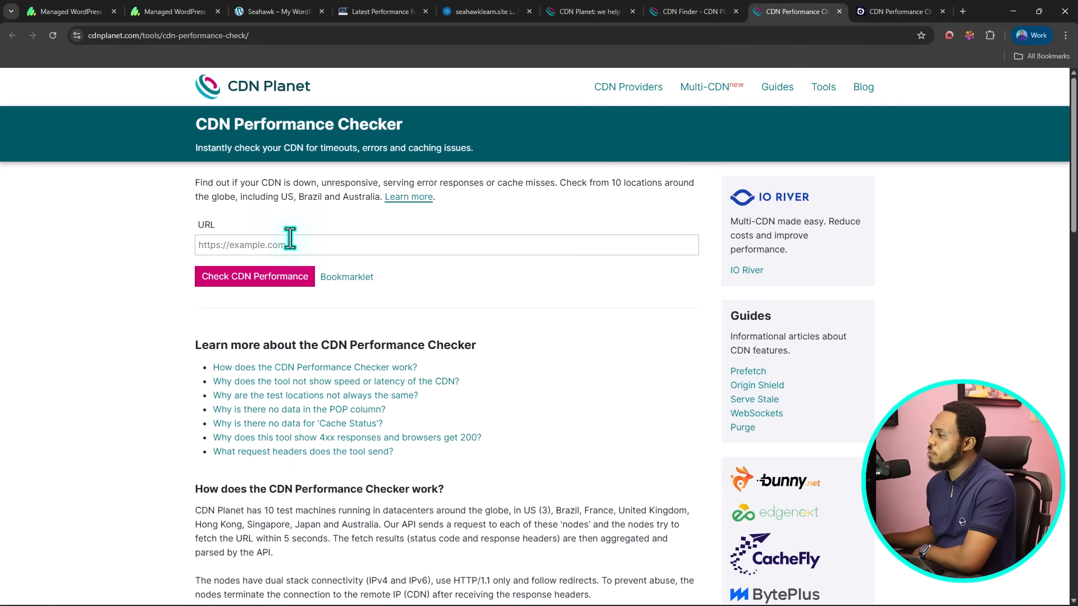
type("https://seahawklearn.site/")
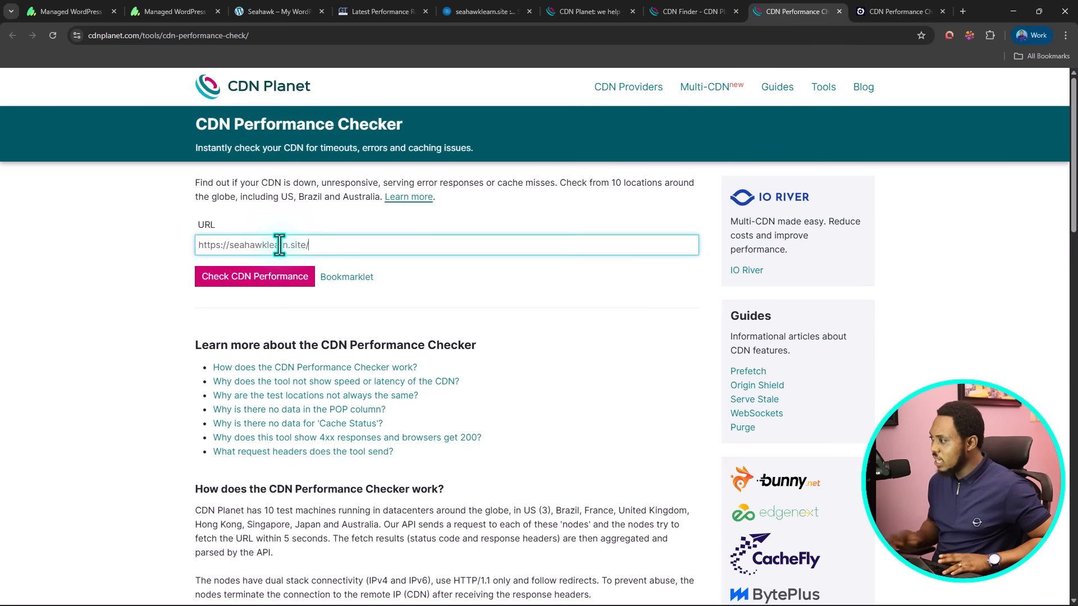
left_click(254, 276)
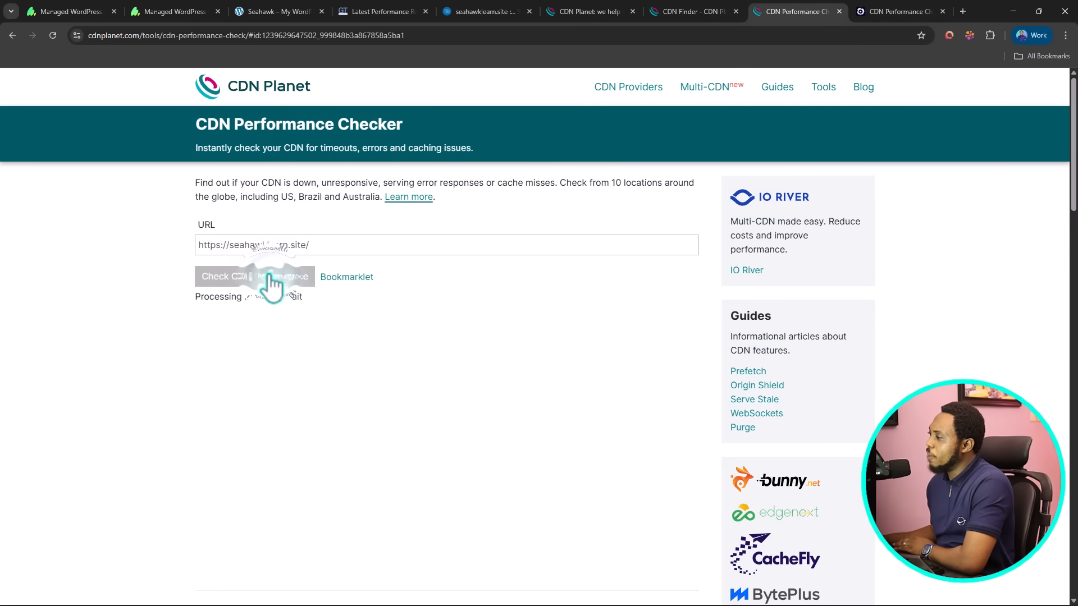
left_click(255, 276)
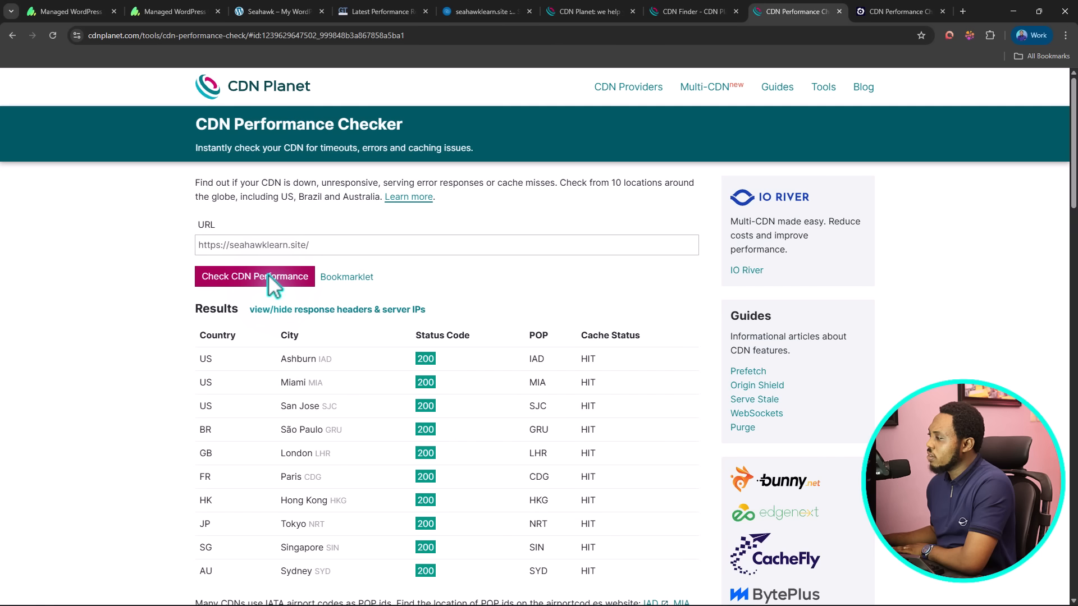
scroll("down", 3)
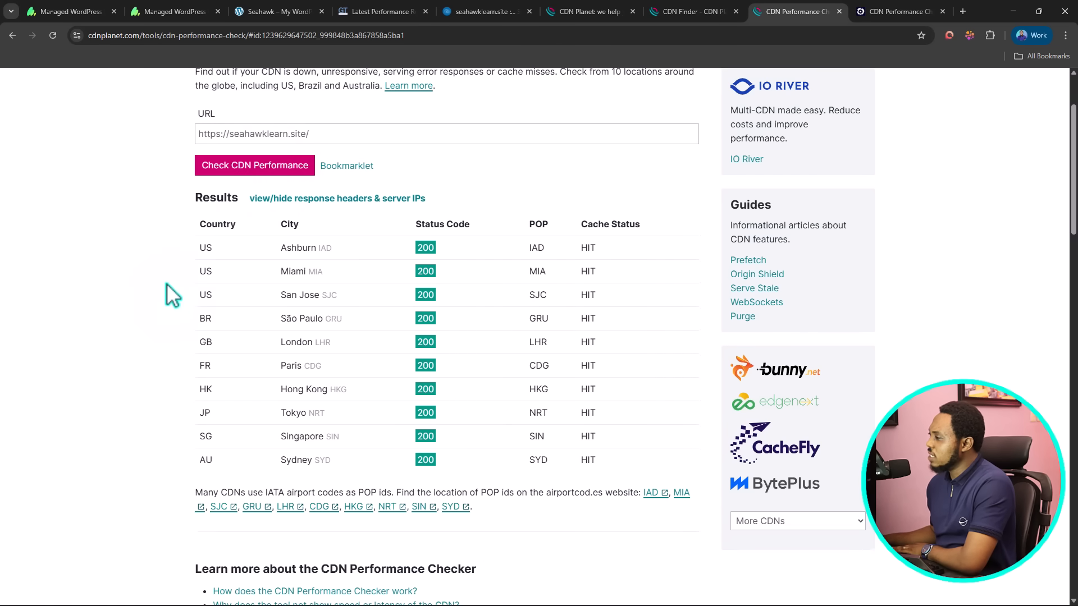
scroll("down", 3)
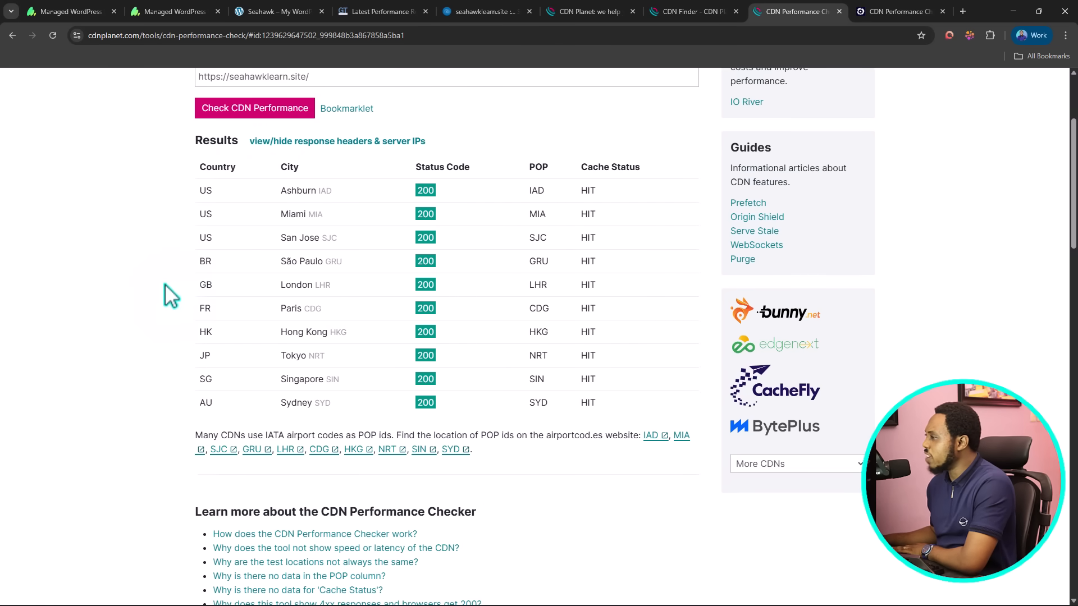
mouse_move(268, 193)
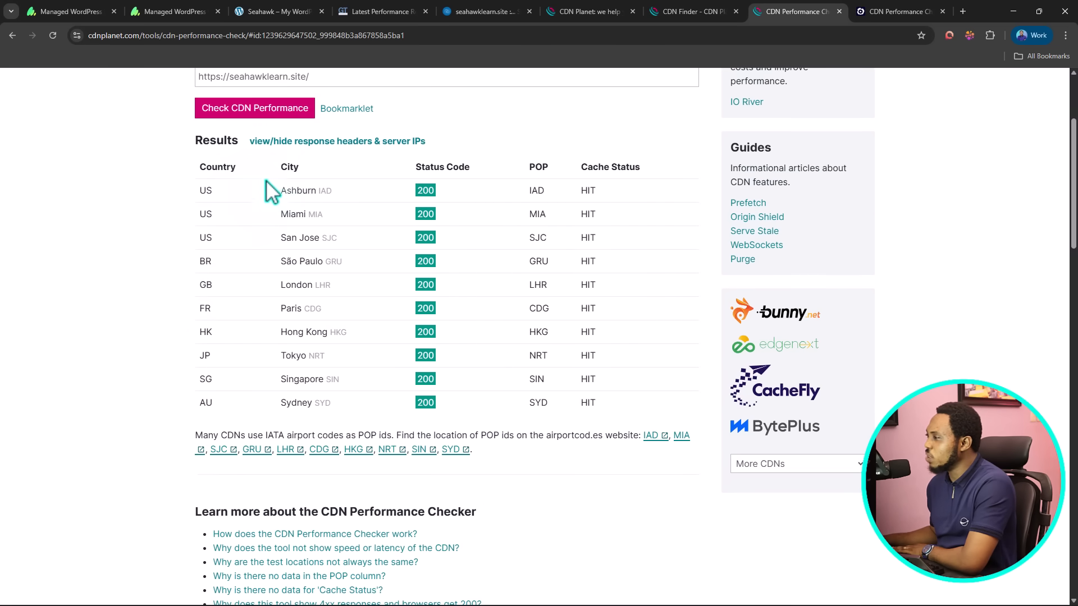
mouse_move(223, 252)
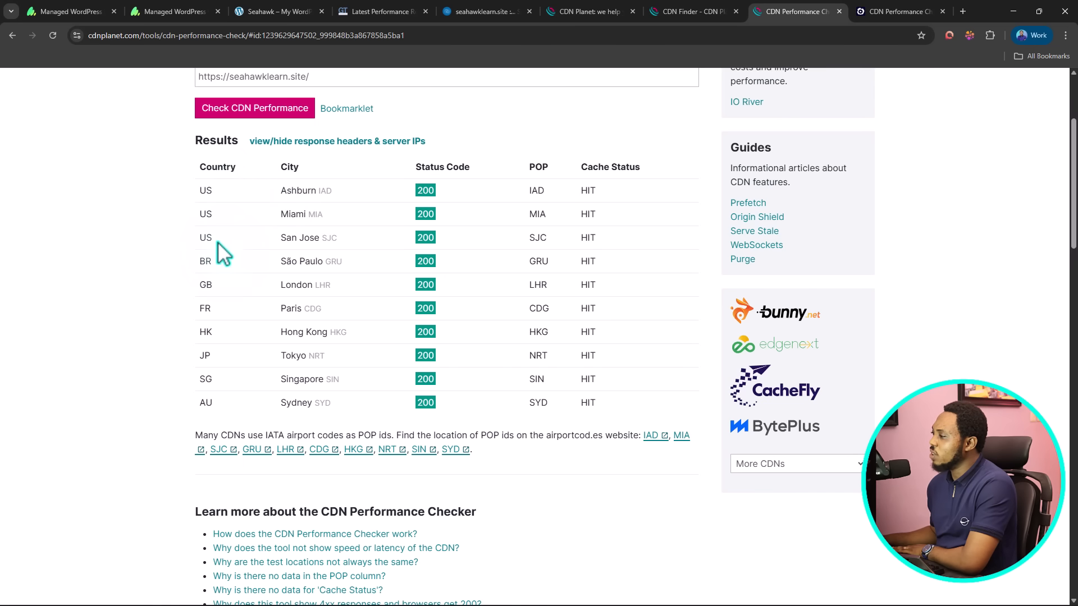
mouse_move(320, 292)
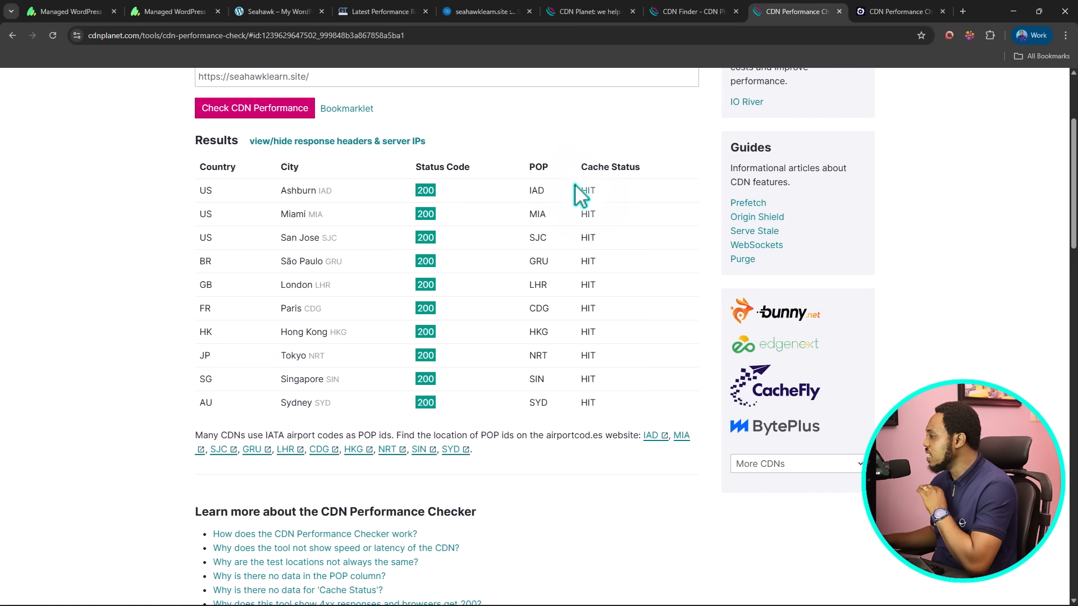
mouse_move(596, 418)
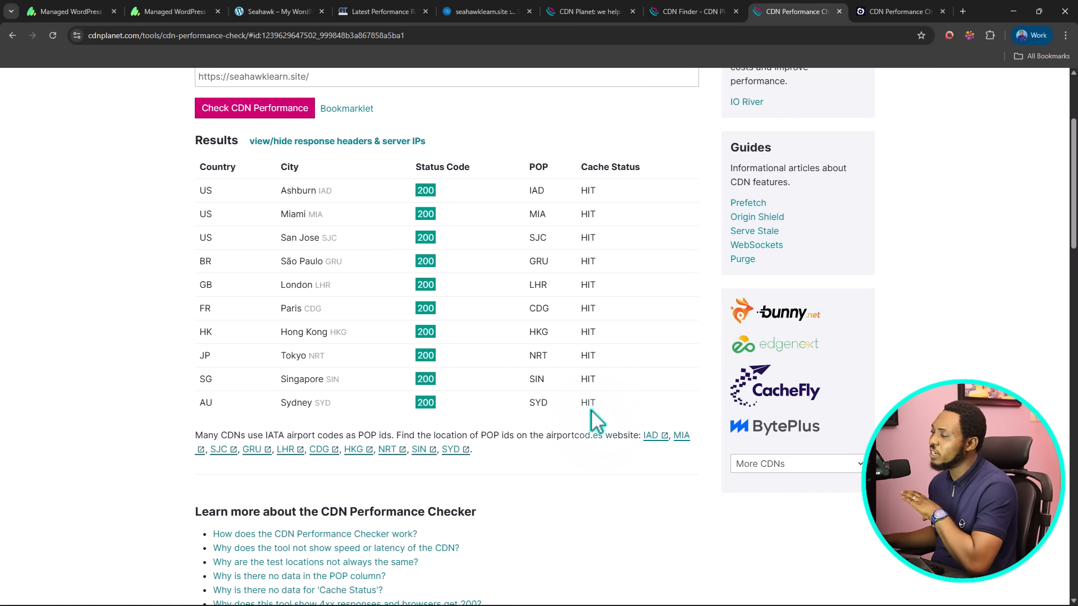
left_click(899, 11)
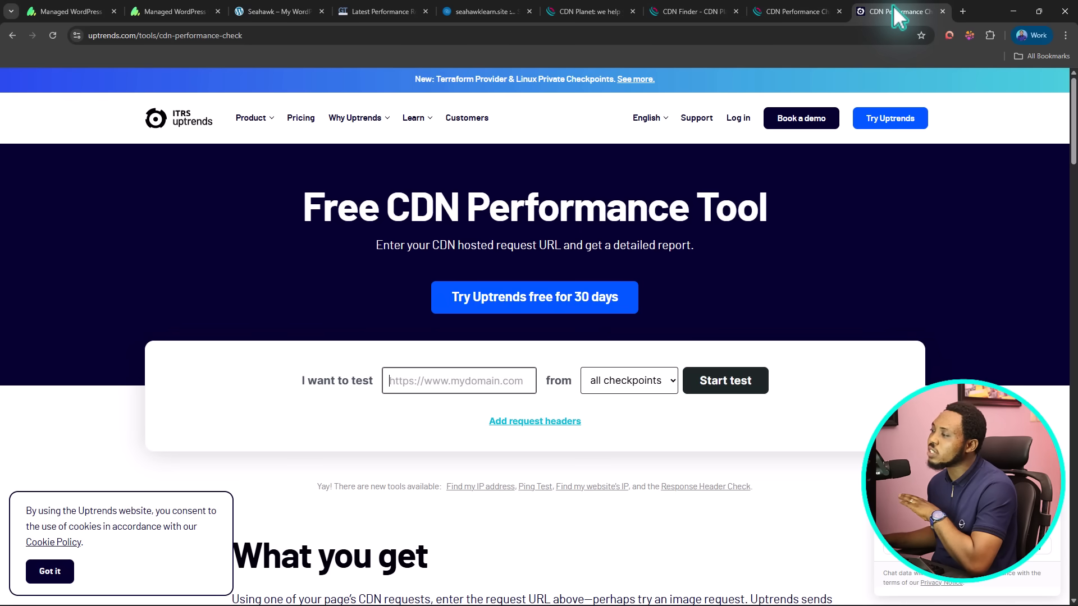
mouse_move(281, 207)
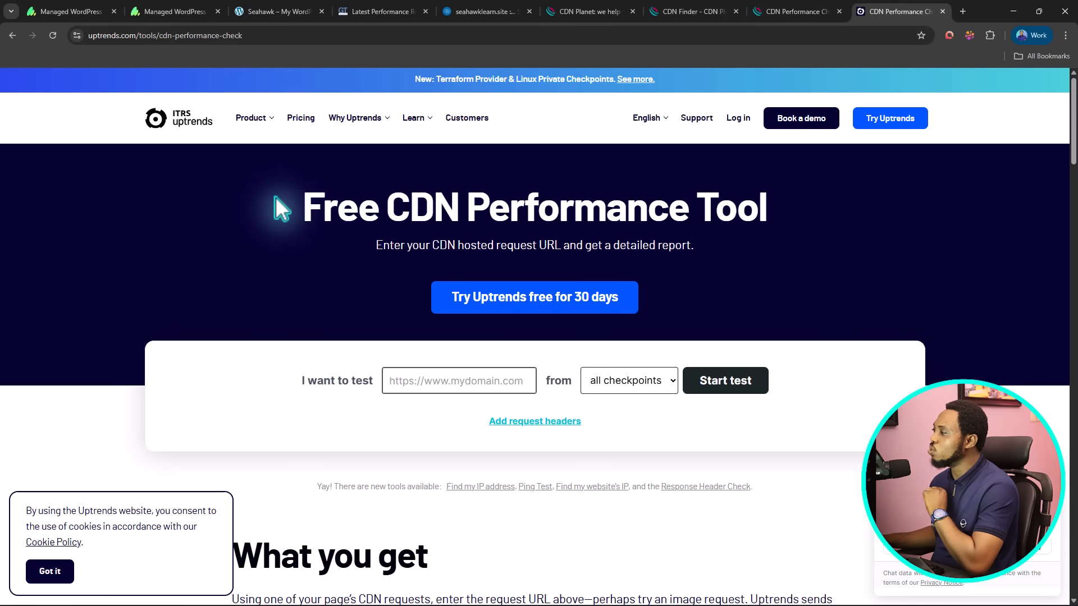
mouse_move(302, 224)
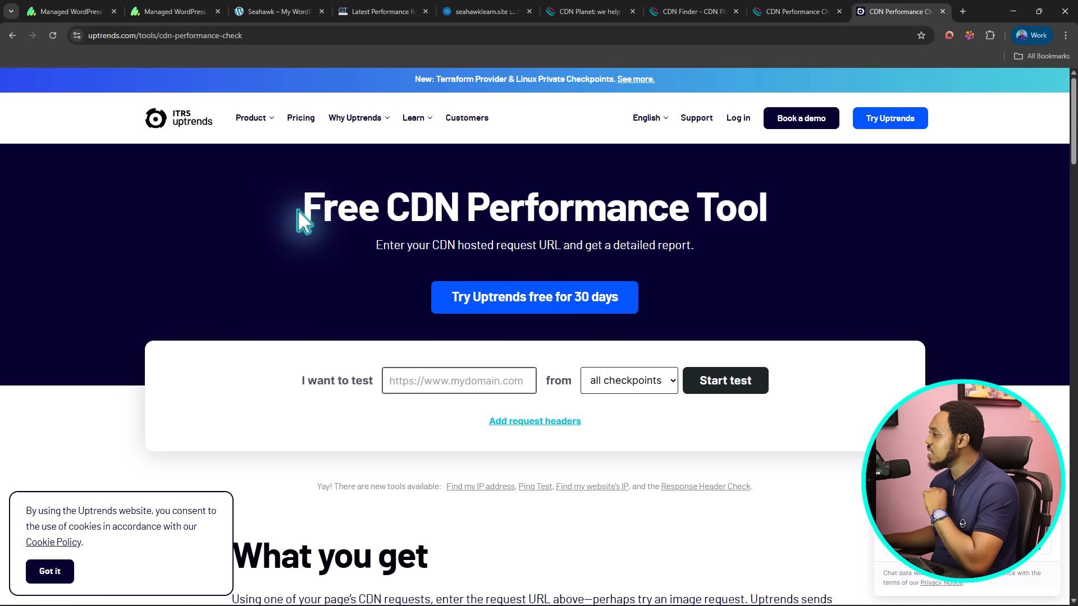
scroll("down", 3)
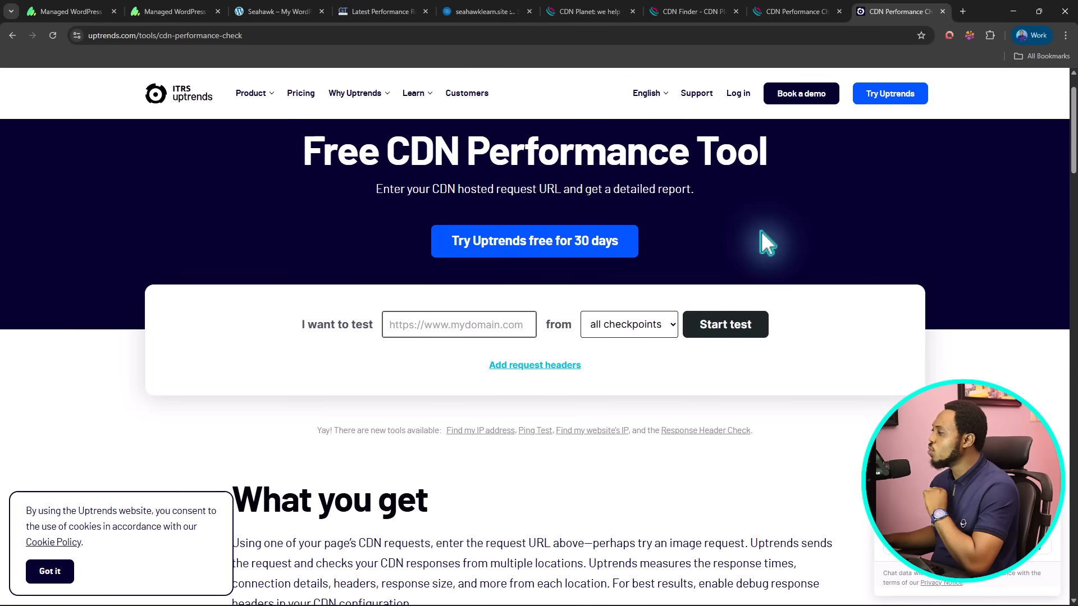
left_click(458, 325)
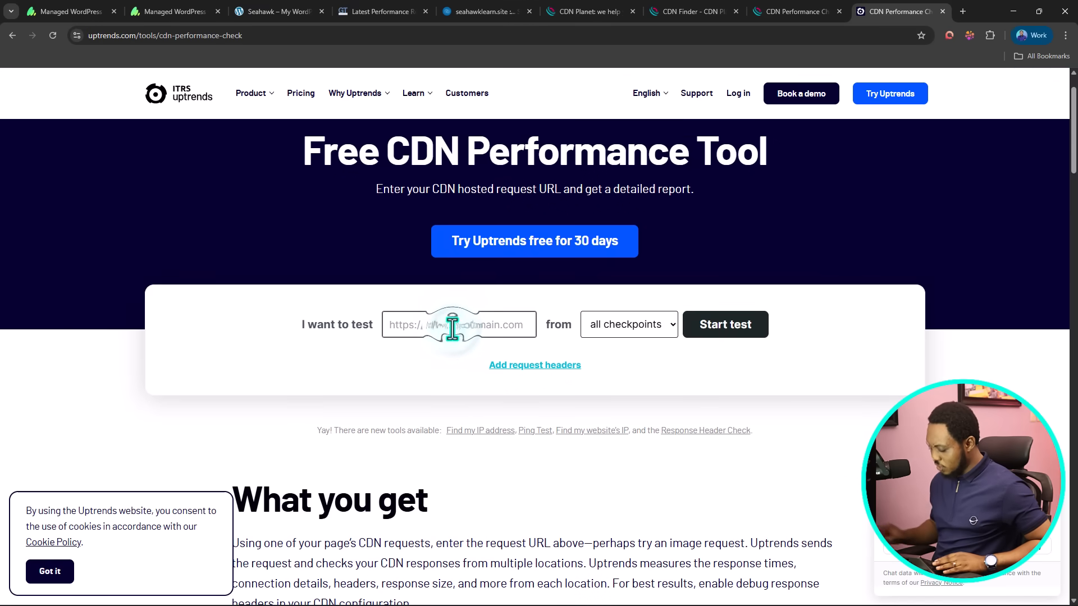
type("https://seahawklearn.site/")
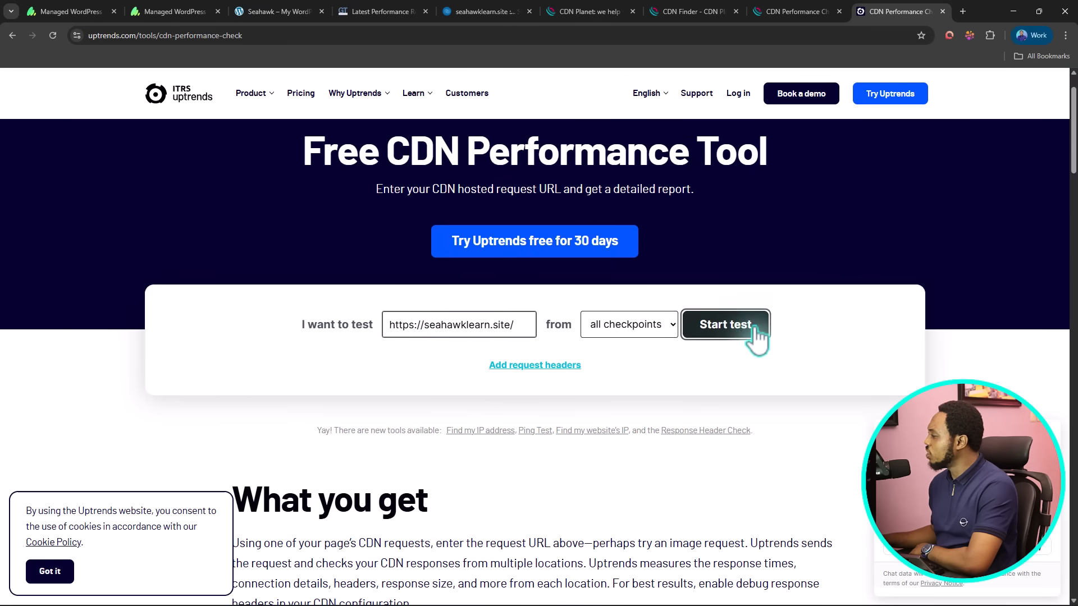
left_click(726, 324)
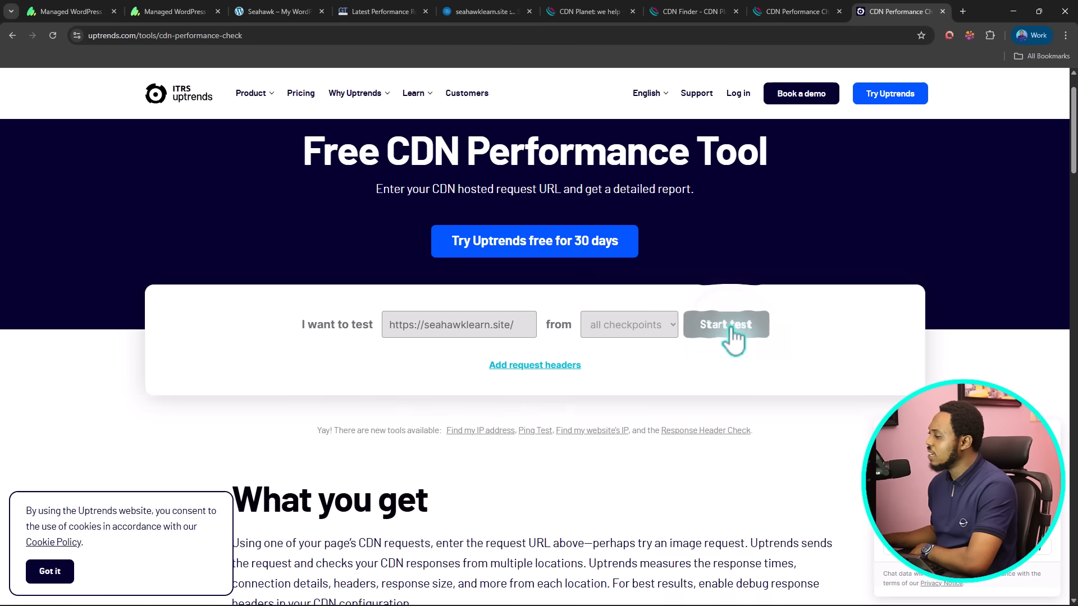
left_click(726, 325)
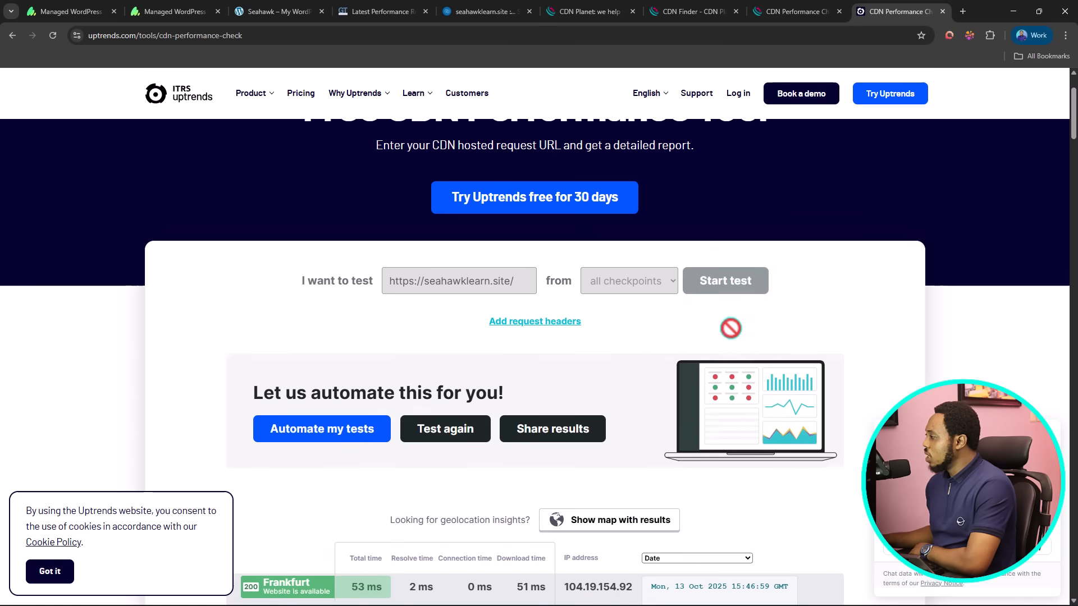
- Scroll the results table from Frankfurt down to Beijing, the slowest at 1526 ms
scroll("down", 3)
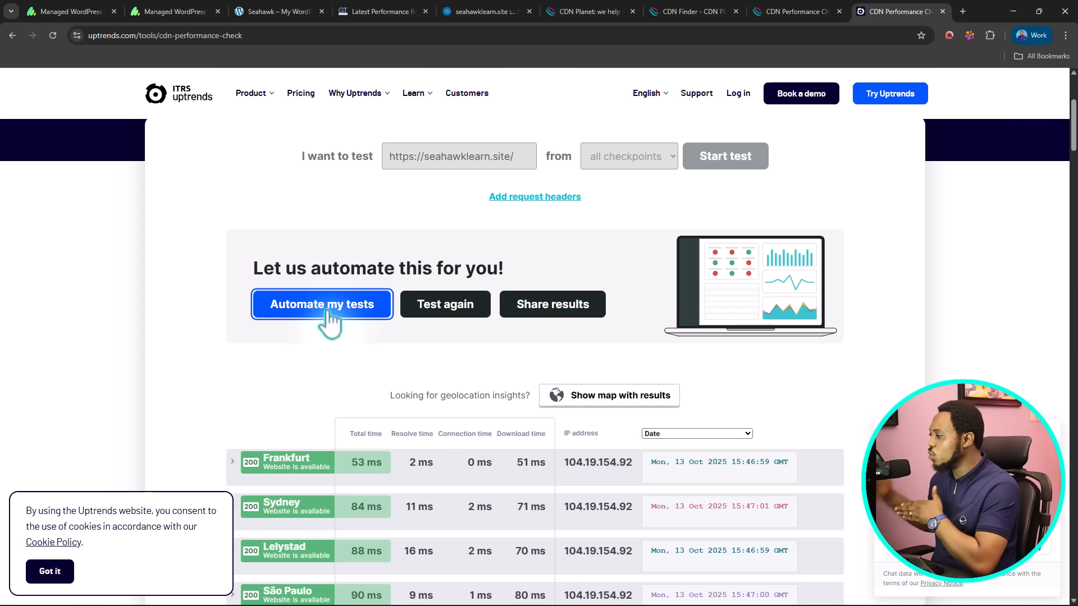
scroll("down", 3)
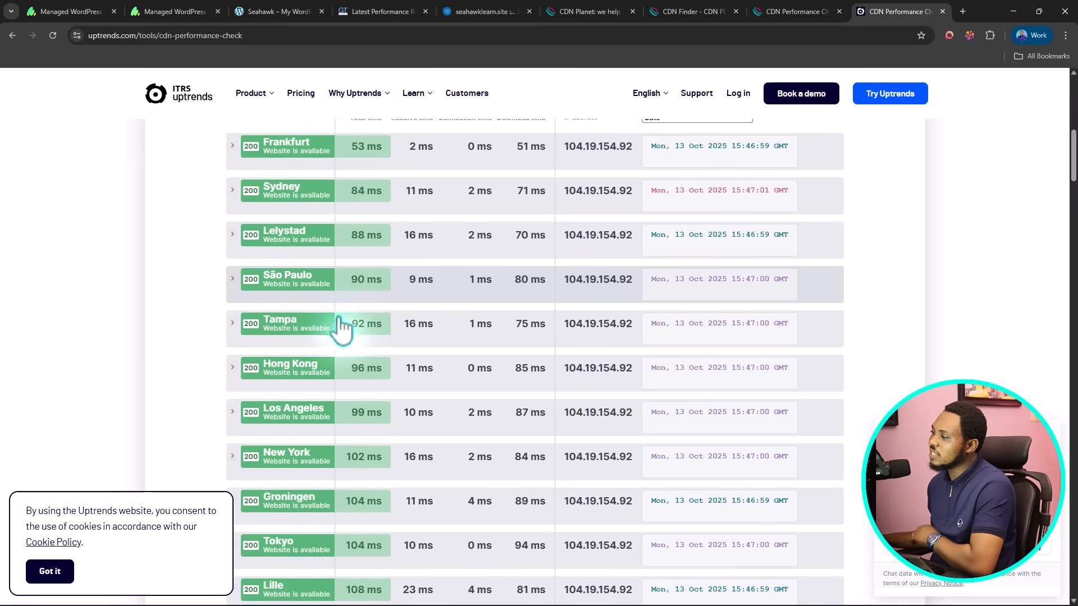
scroll("down", 3)
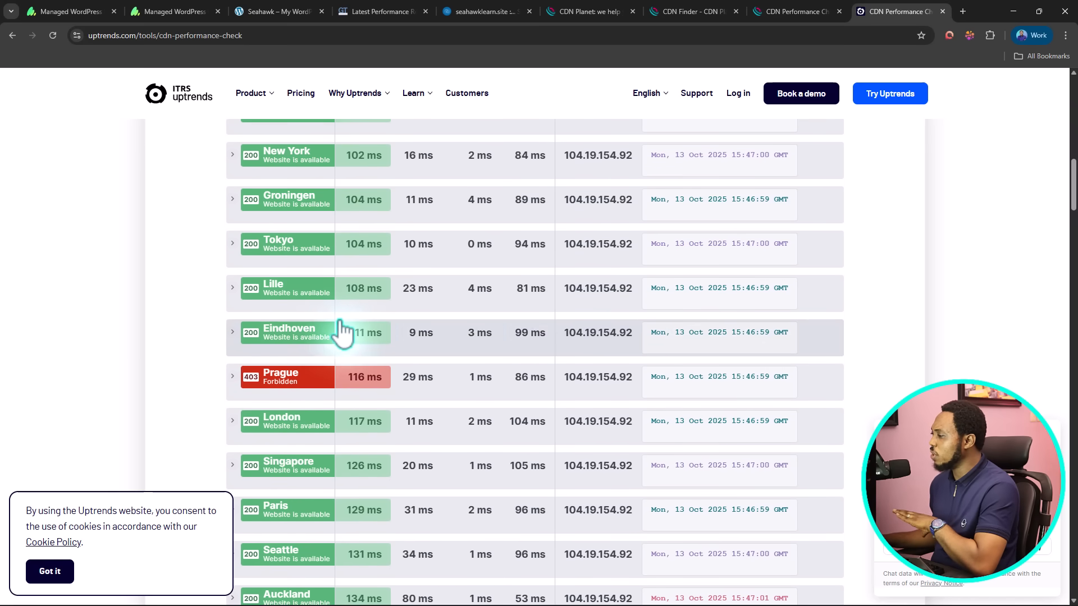
mouse_move(254, 384)
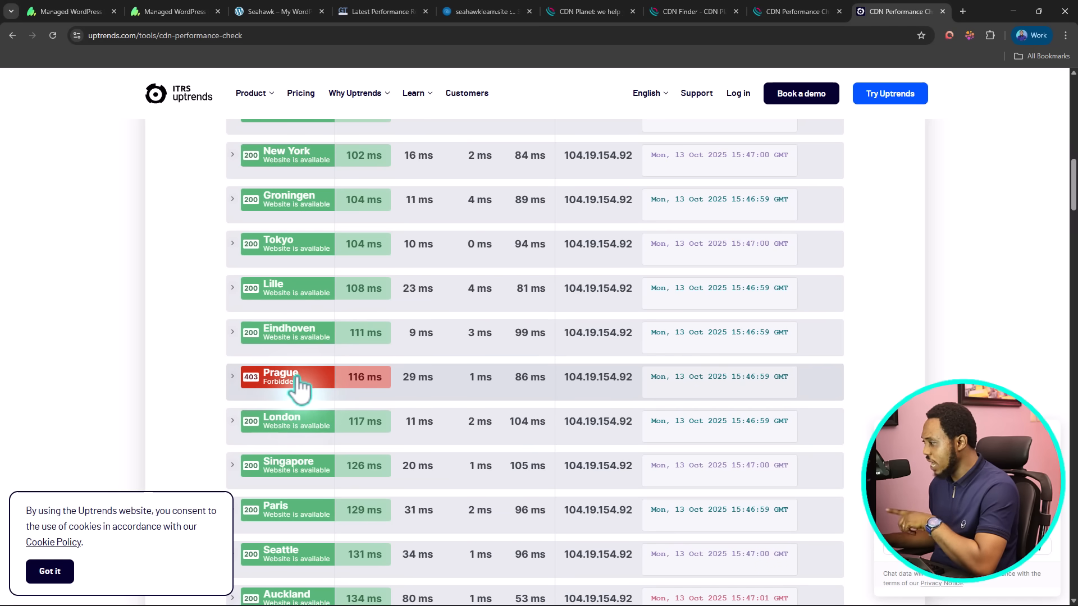
scroll("down", 3)
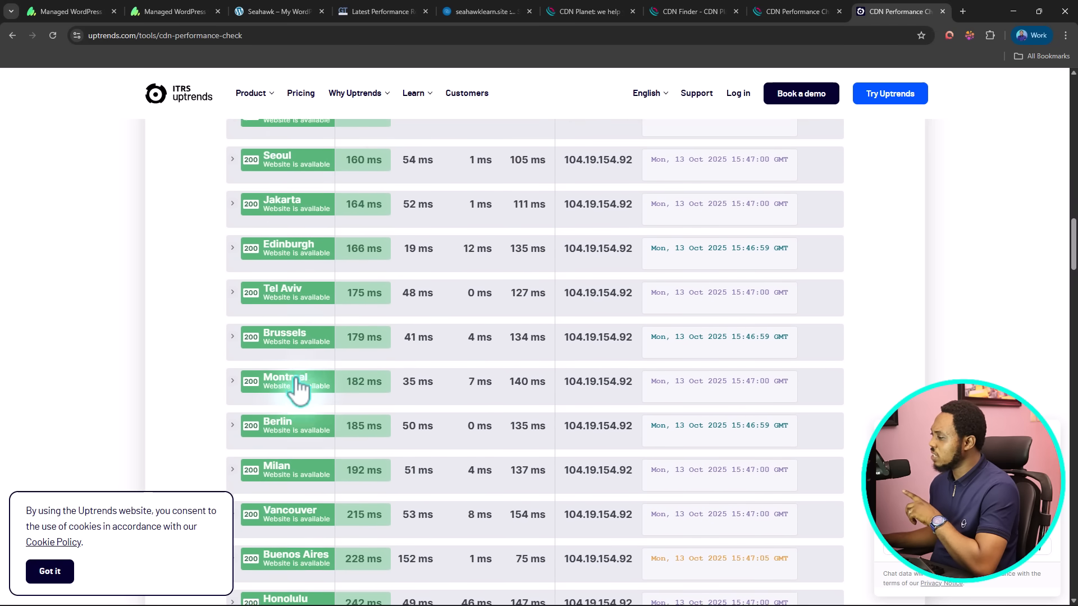
scroll("down", 3)
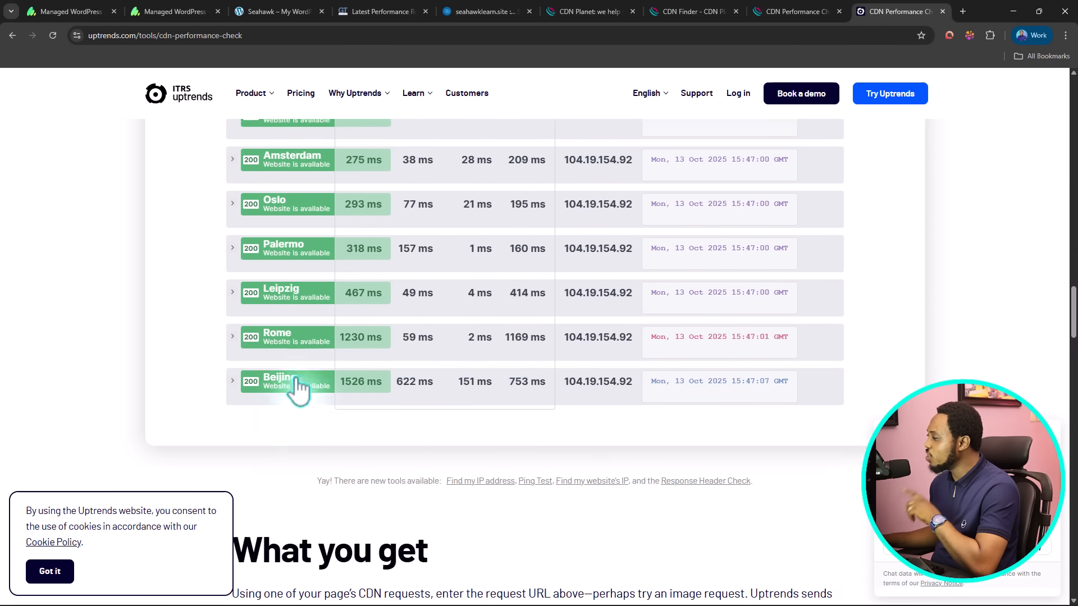
scroll("up", 3)
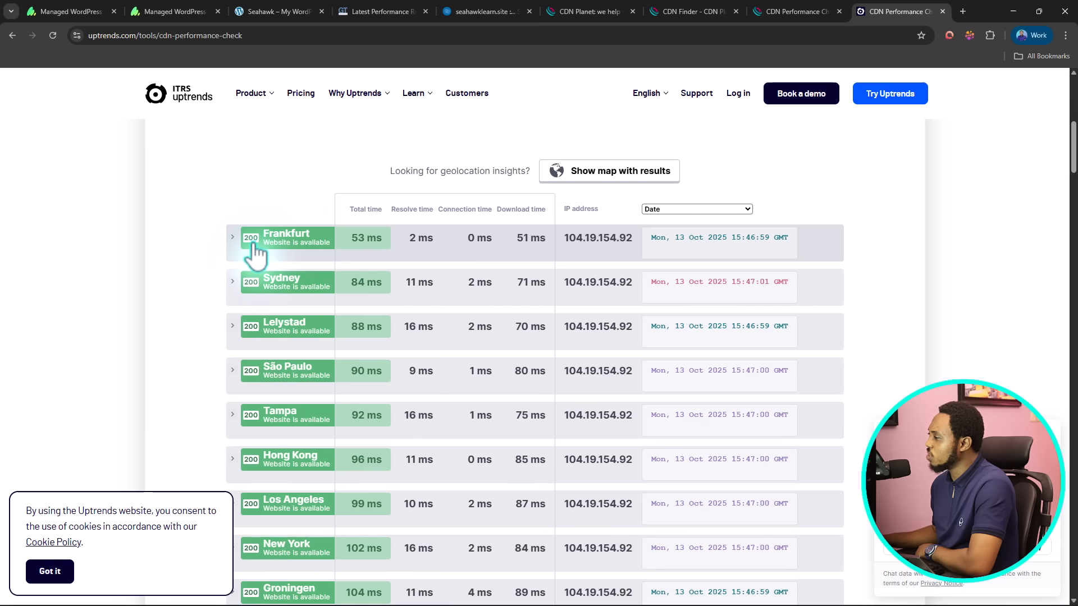
mouse_move(330, 286)
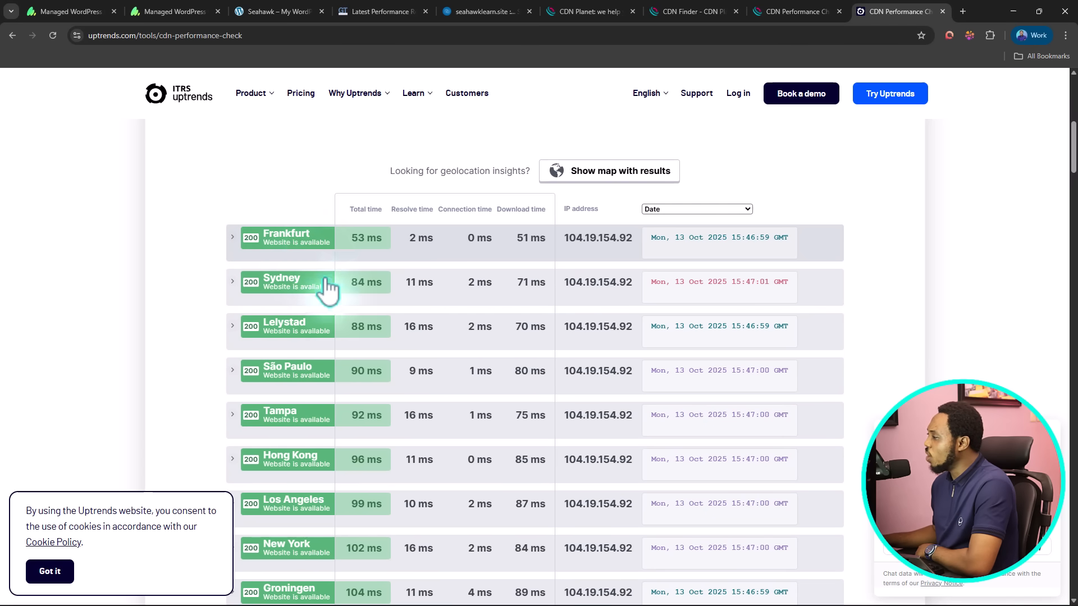
mouse_move(412, 220)
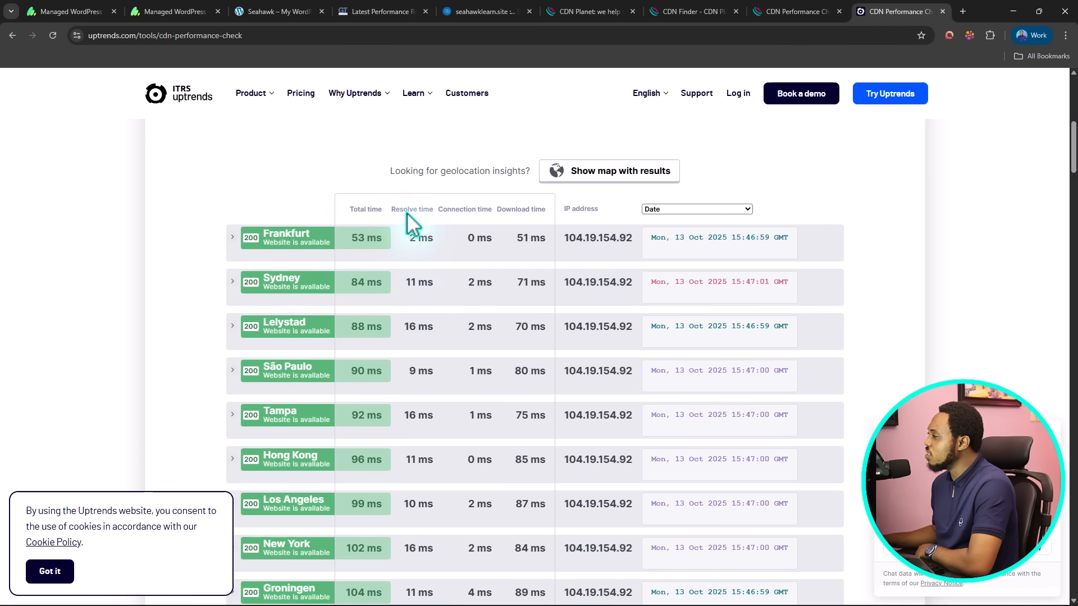
mouse_move(480, 227)
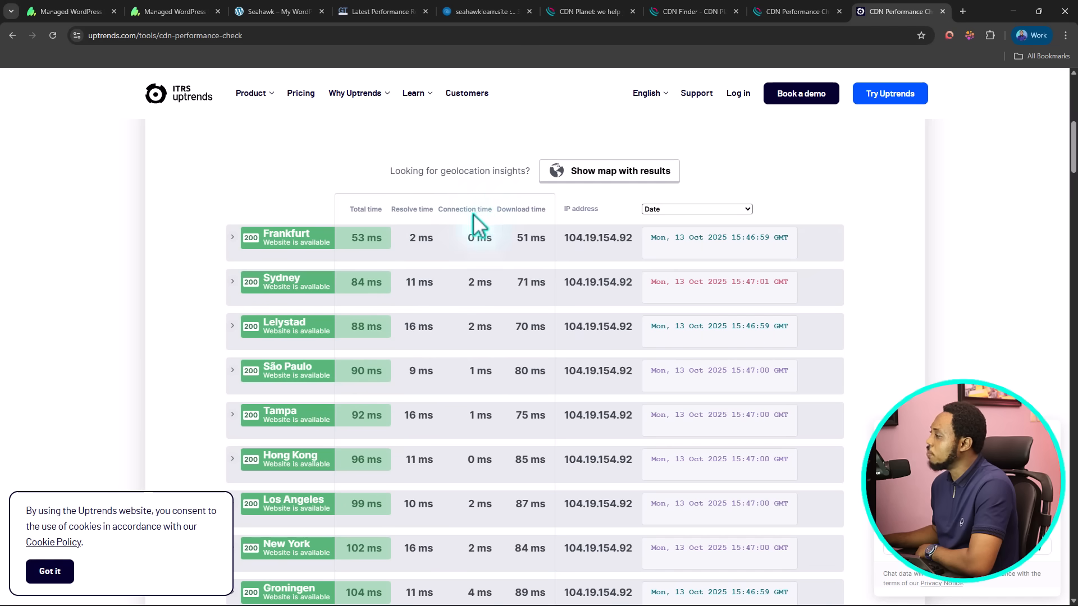
scroll("down", 3)
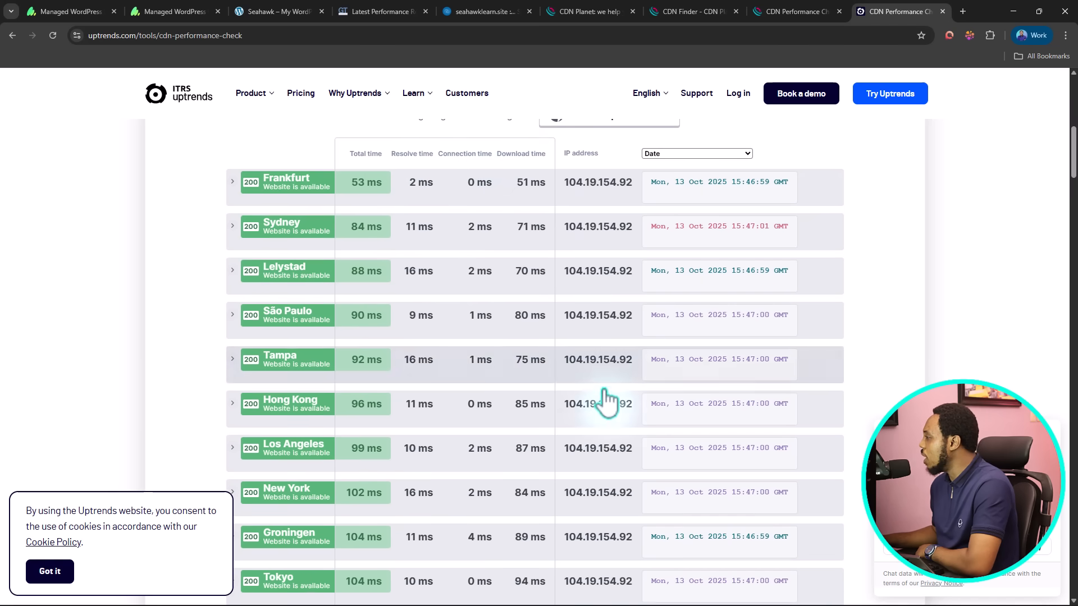
mouse_move(162, 350)
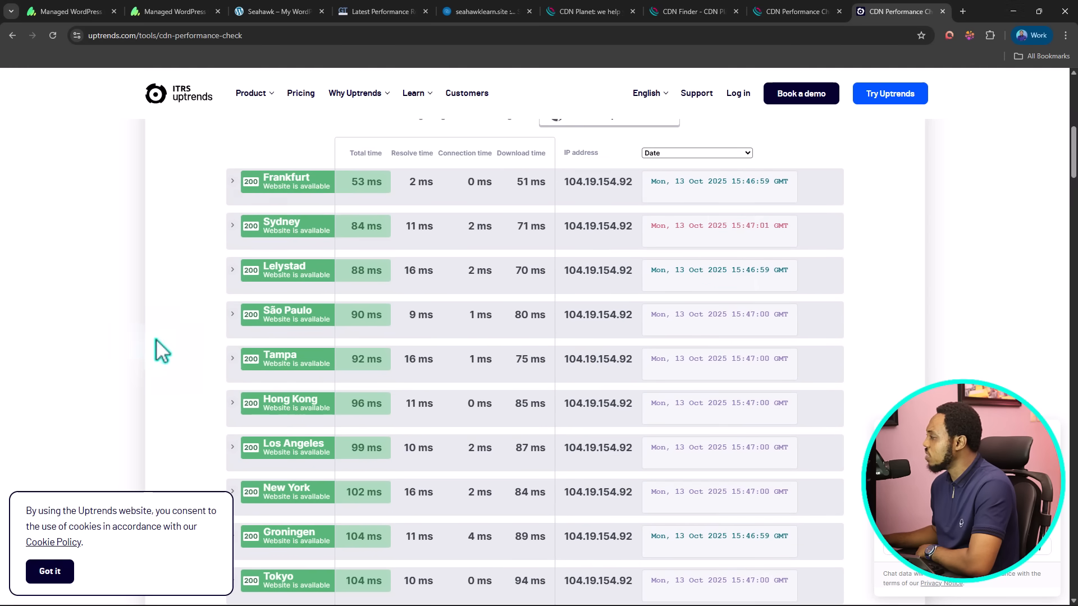
mouse_move(715, 214)
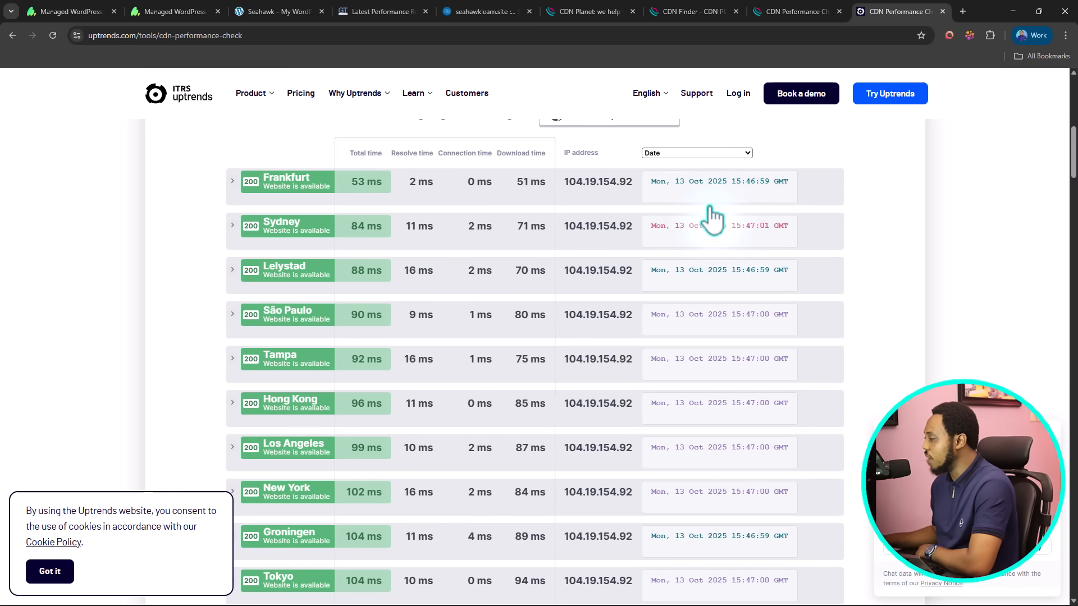
scroll("down", 3)
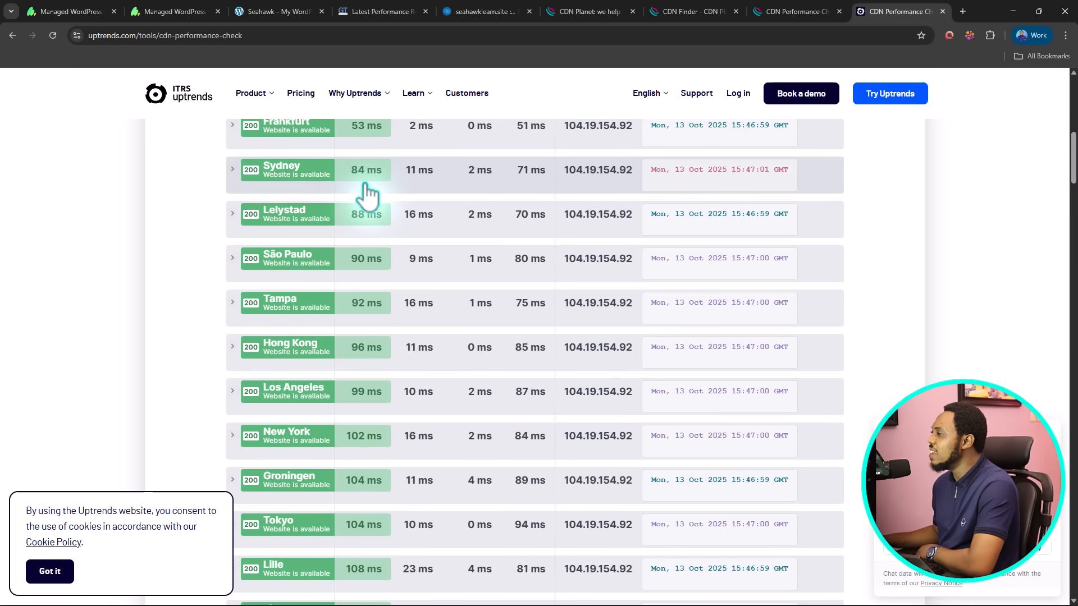
mouse_move(389, 228)
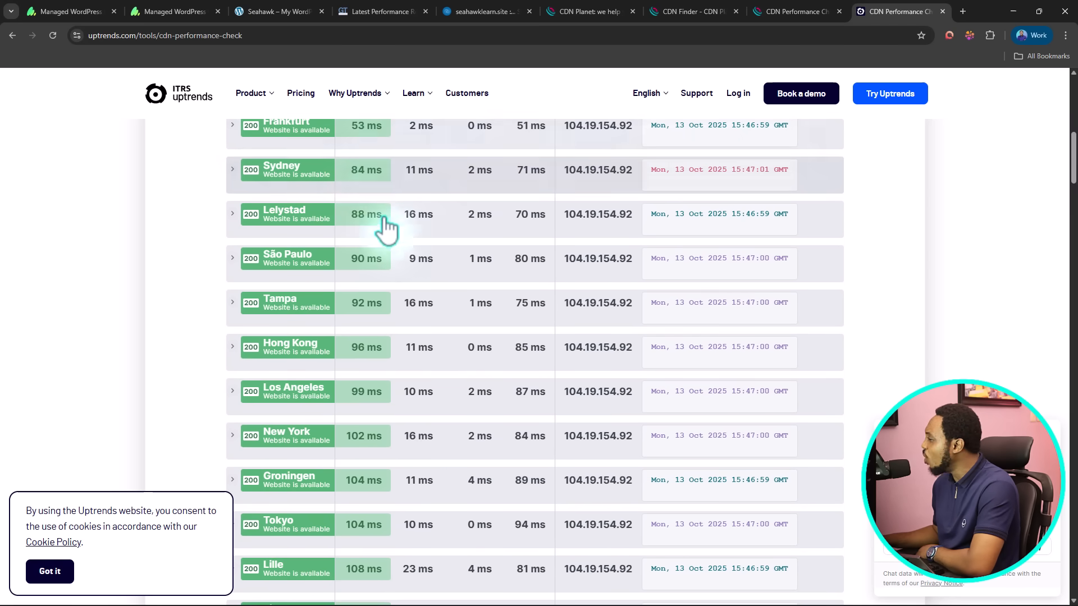
mouse_move(360, 172)
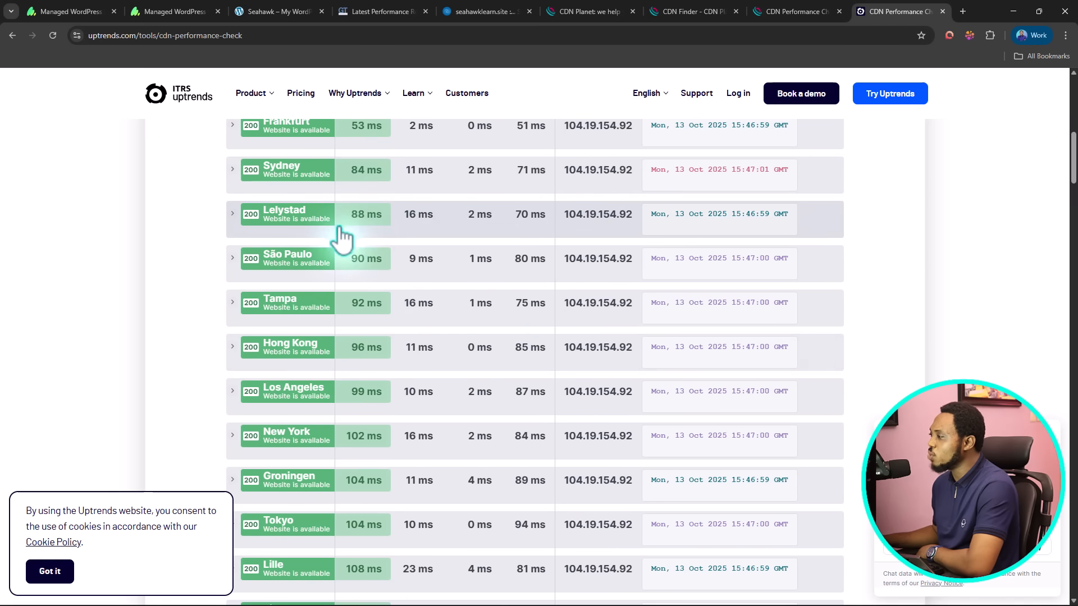
scroll("down", 3)
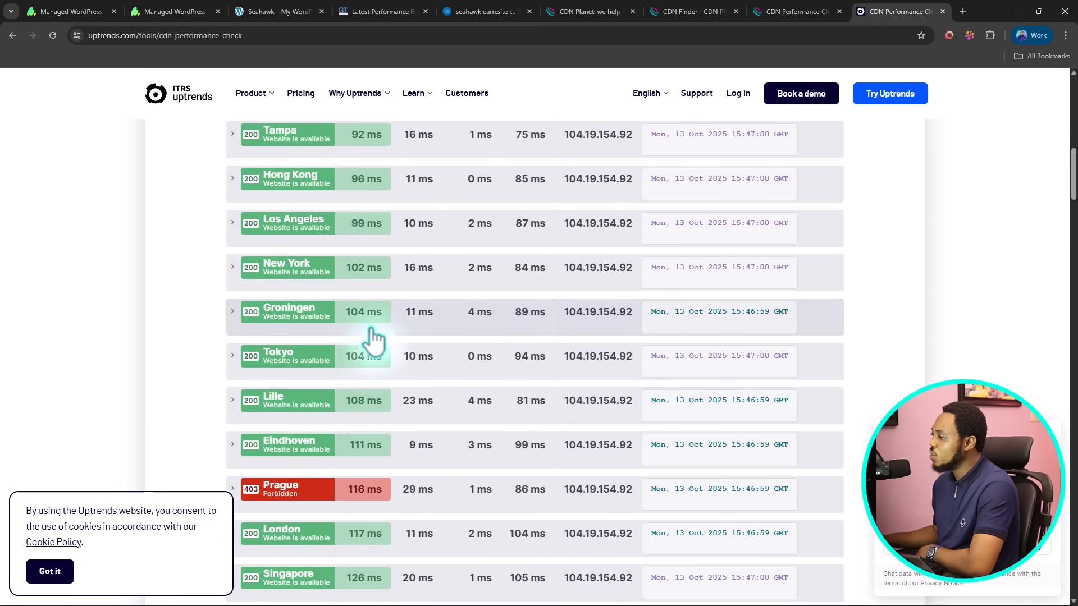
scroll("down", 3)
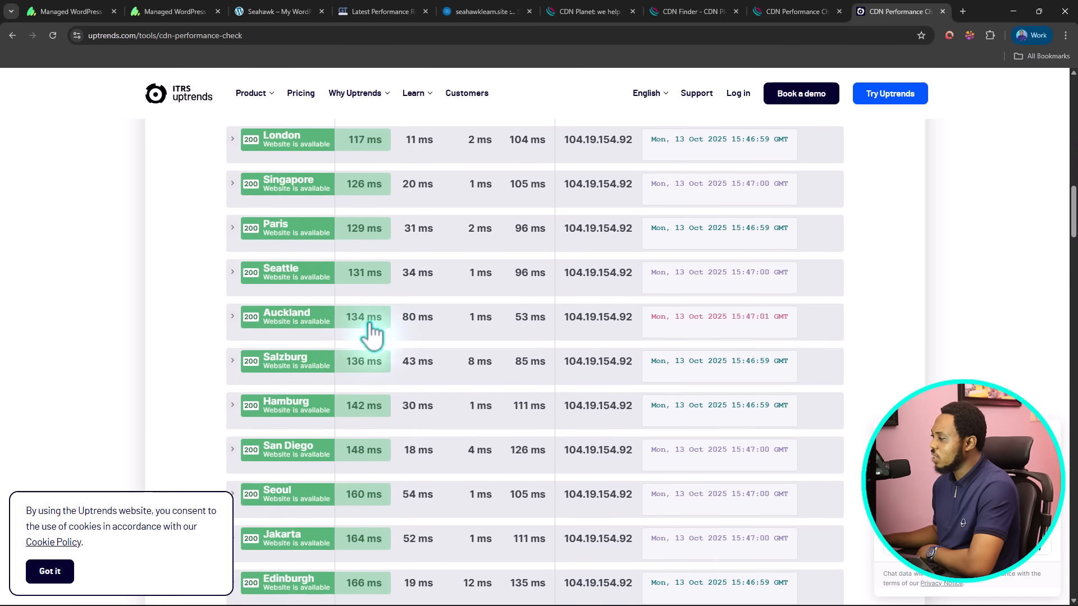
scroll("down", 3)
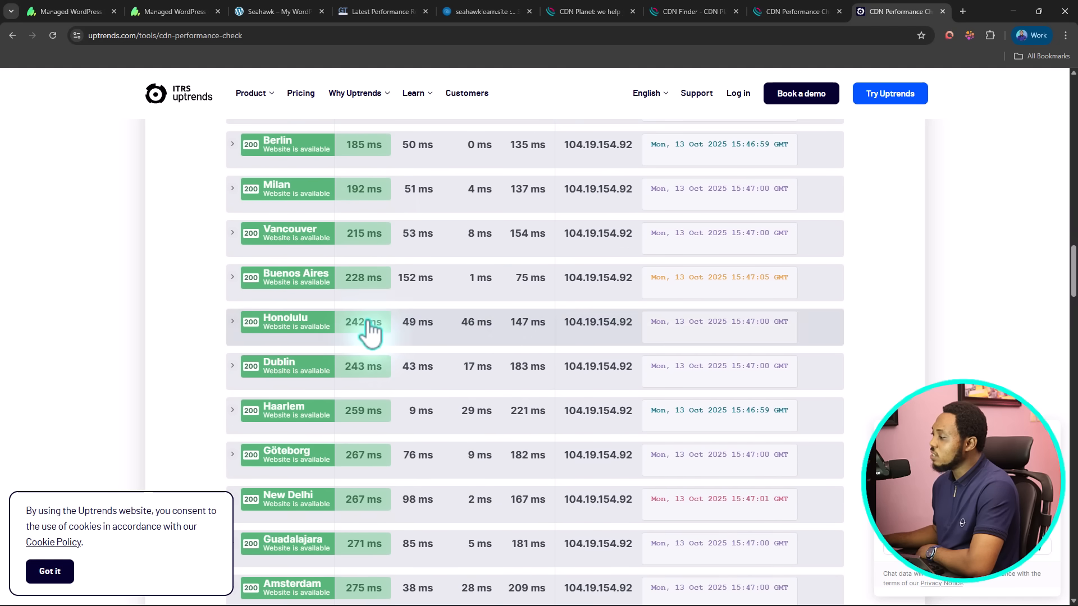
scroll("down", 3)
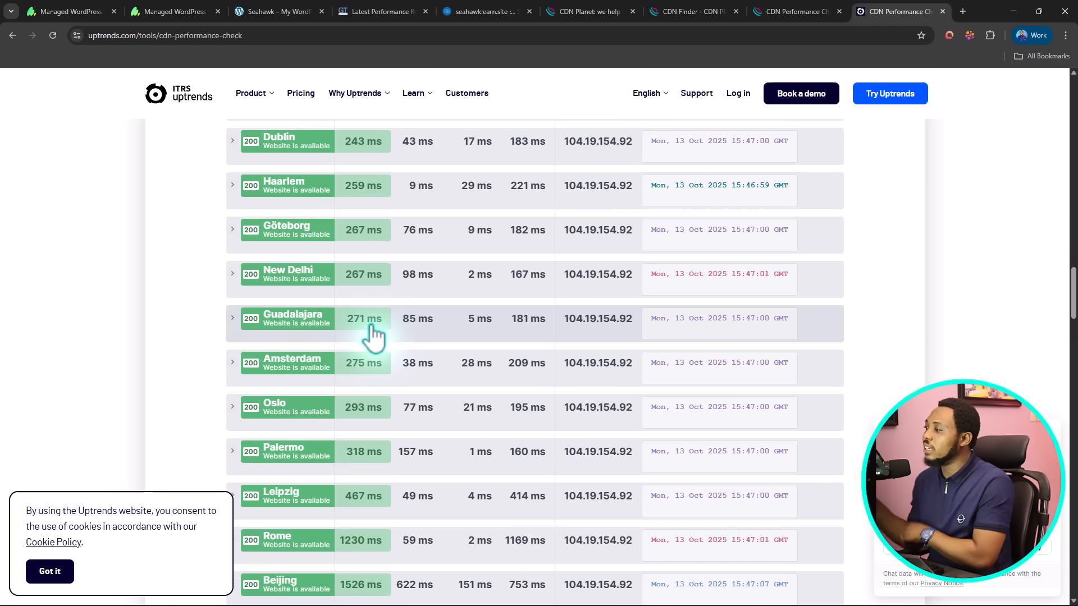
scroll("down", 3)
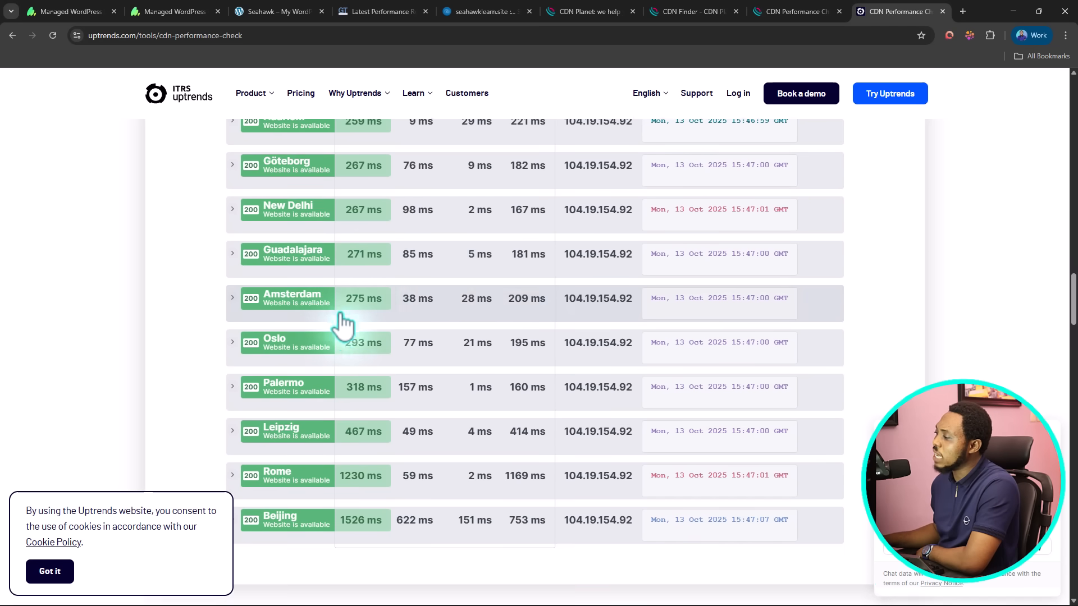
scroll("down", 3)
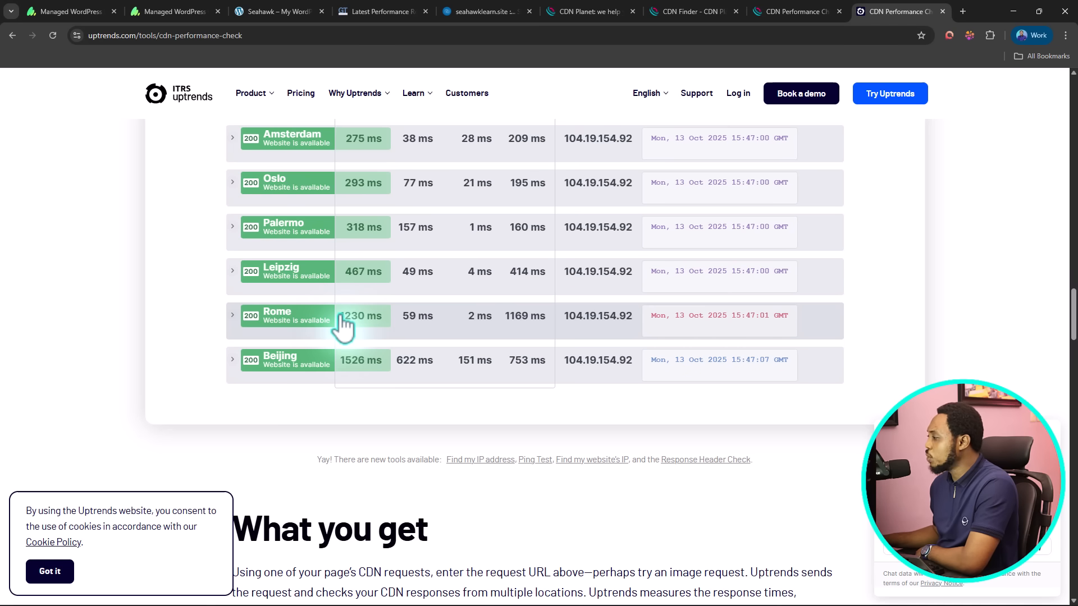
mouse_move(339, 243)
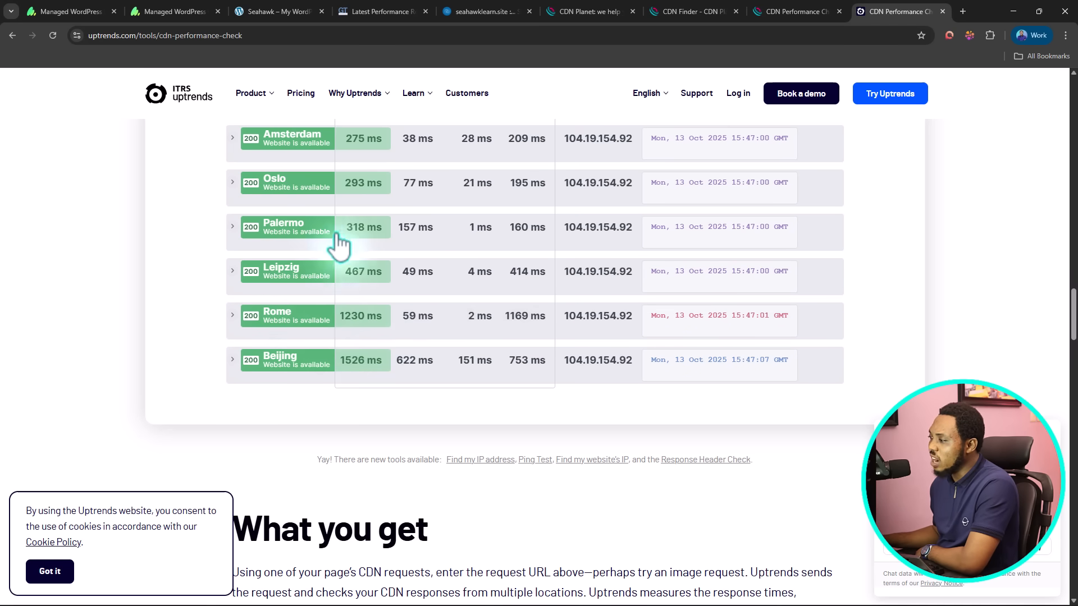
mouse_move(274, 370)
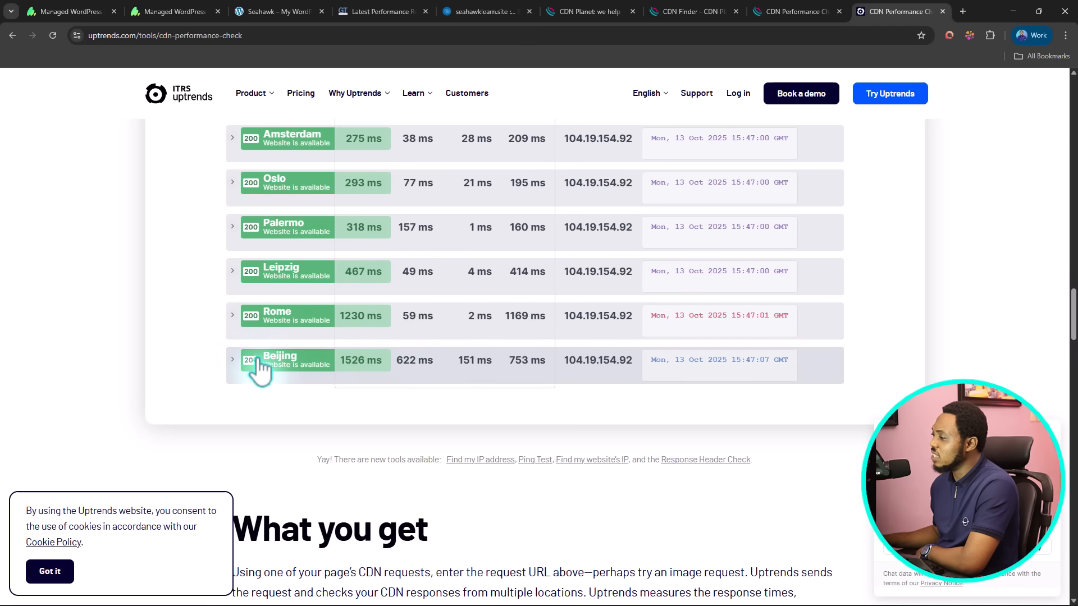
- Expand the Beijing result and scroll into its response details and headers
left_click(233, 359)
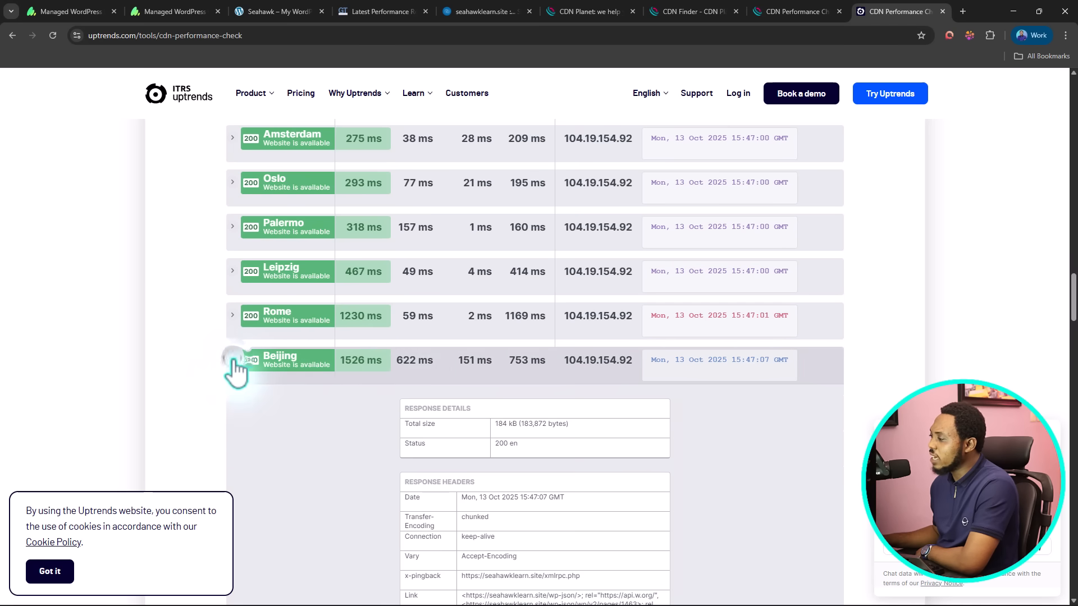
scroll("down", 3)
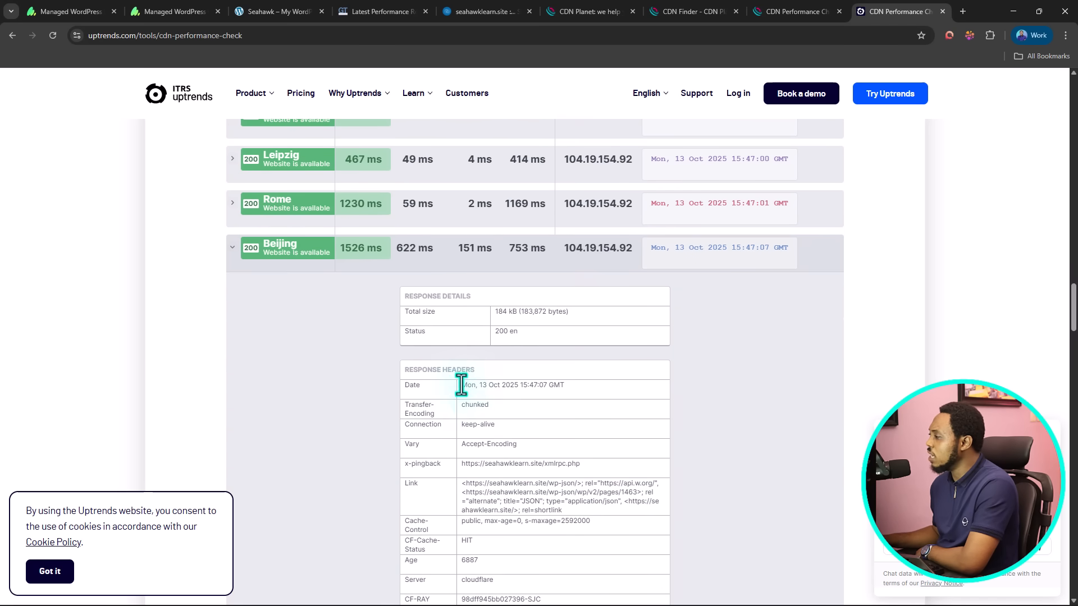
mouse_move(548, 332)
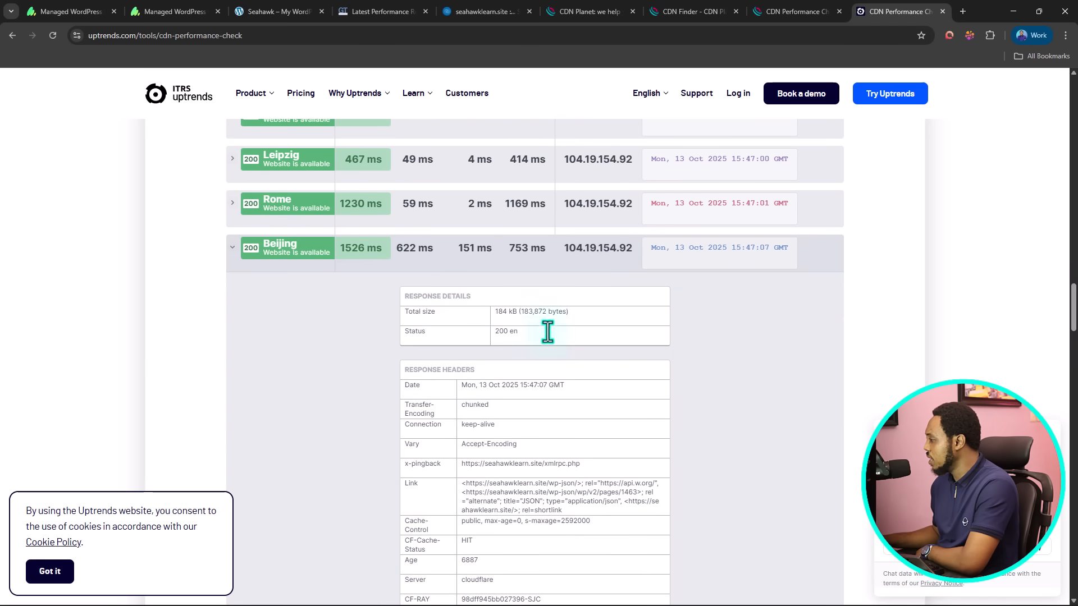
scroll("down", 3)
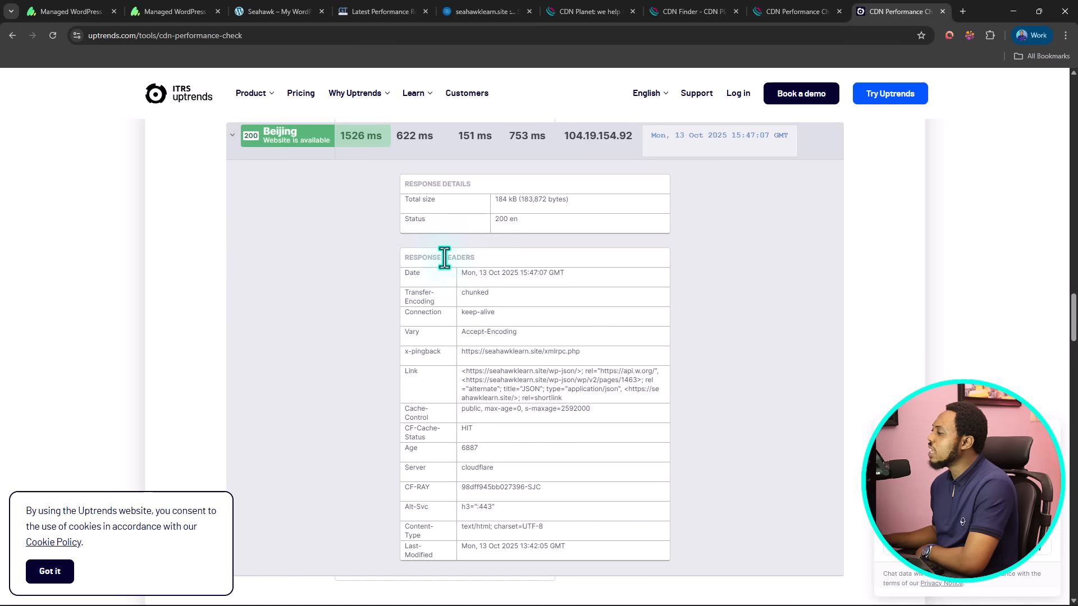
scroll("down", 3)
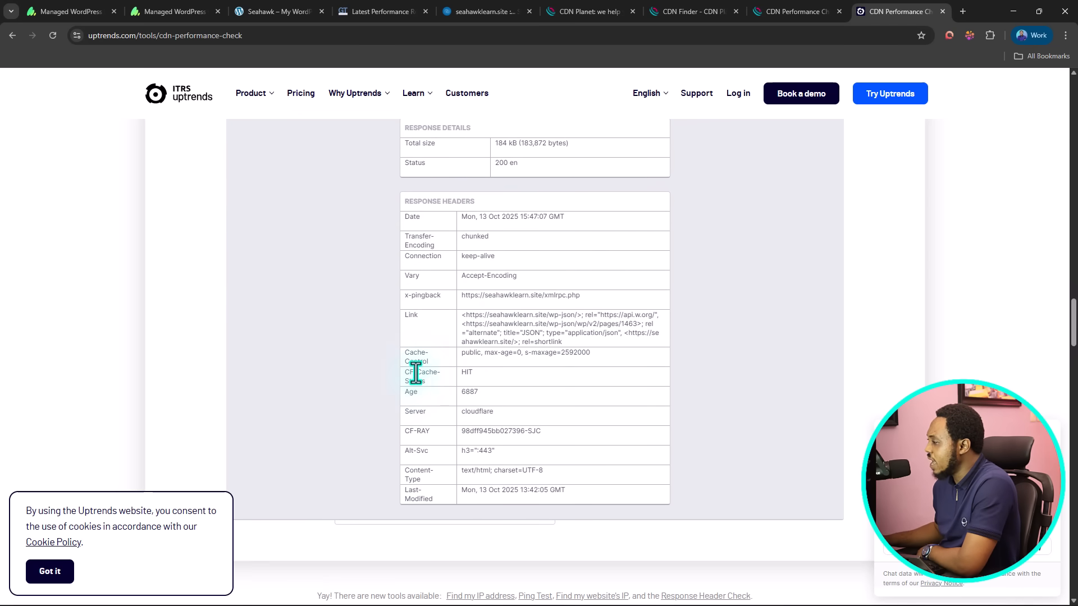
mouse_move(441, 392)
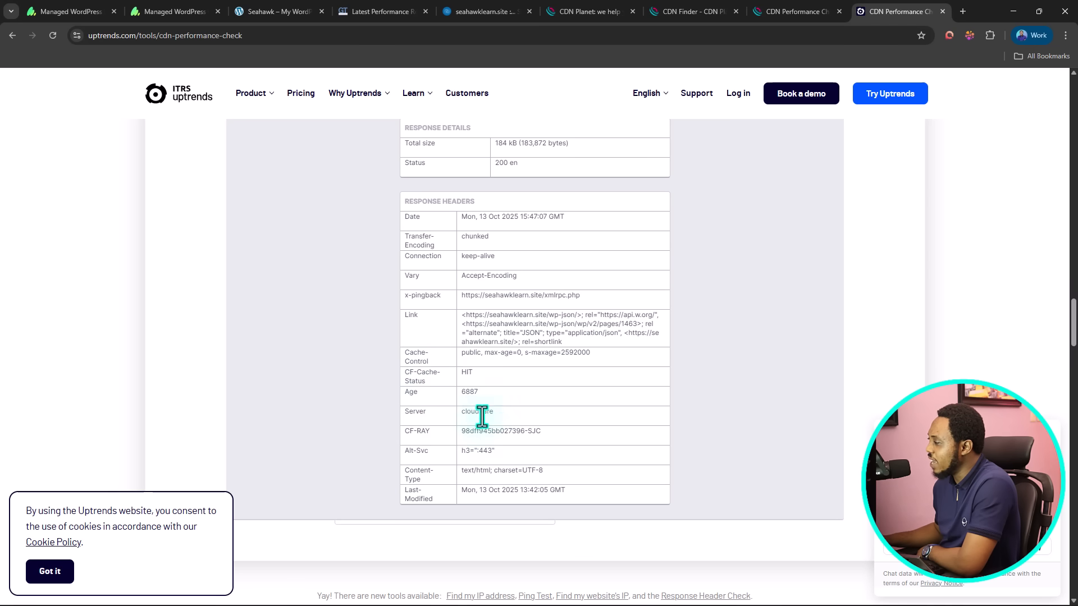
- Select the 'cloudflare' Server header value and view the remaining headers with the HIT cache status
double_click(476, 411)
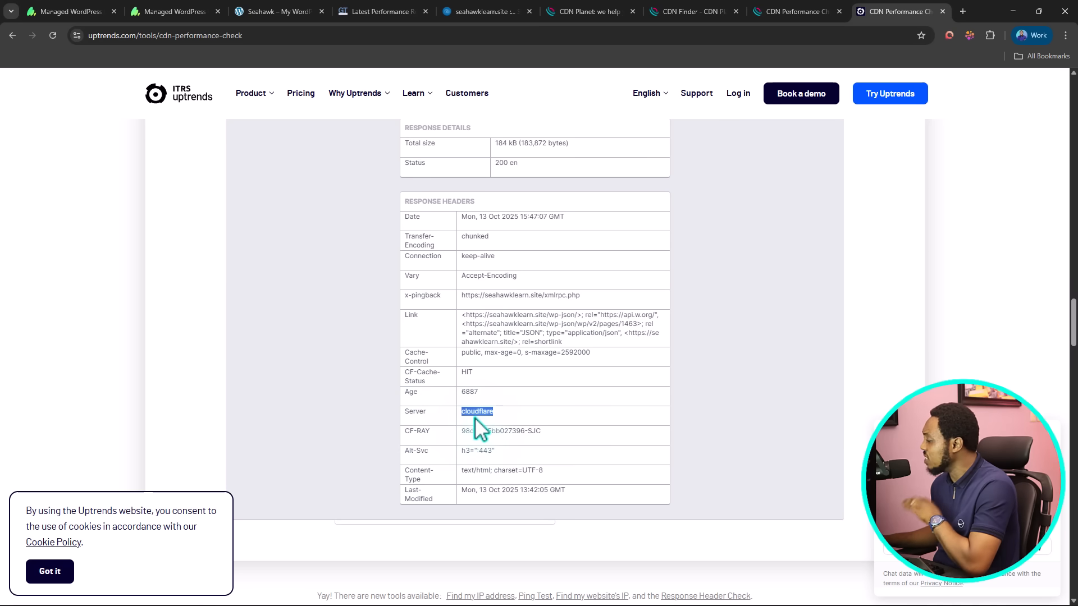
scroll("down", 3)
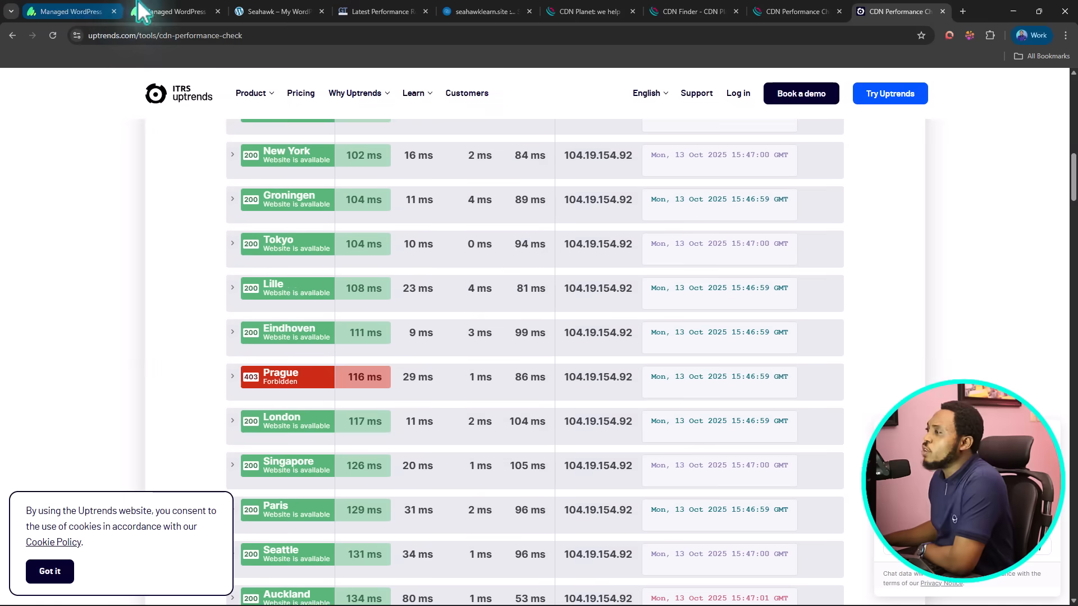
left_click(172, 11)
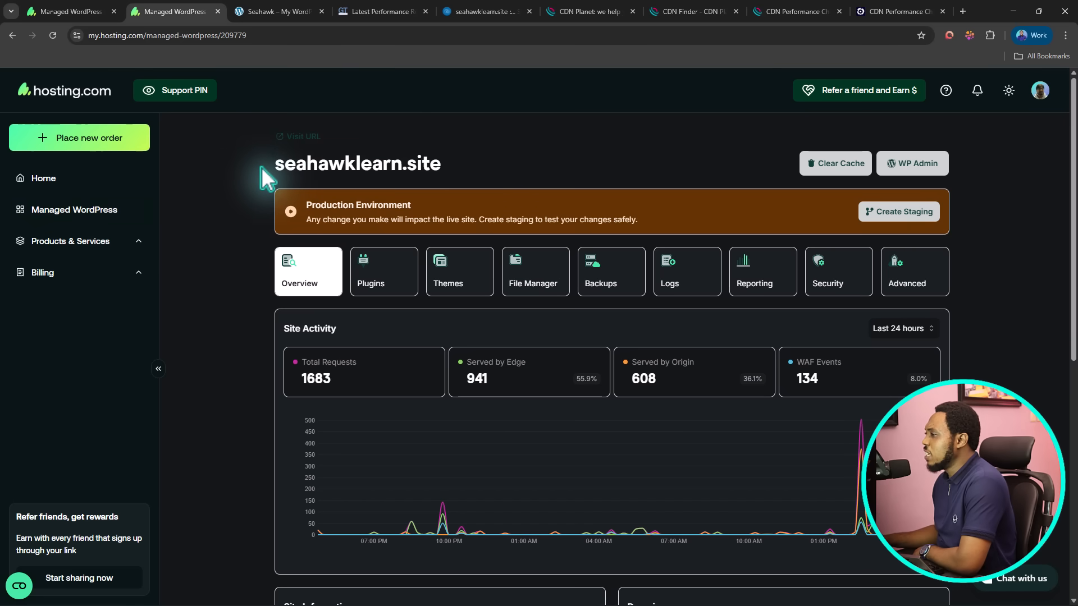
mouse_move(434, 169)
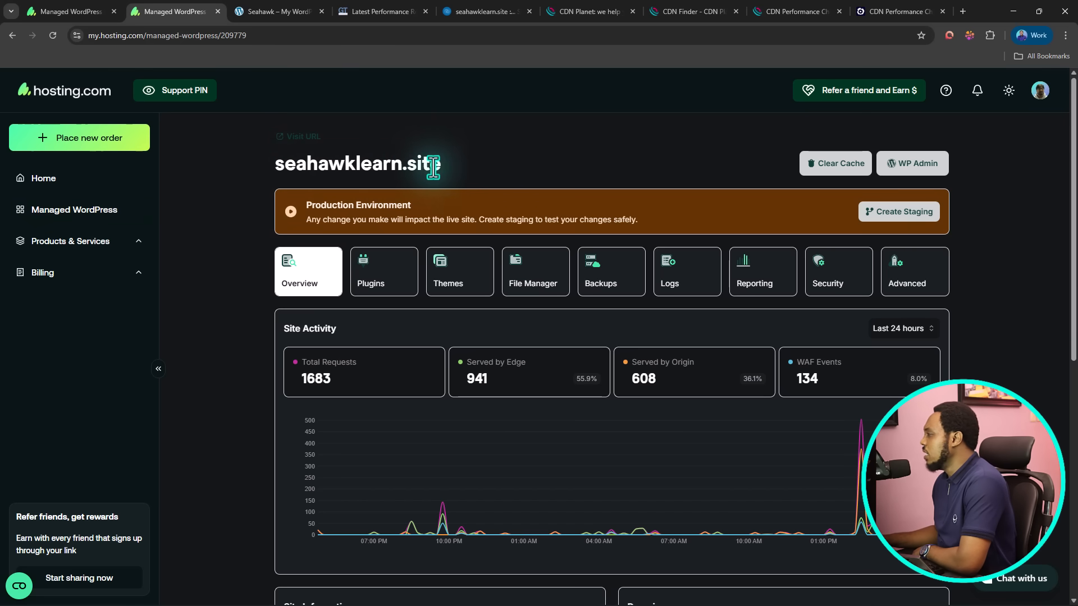
scroll("down", 3)
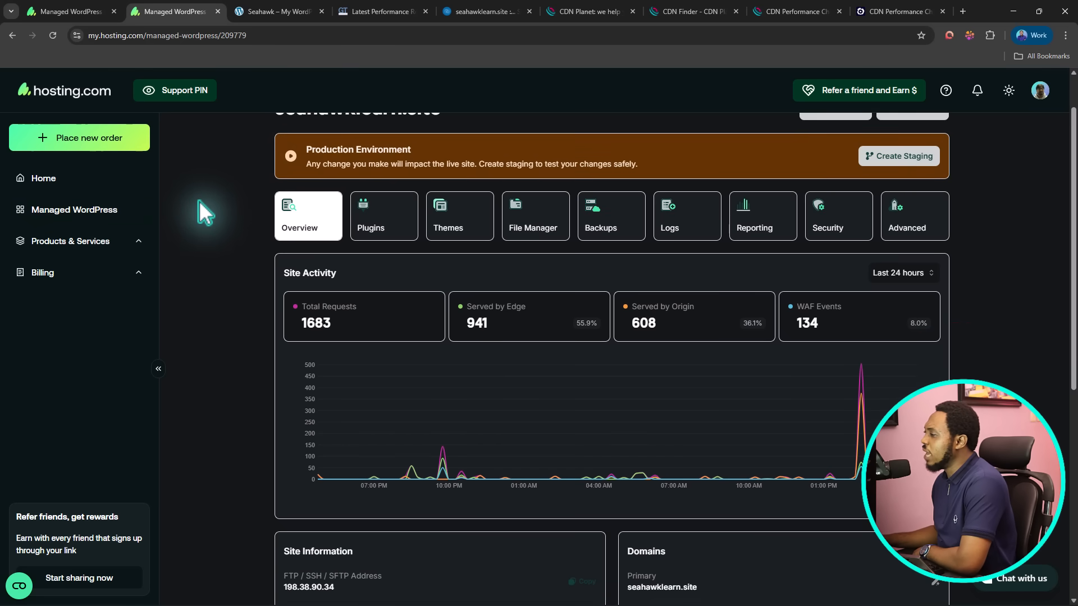
scroll("down", 3)
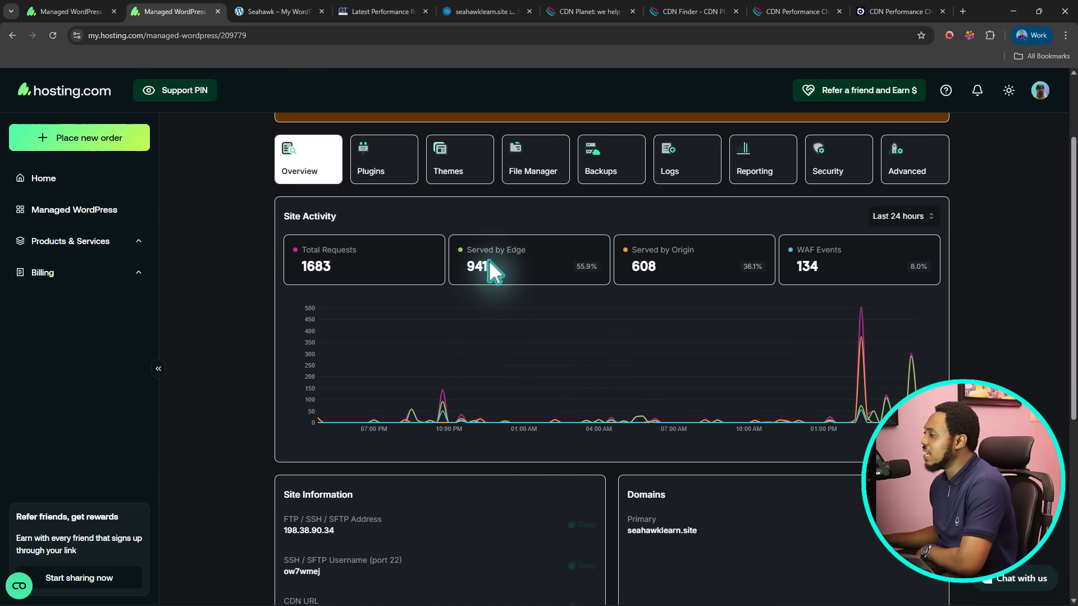
mouse_move(501, 279)
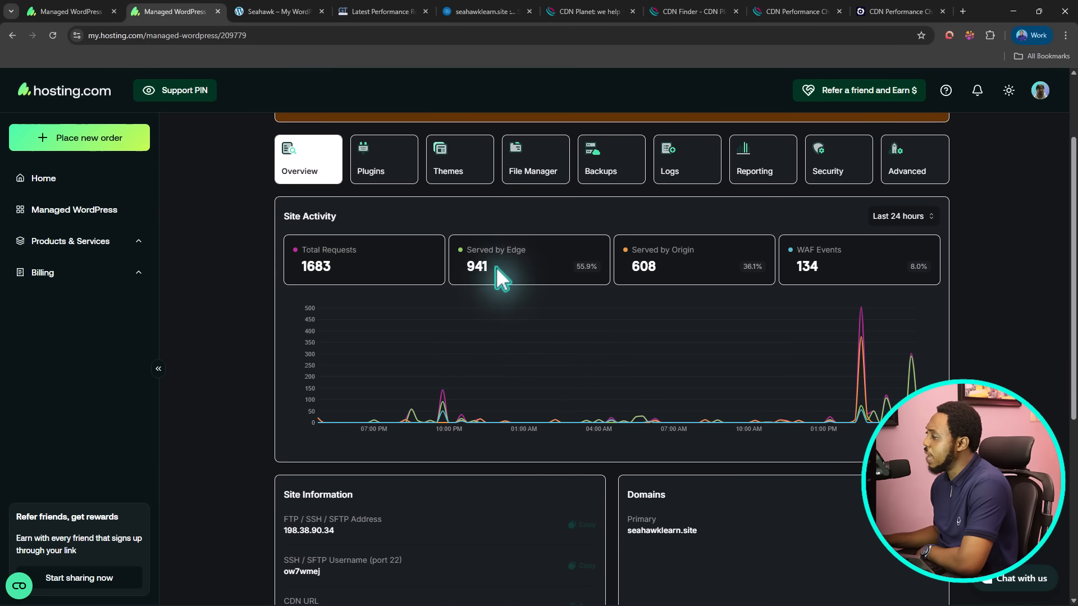
mouse_move(671, 275)
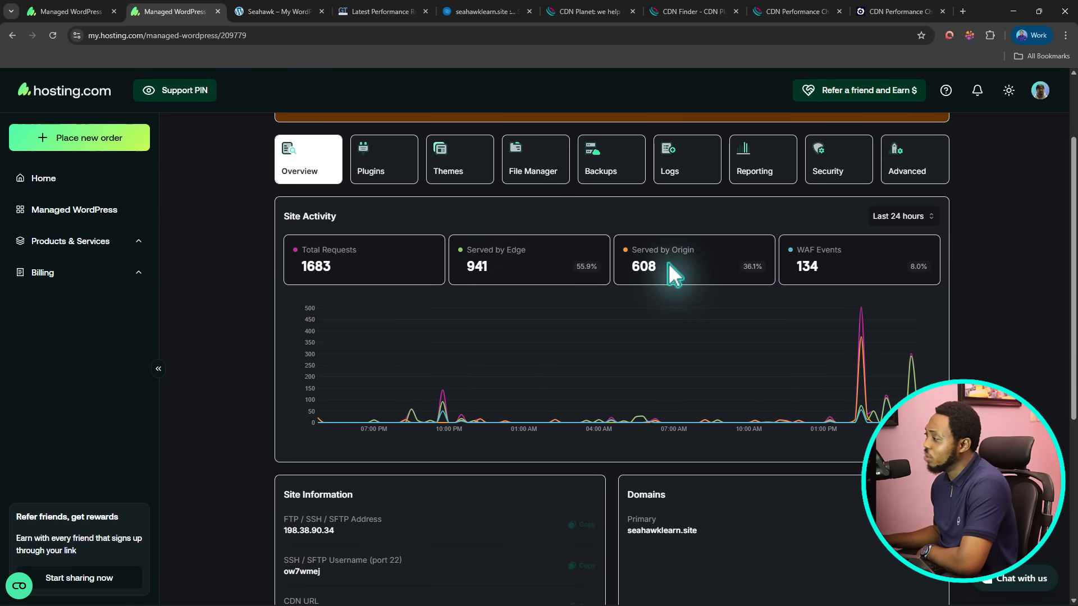
mouse_move(726, 283)
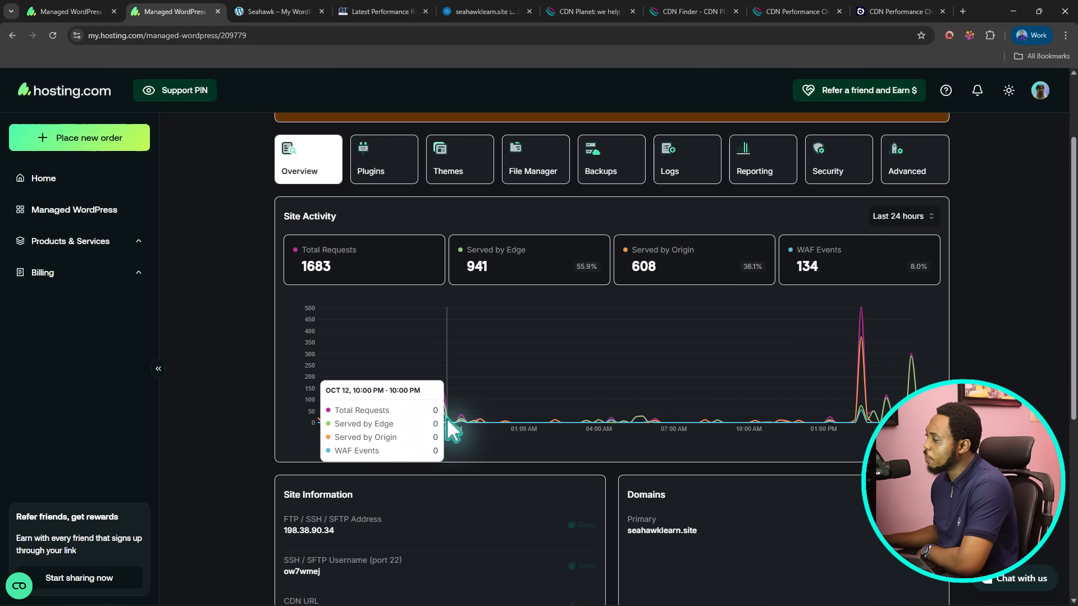
mouse_move(443, 415)
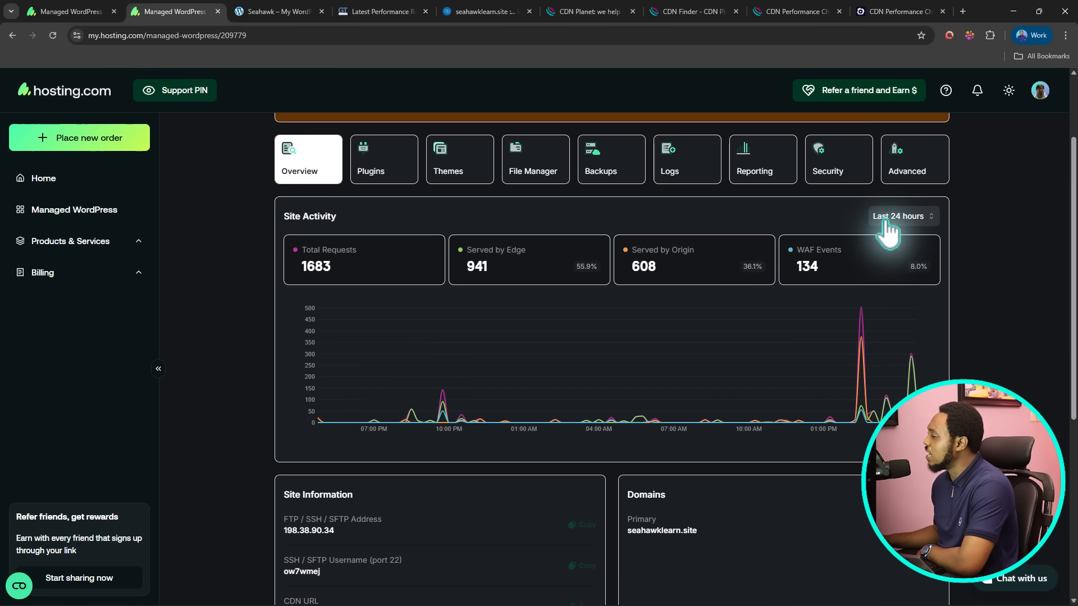
- Check the site activity time-range list (Last 24 hours) and close it unchanged
left_click(902, 215)
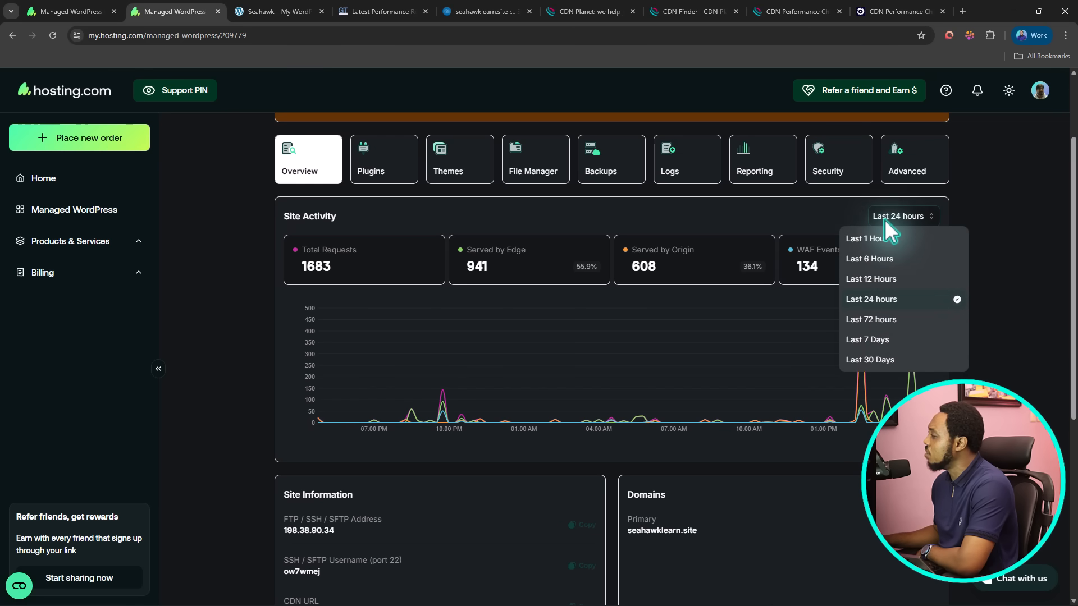
mouse_move(869, 258)
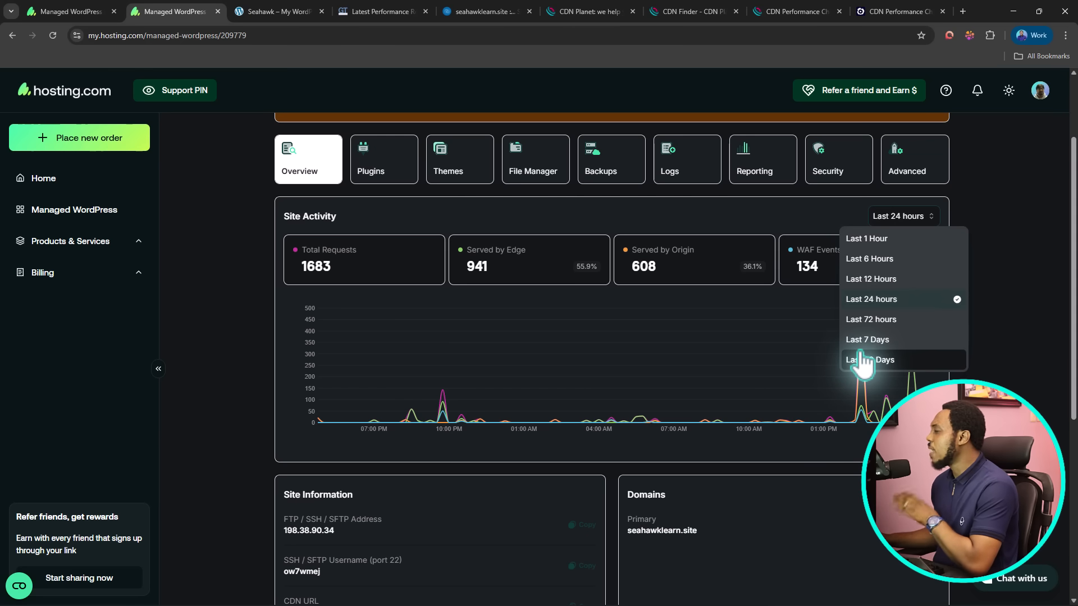
mouse_move(825, 317)
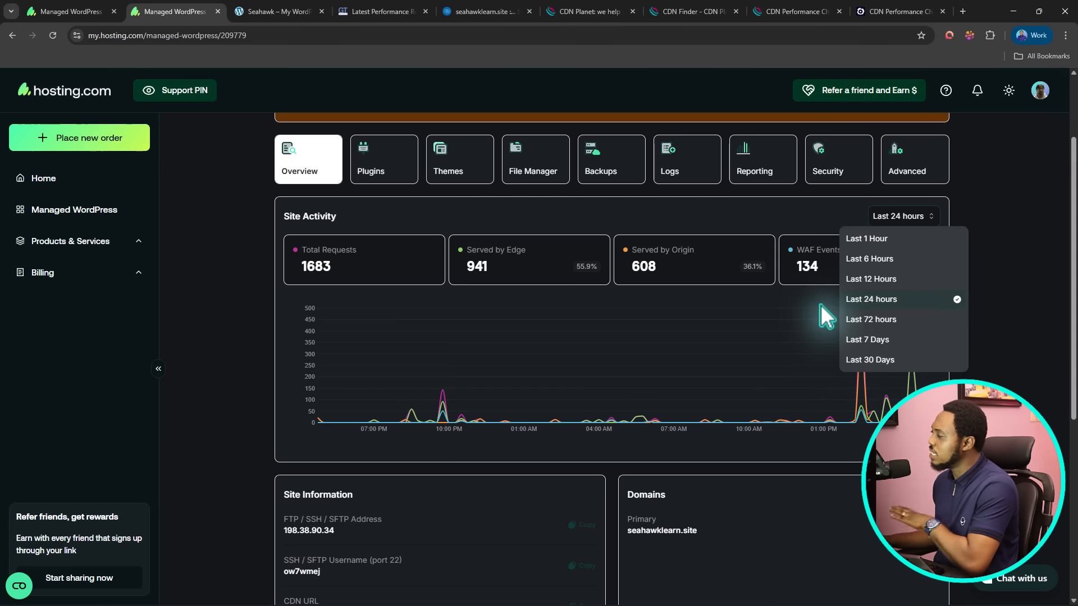
mouse_move(816, 314)
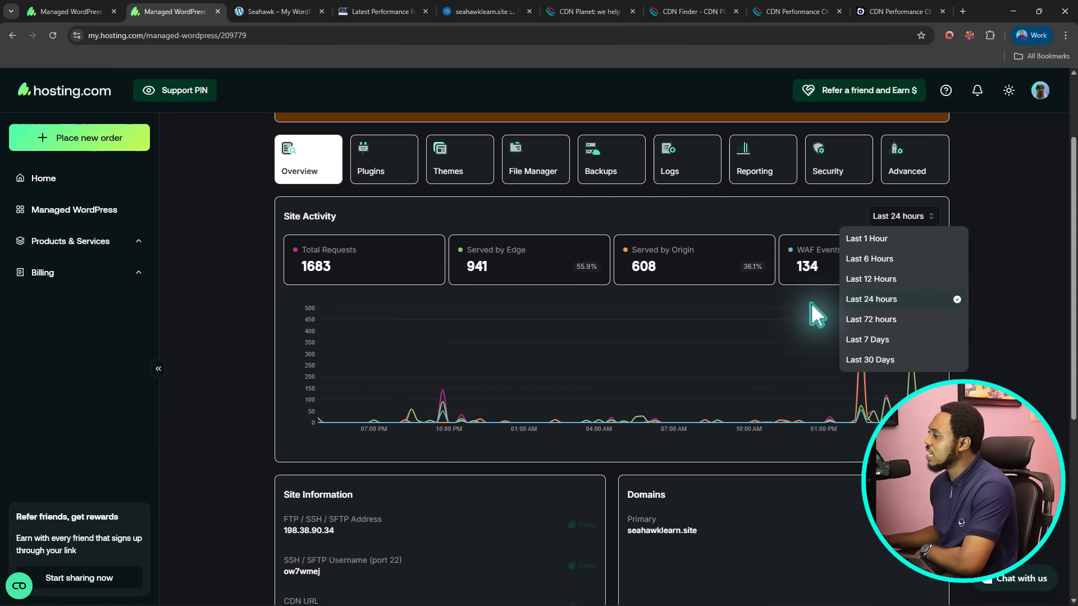
mouse_move(754, 171)
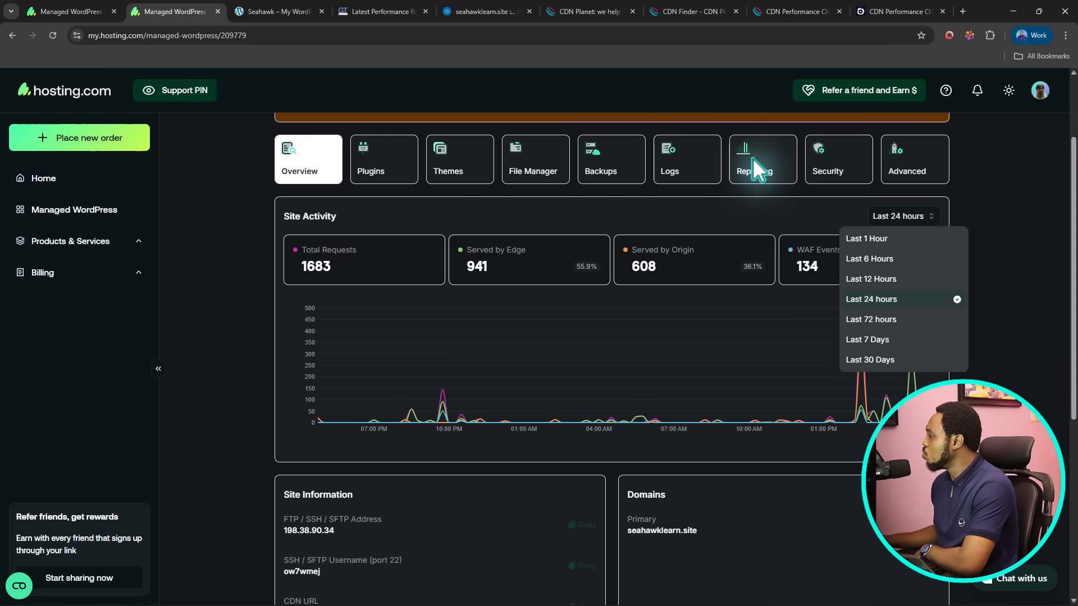
left_click(753, 171)
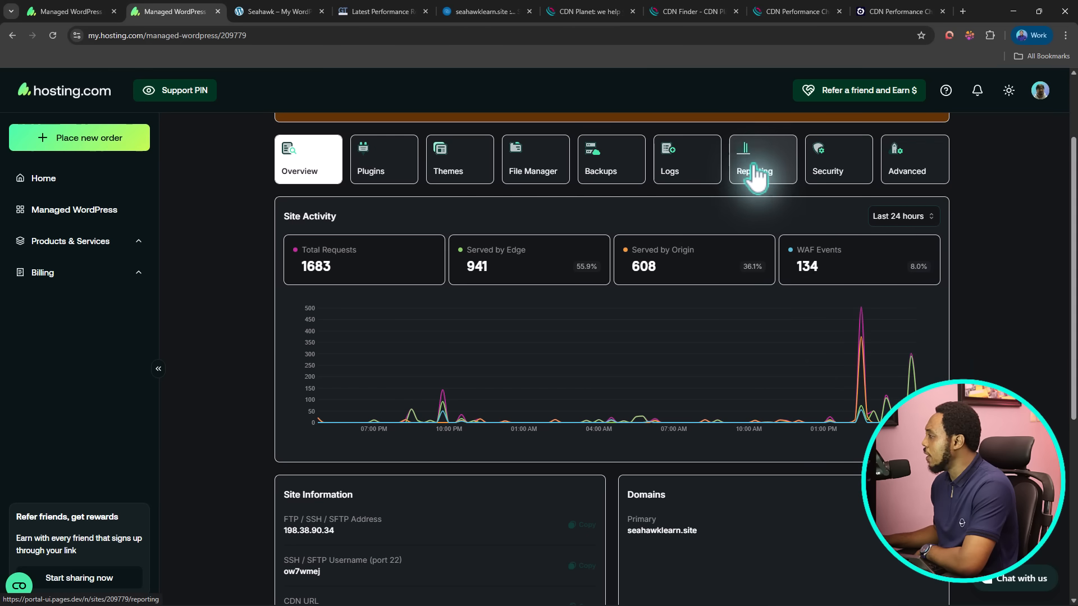
- Open the Reporting section for seahawklearn.site and scroll to the Countries panel led by Nigeria
left_click(754, 158)
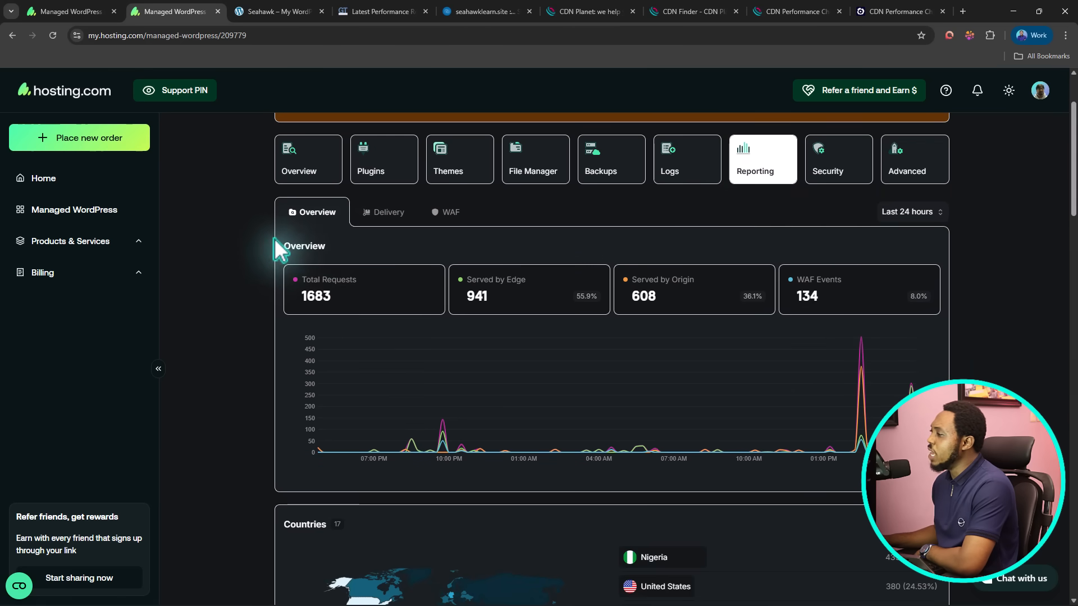
mouse_move(734, 355)
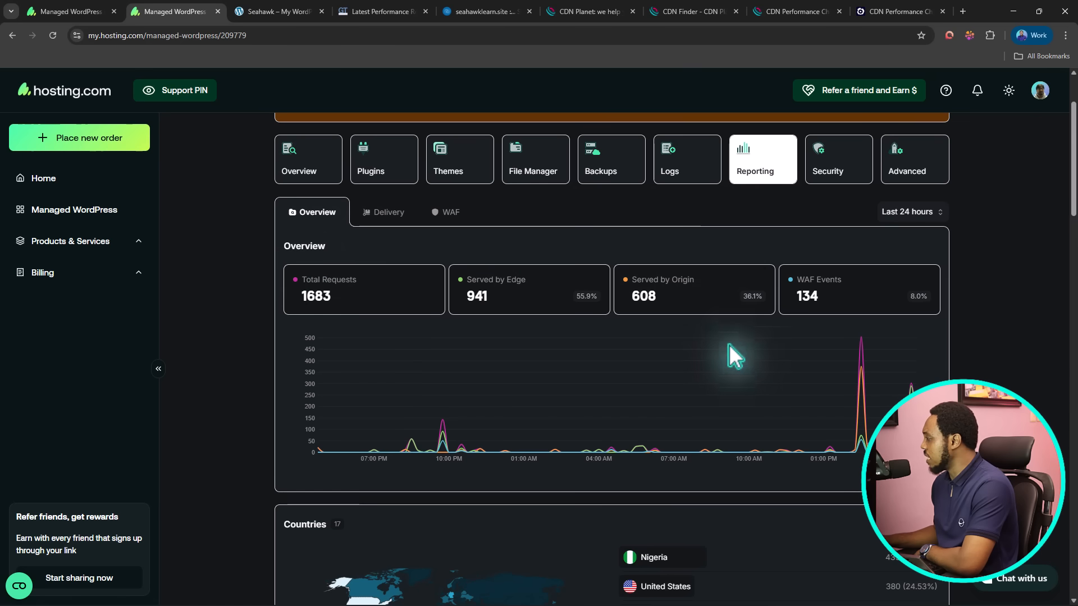
scroll("down", 3)
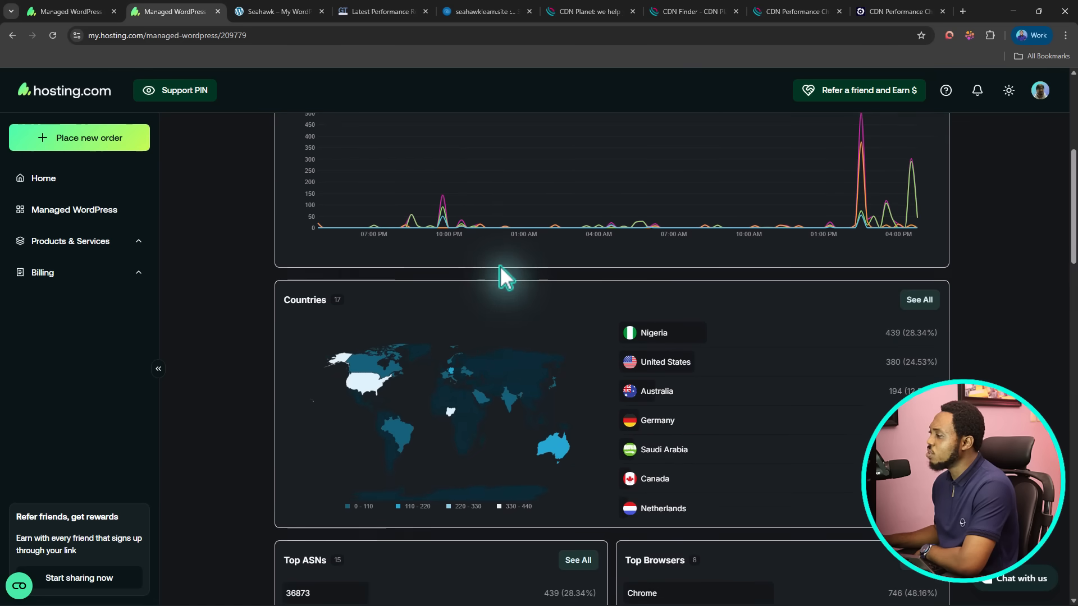
scroll("down", 3)
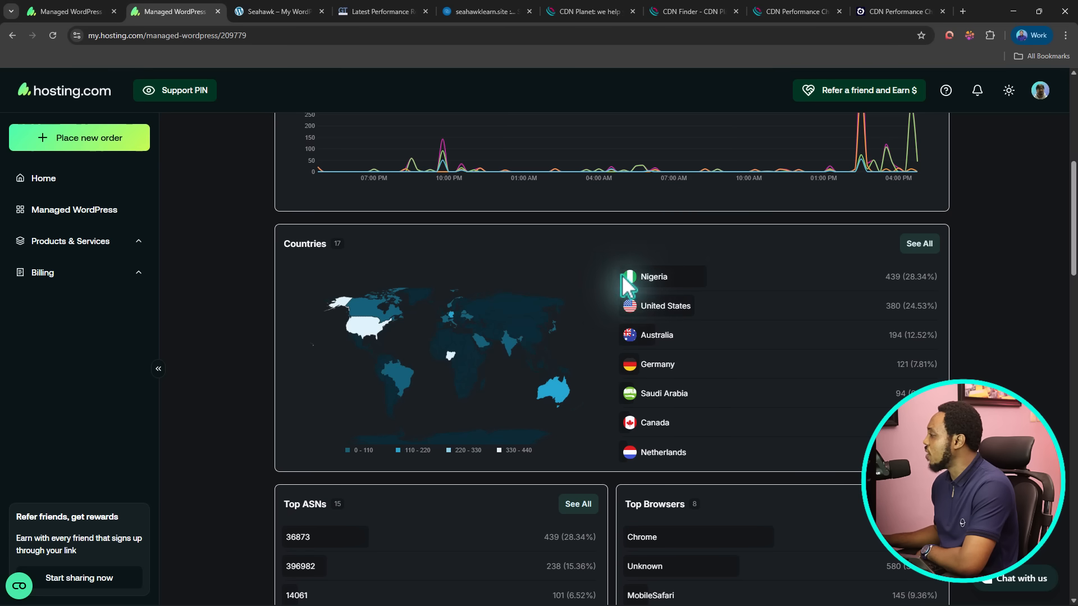
mouse_move(641, 306)
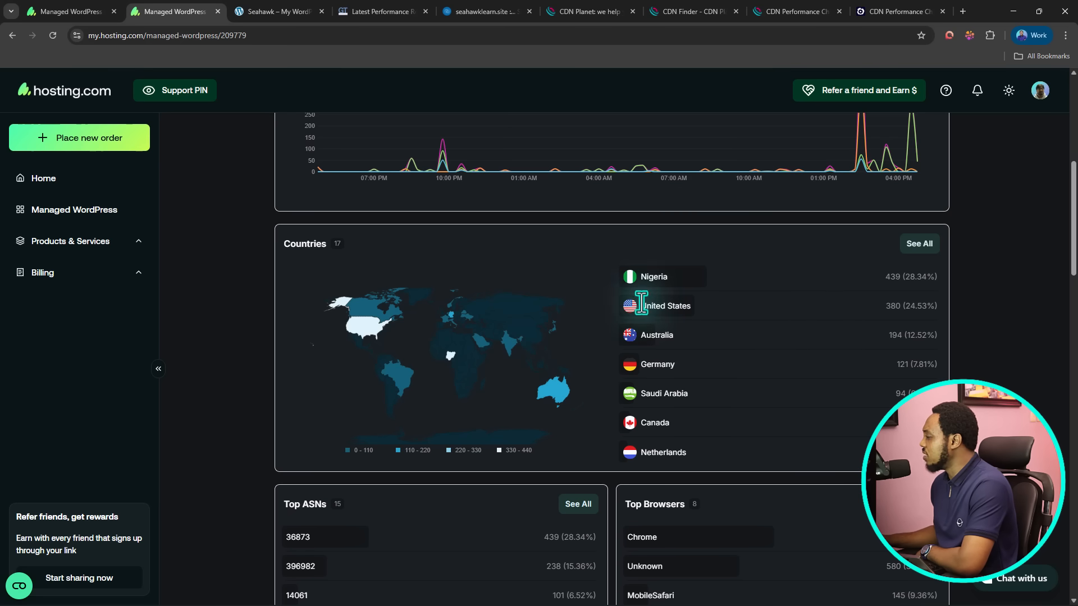
mouse_move(716, 402)
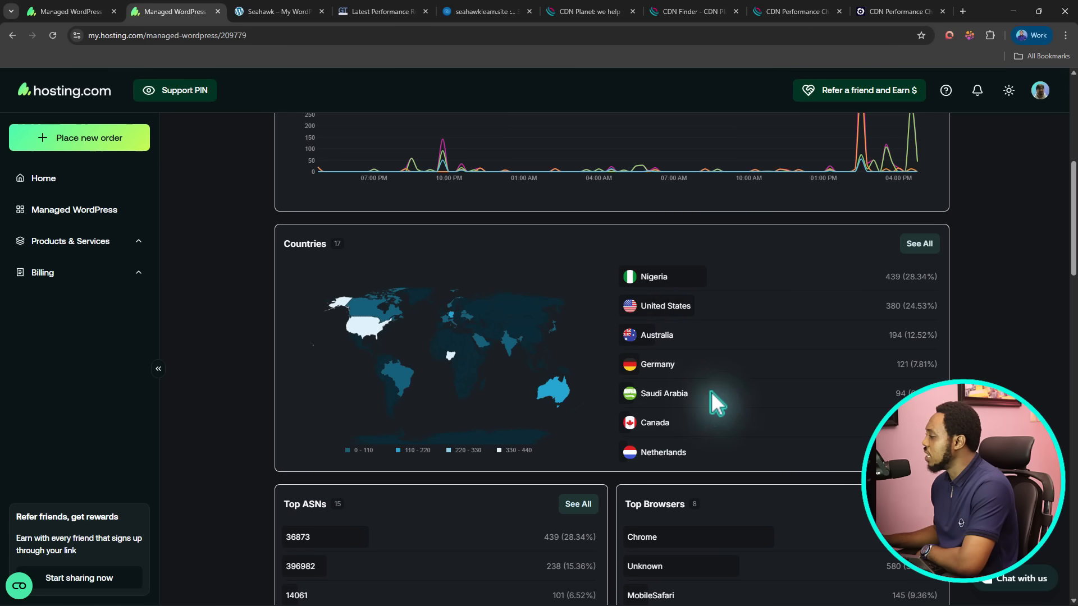
mouse_move(726, 299)
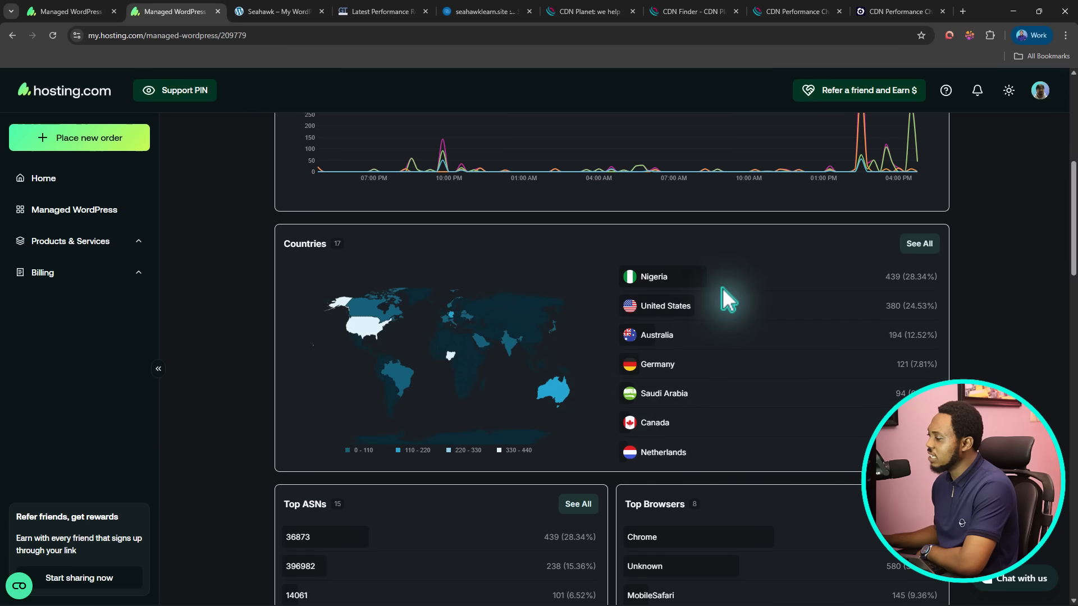
- Scroll to the cache status card showing 783 hits and highlight the 315 misses count
scroll("down", 3)
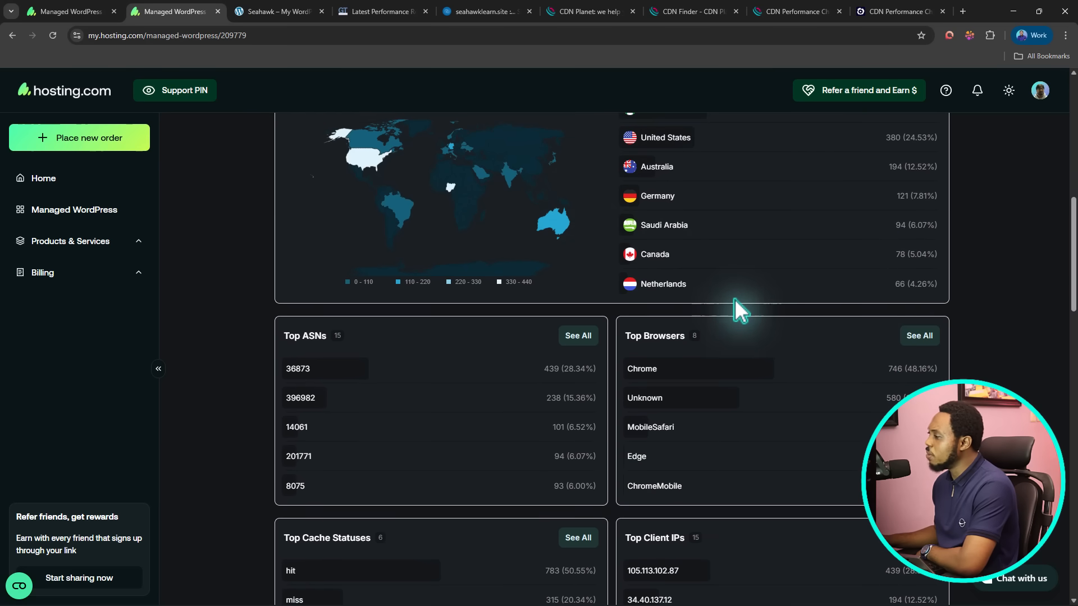
mouse_move(670, 354)
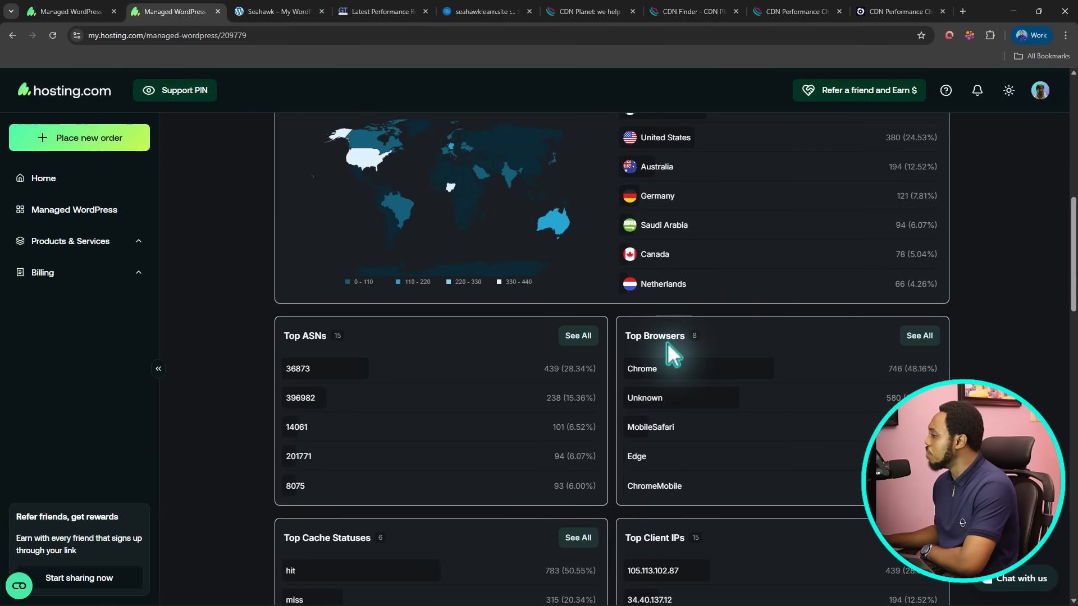
scroll("down", 3)
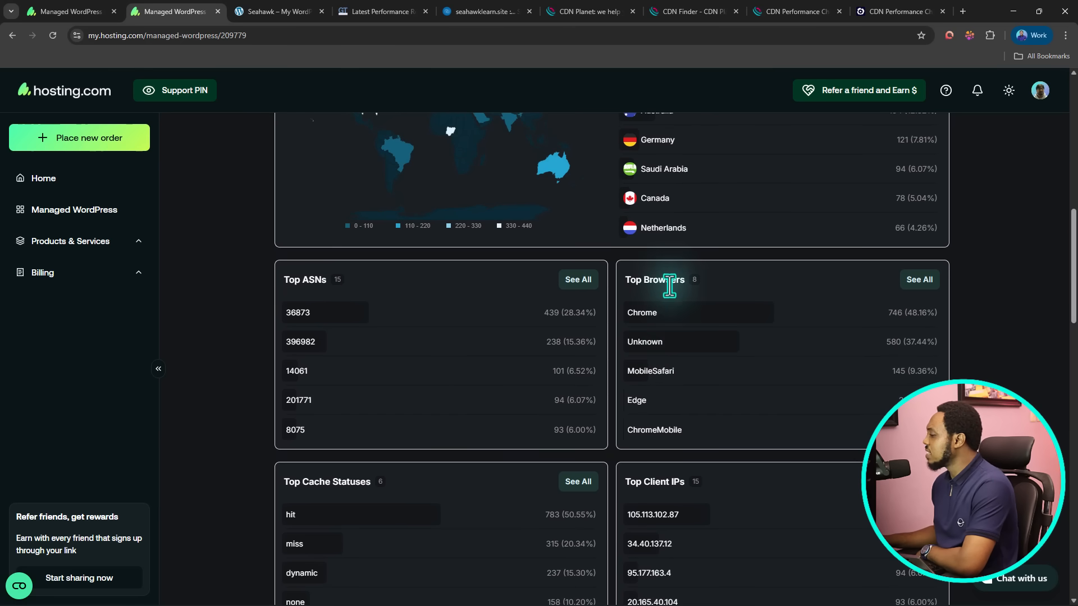
scroll("down", 3)
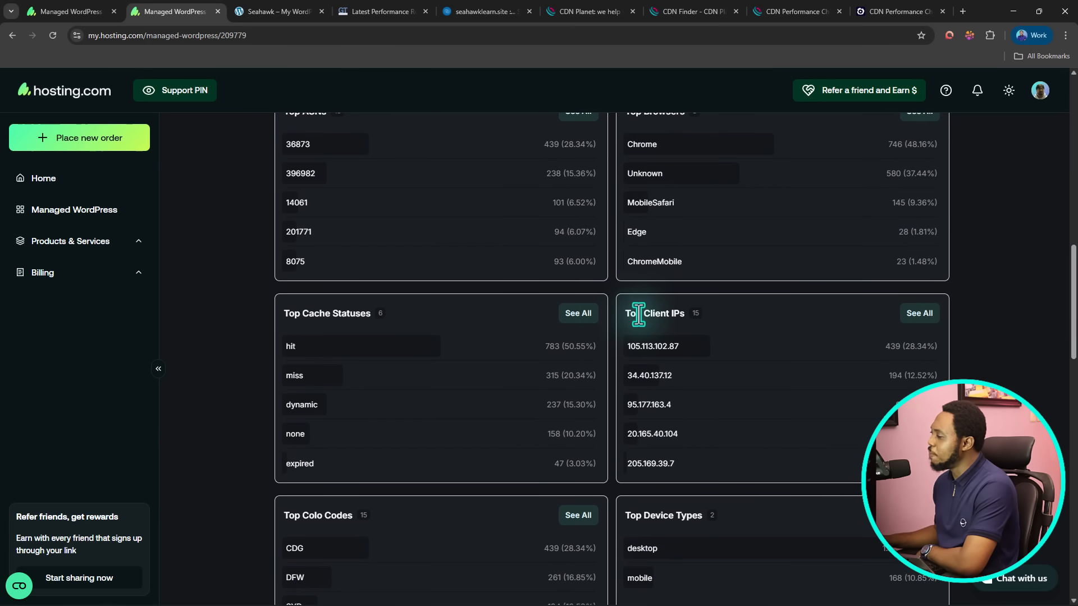
mouse_move(311, 318)
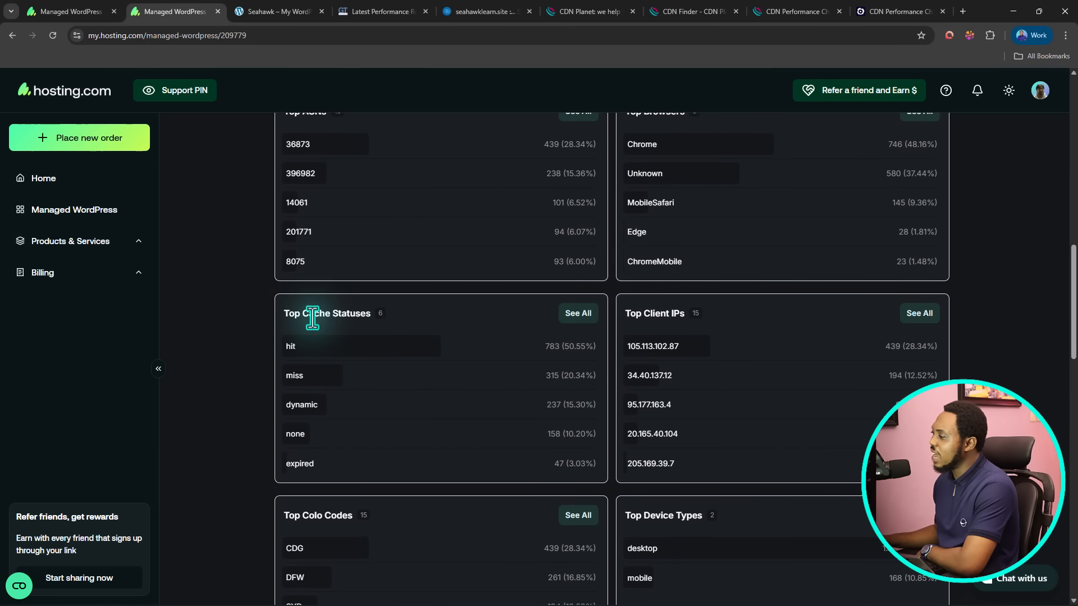
mouse_move(476, 357)
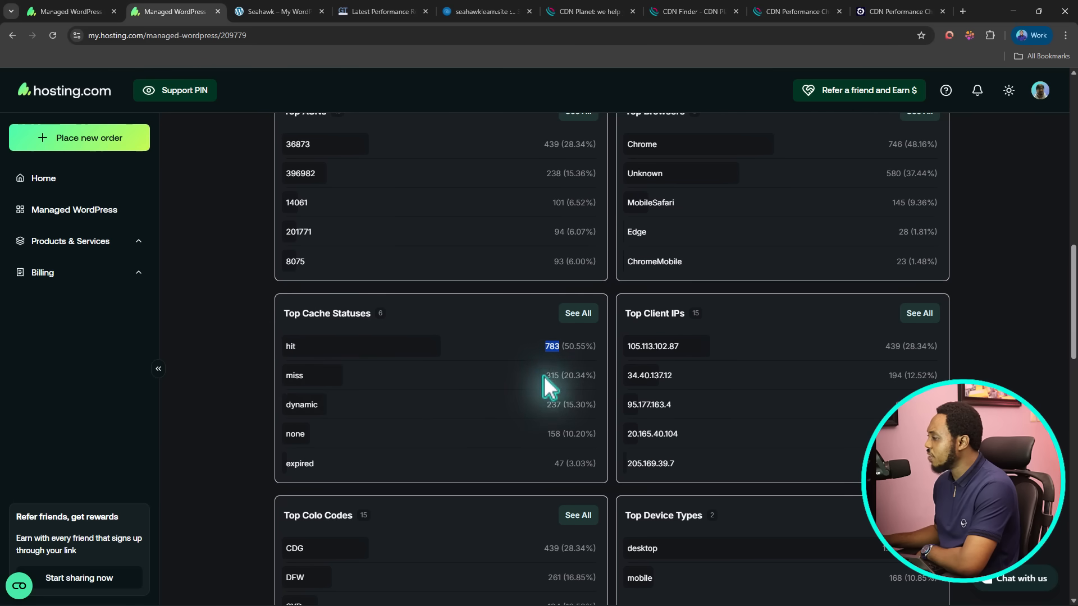
left_click(550, 375)
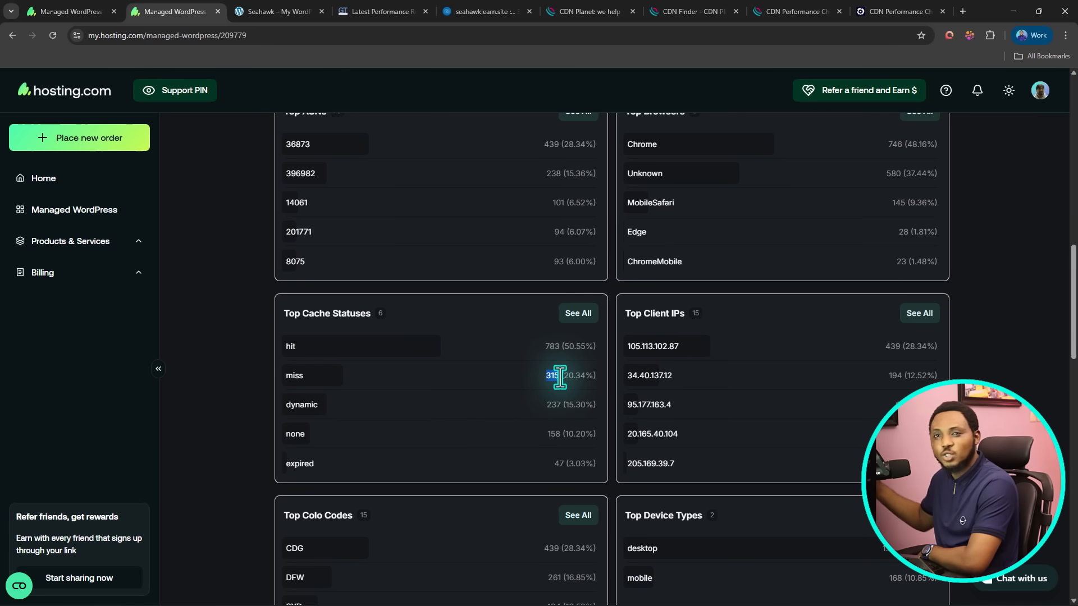
- Scroll further to the Top Colo Codes, Edge Status Codes and HTTP Protocol Versions cards with HTTP/3 leading
scroll("down", 3)
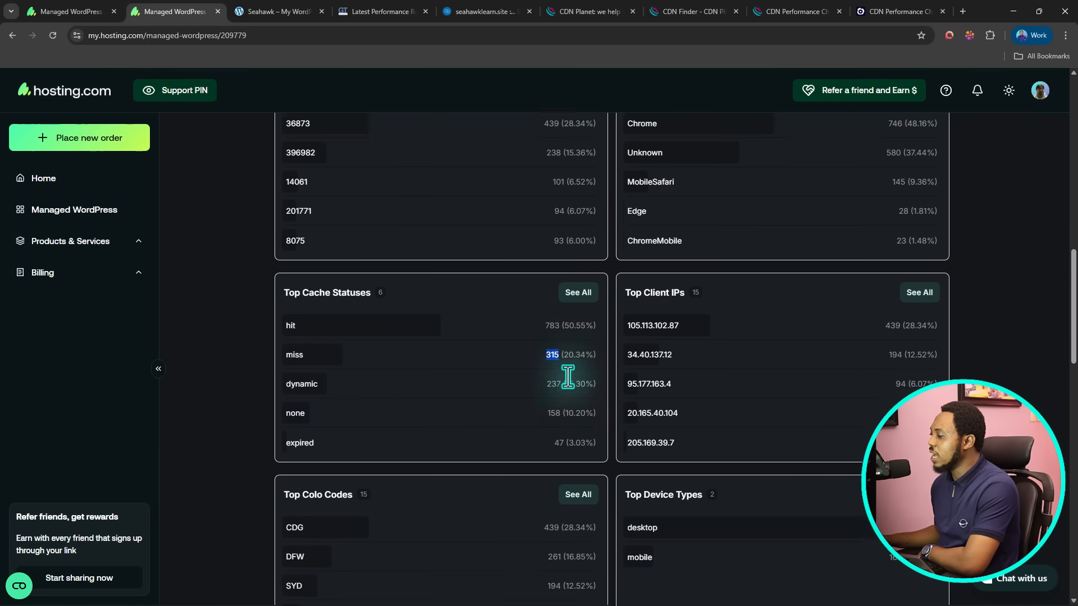
scroll("down", 3)
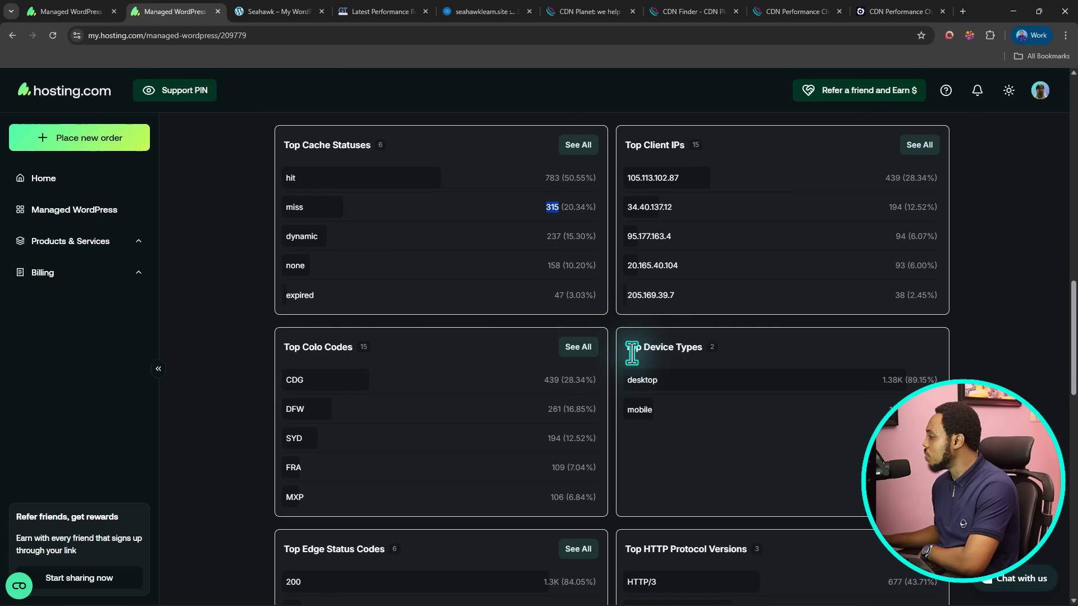
scroll("down", 3)
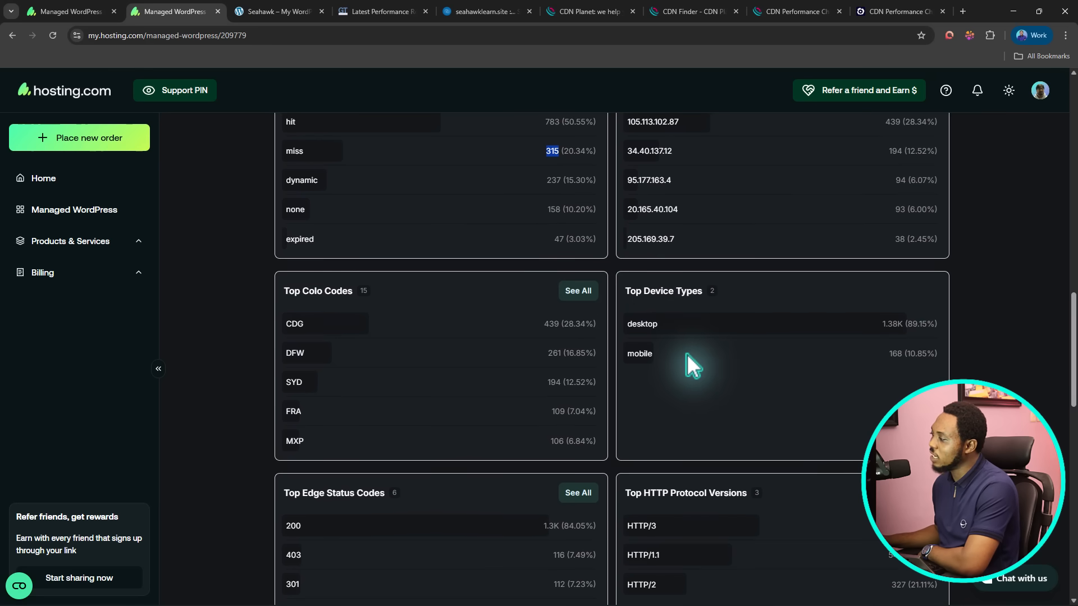
mouse_move(702, 348)
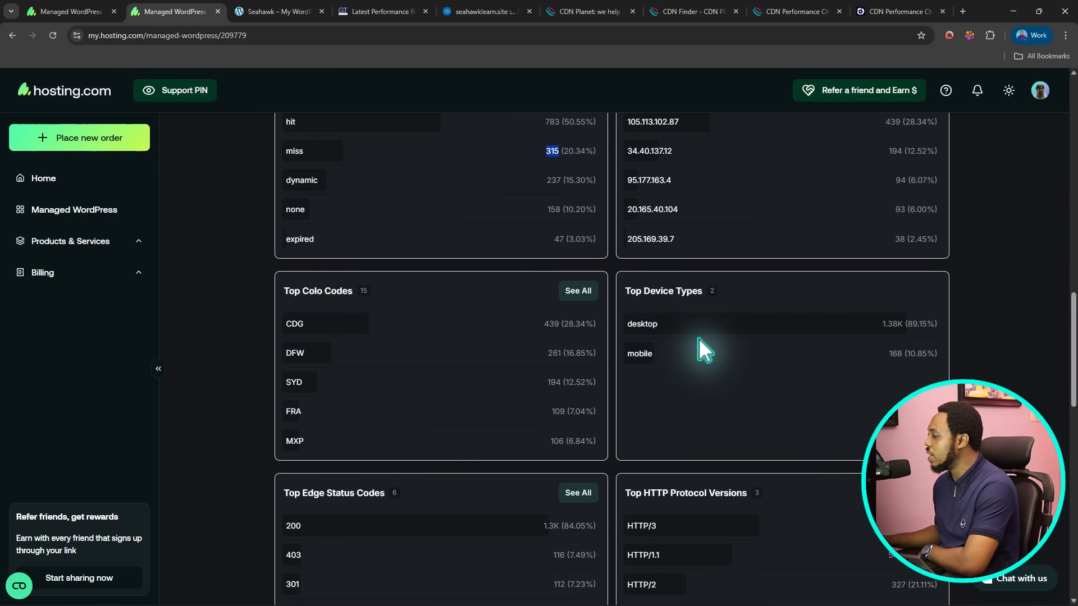
scroll("down", 3)
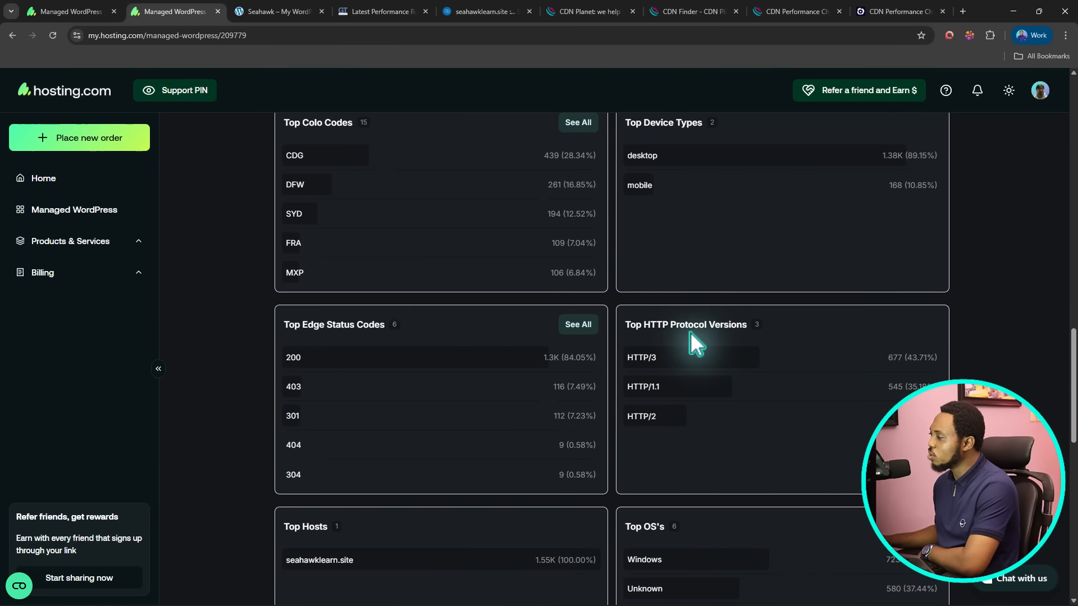
mouse_move(311, 329)
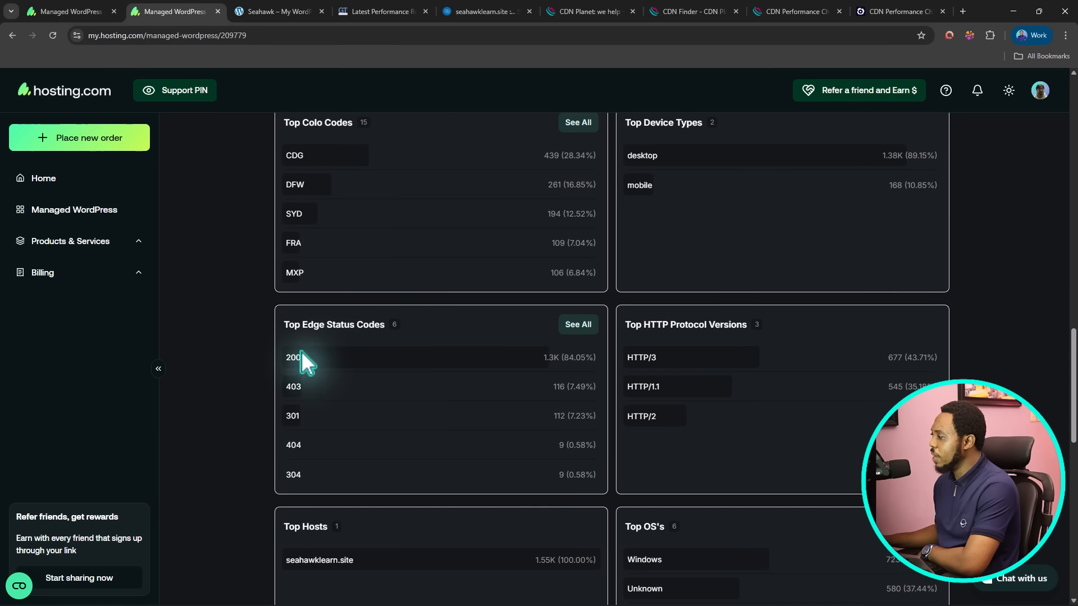
mouse_move(538, 372)
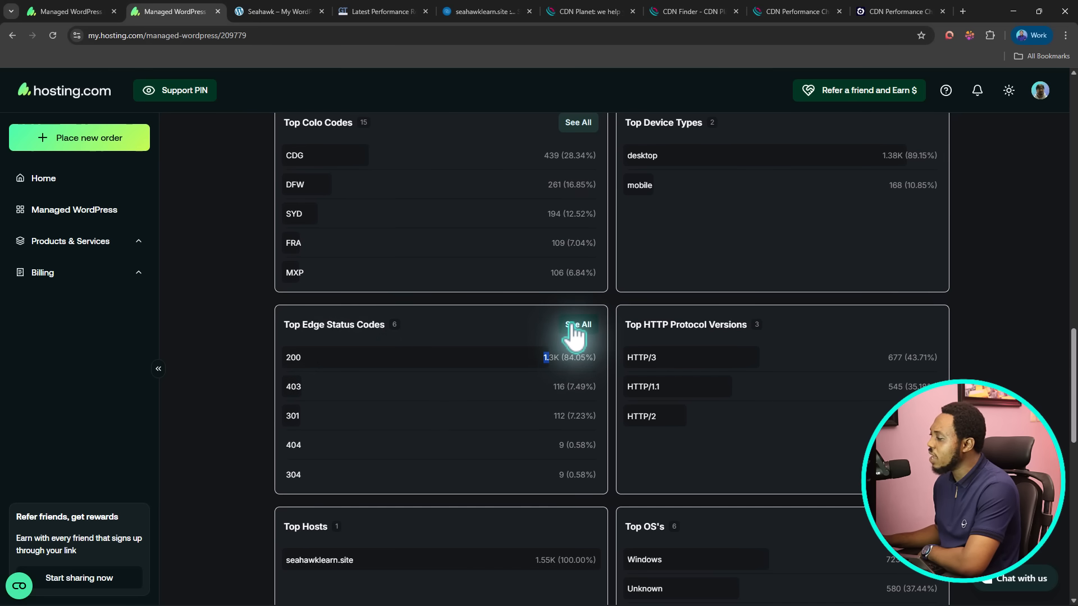
left_click(578, 324)
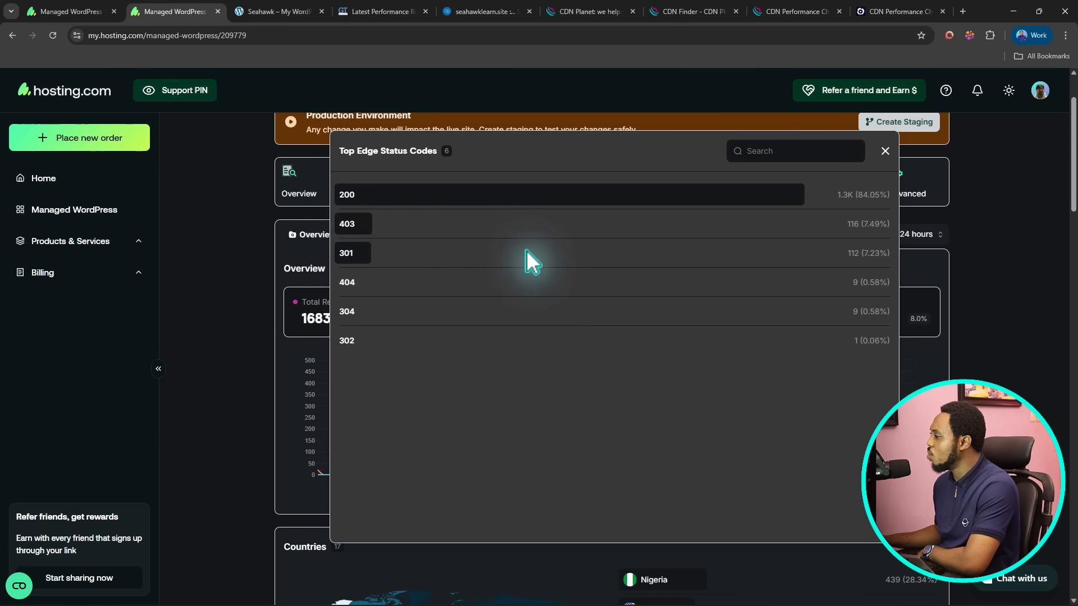
mouse_move(363, 284)
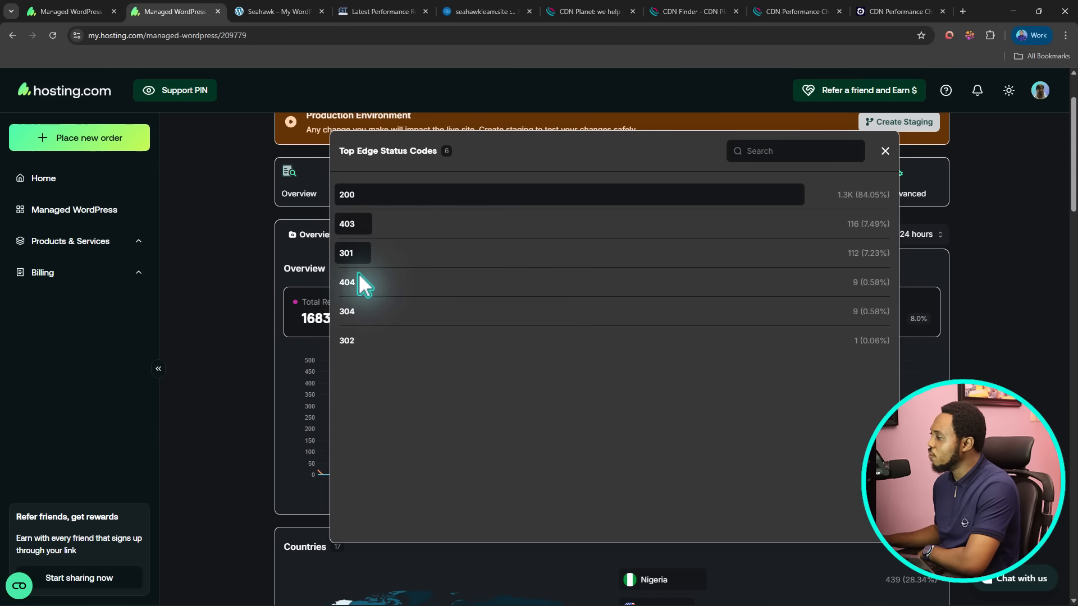
mouse_move(344, 307)
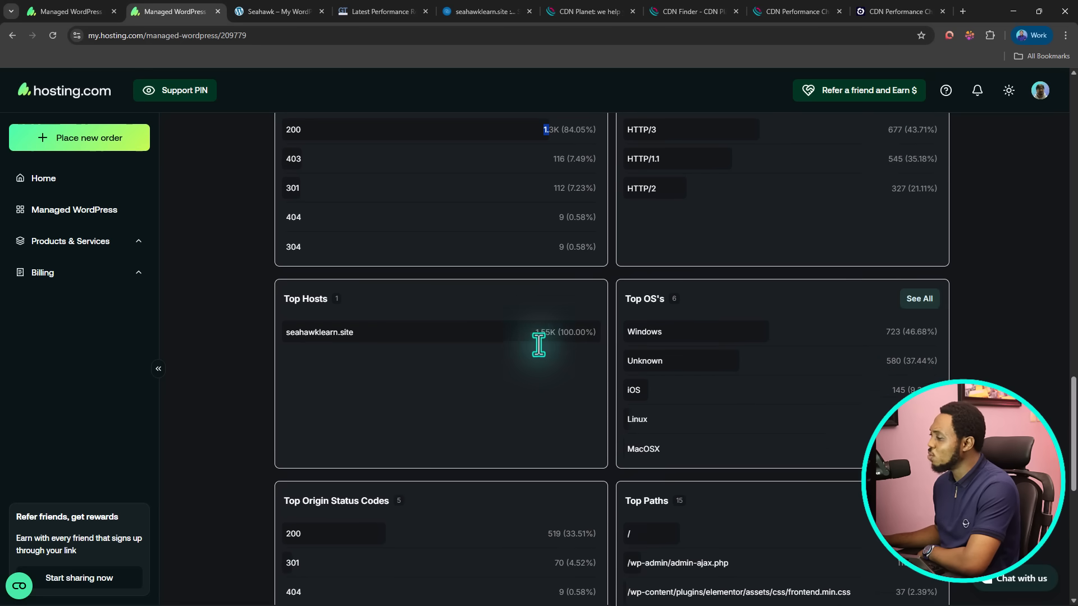
- Scroll past the Top Hosts, OS and Paths cards back to the Overview totals of 1683 requests and 134 WAF events
scroll("down", 3)
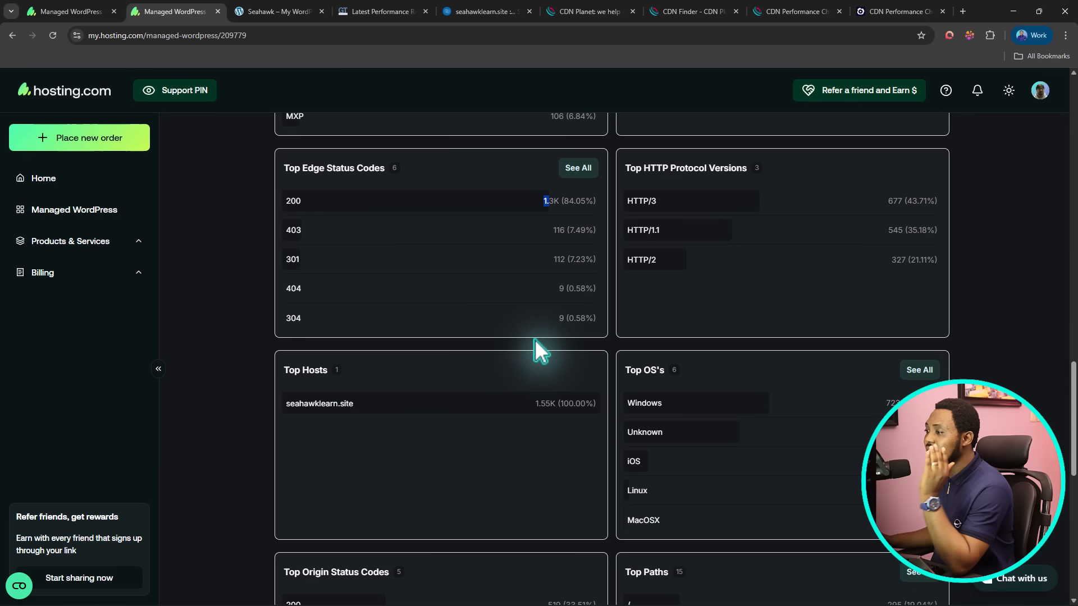
scroll("down", 3)
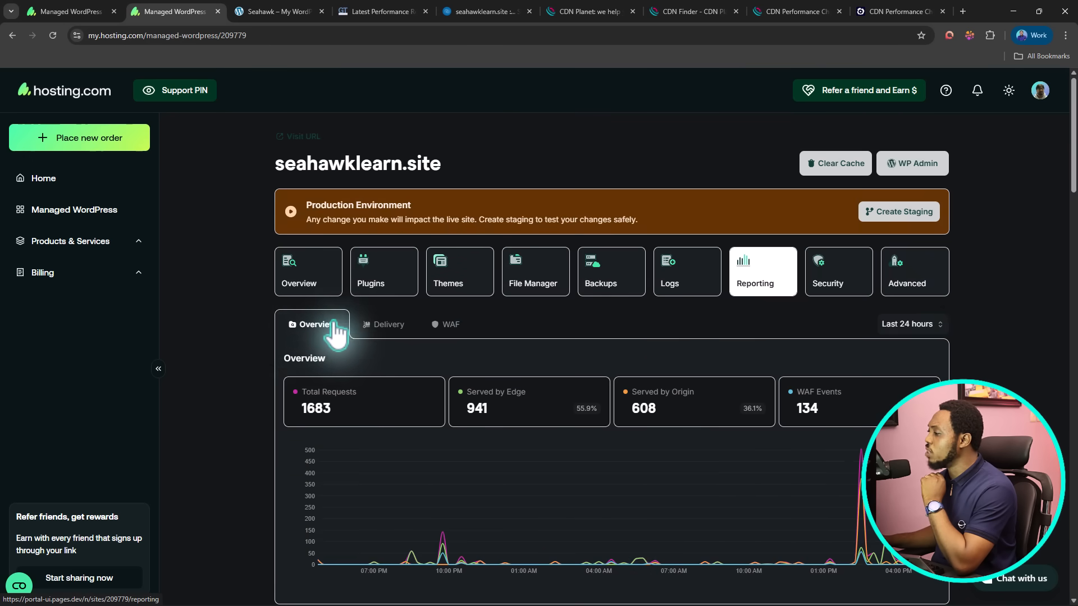
- View the Delivery report's 1528 requests, 941 edge and 587 origin, and its Cache Status cards
scroll("down", 3)
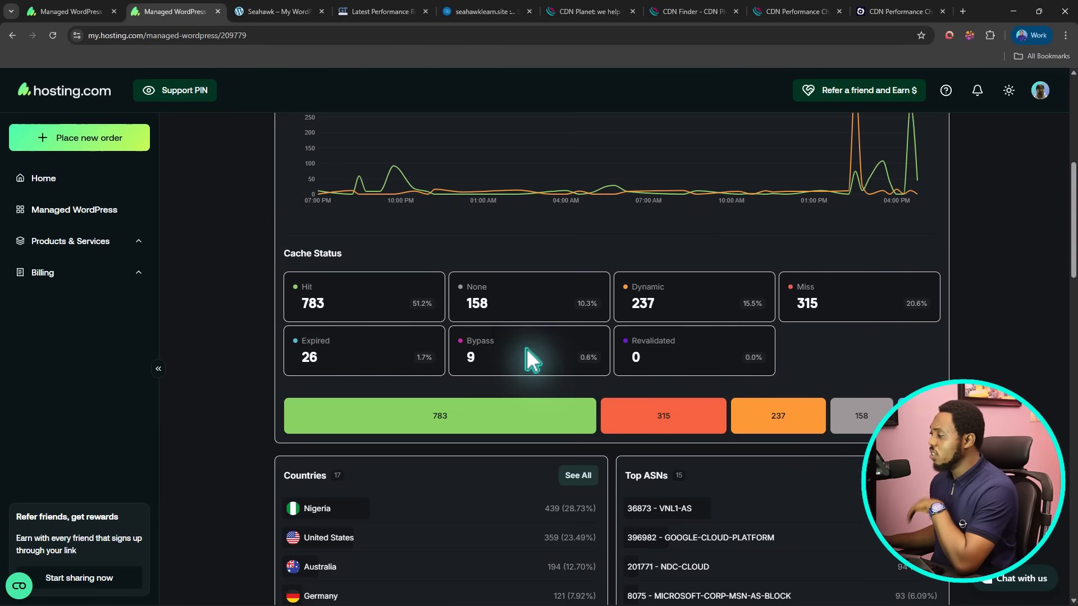
mouse_move(525, 356)
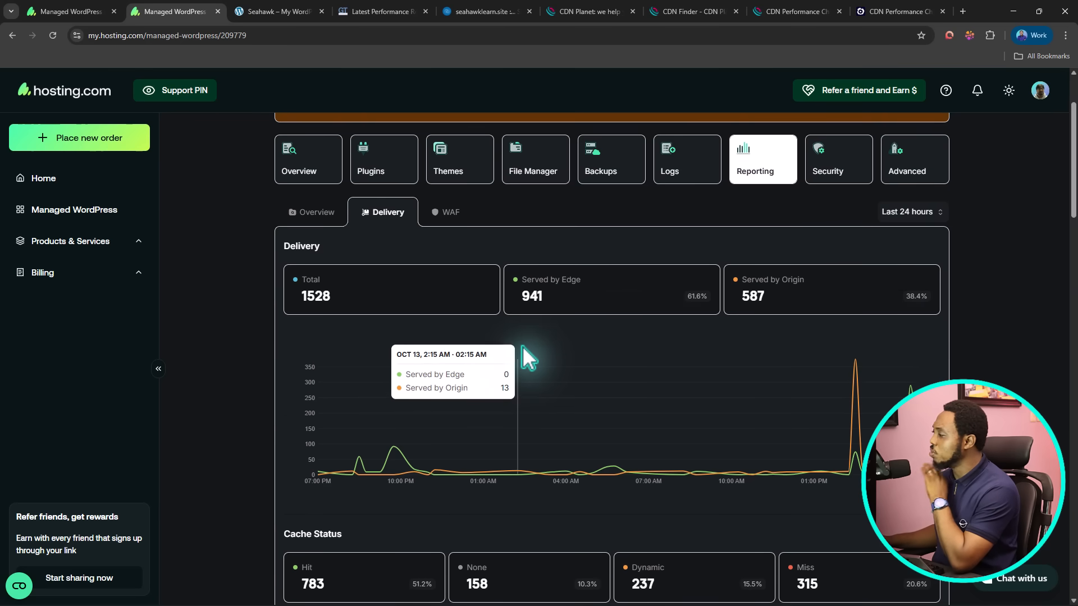
scroll("down", 3)
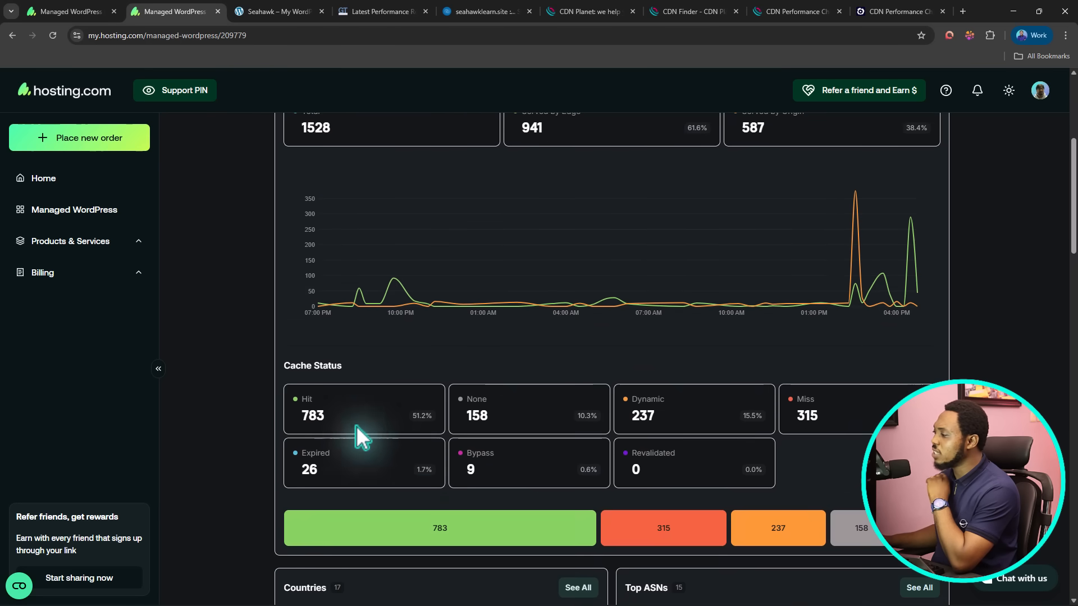
scroll("down", 3)
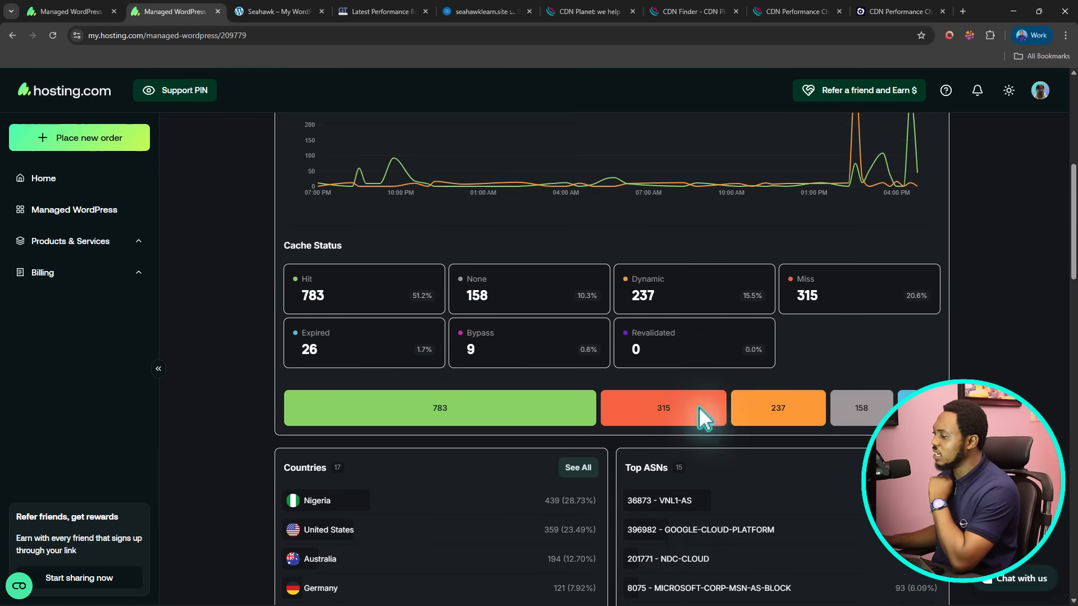
scroll("down", 3)
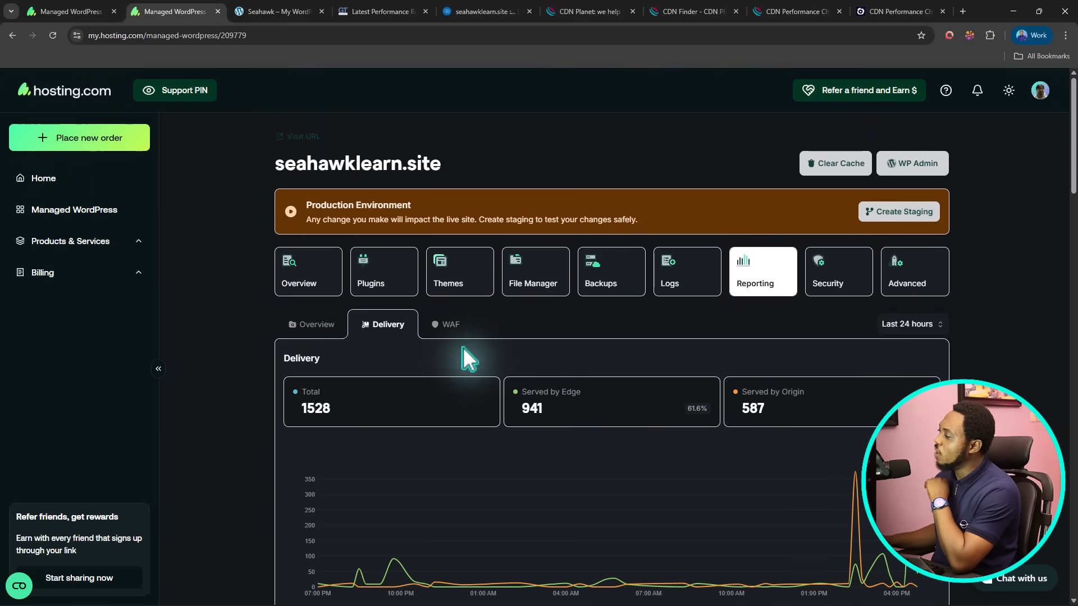
- Open the WAF report showing 59 firewall events all blocked and scroll to Events By Type
left_click(449, 324)
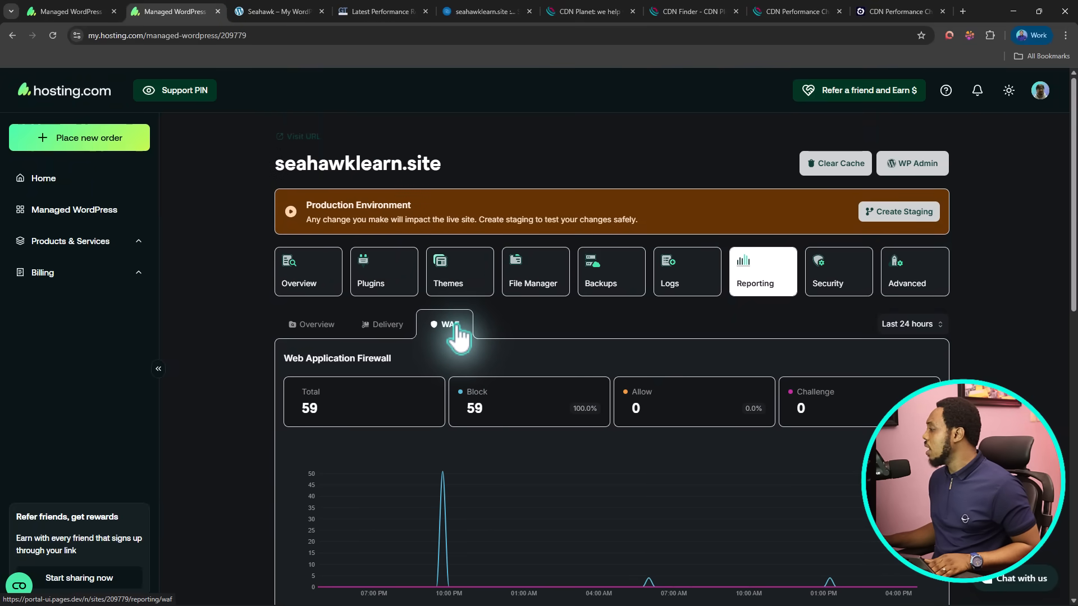
scroll("down", 3)
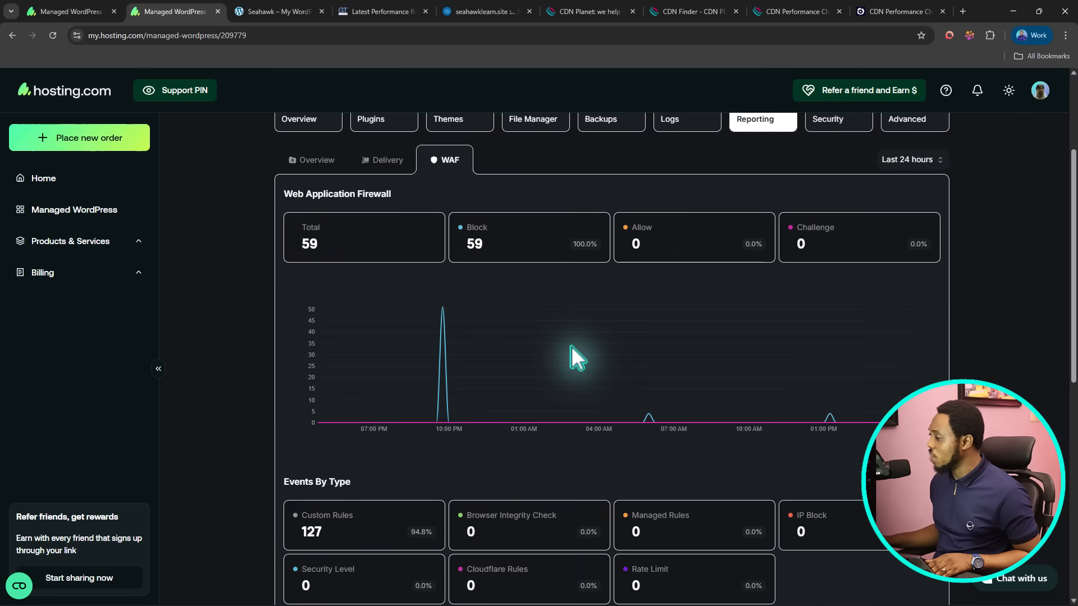
scroll("down", 3)
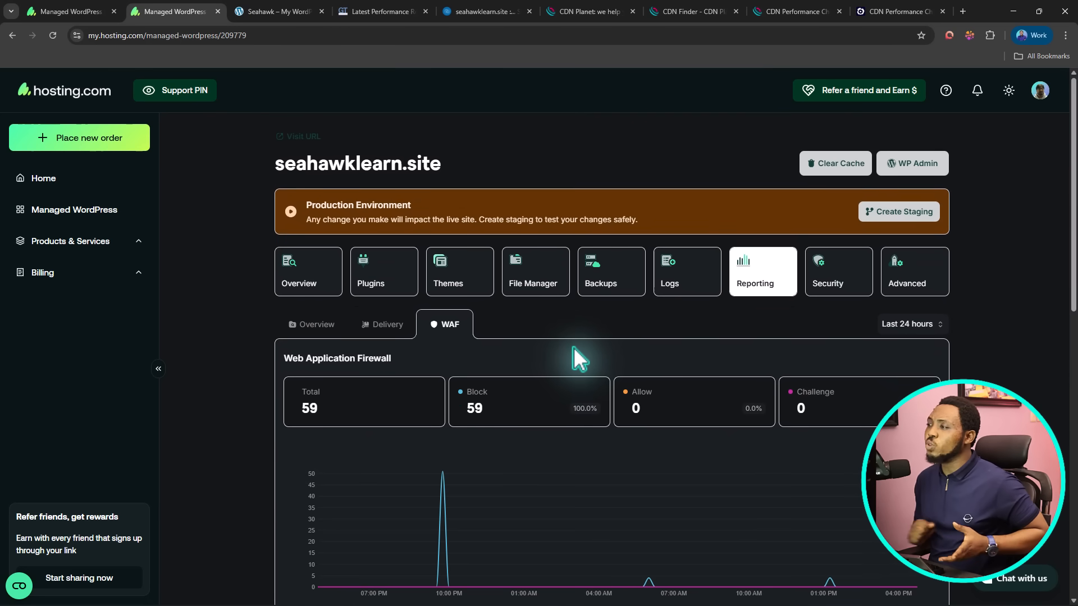
mouse_move(93, 62)
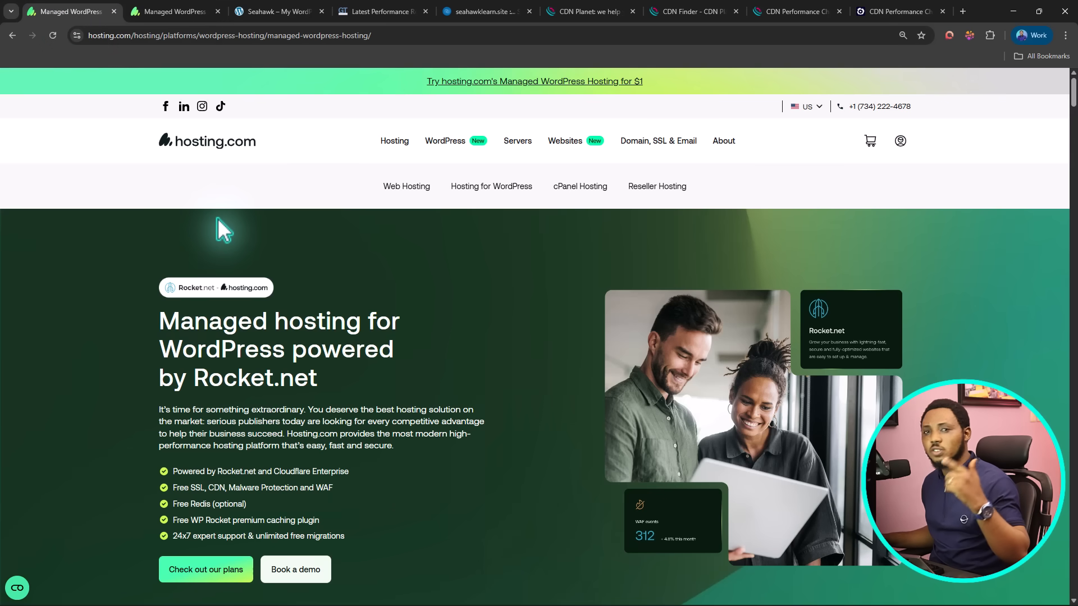
mouse_move(397, 236)
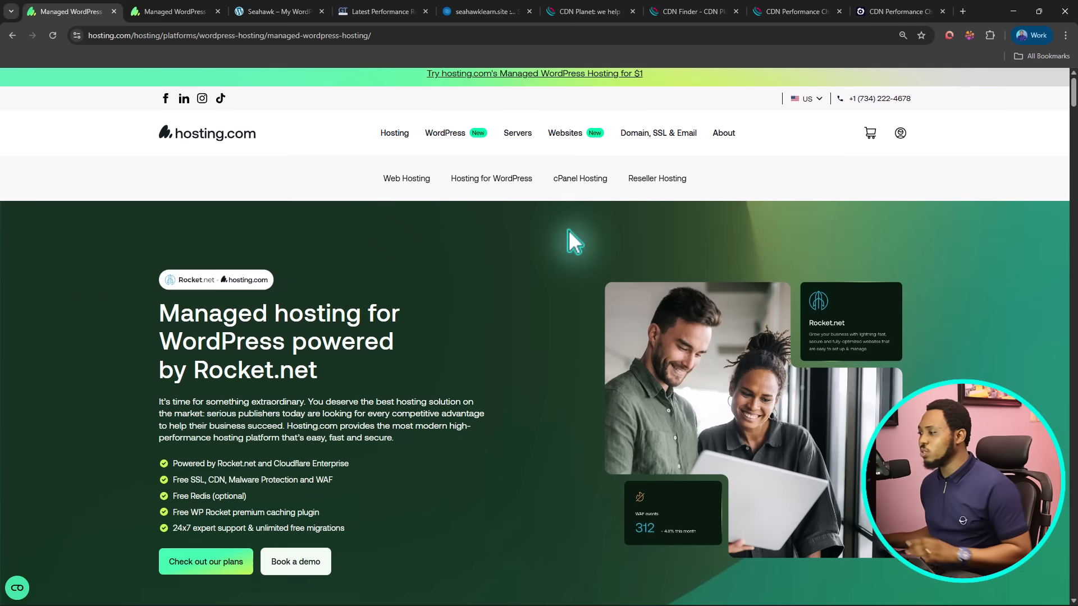
- Scroll through the Starter, Pro, Business and Expert WordPress plans at $1.00 first month with their installs and storage
scroll("down", 3)
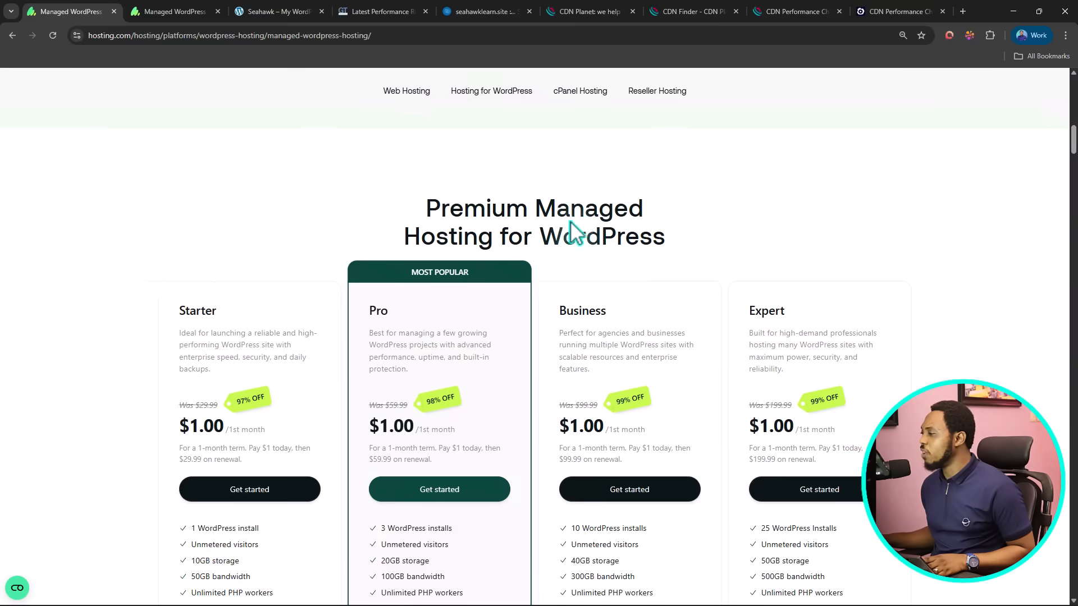
scroll("down", 3)
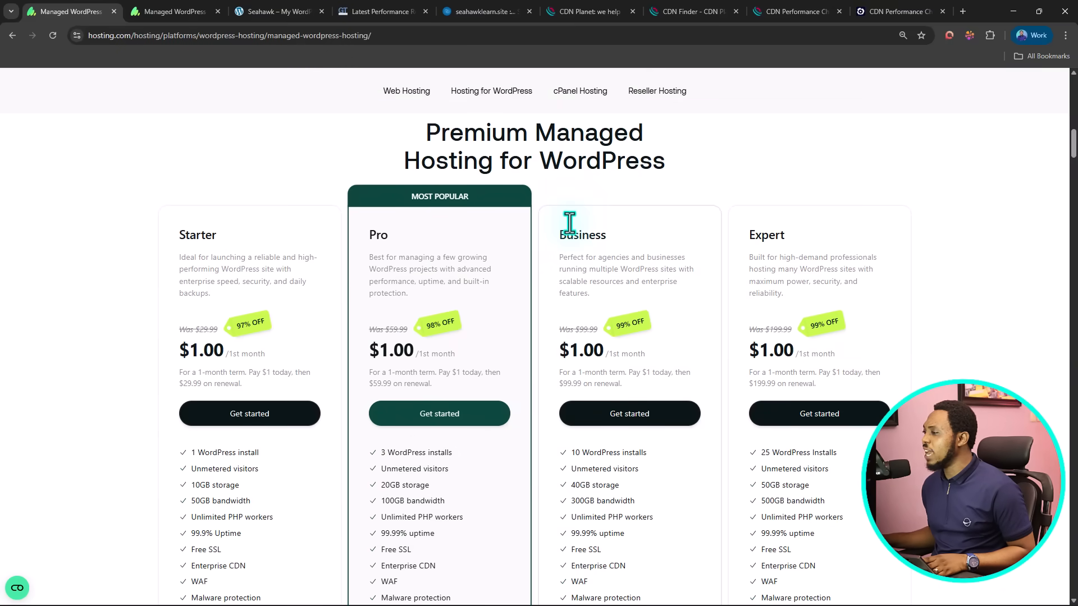
scroll("down", 3)
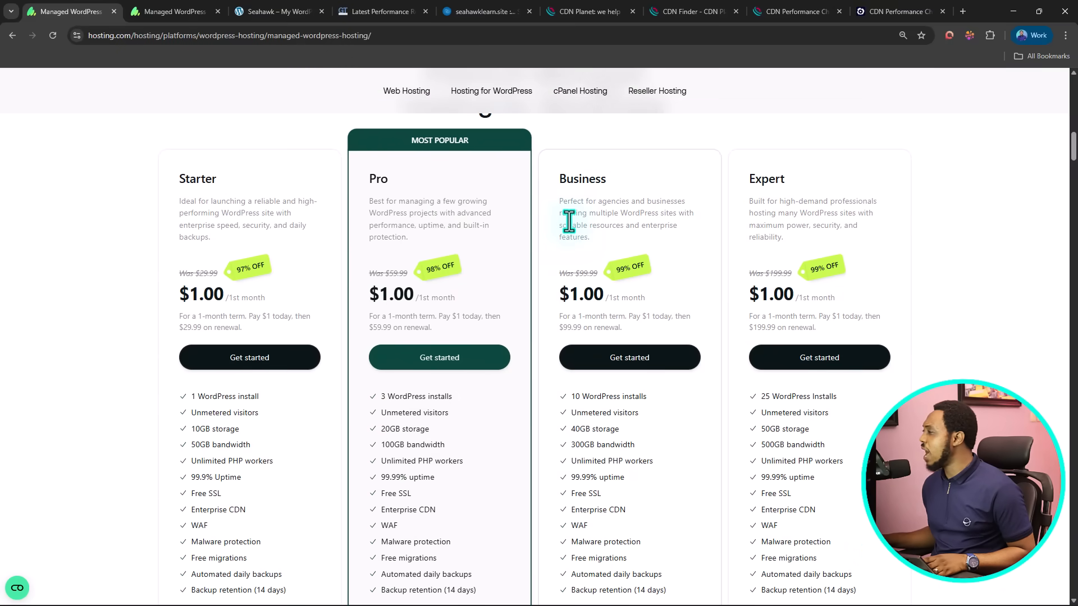
mouse_move(479, 189)
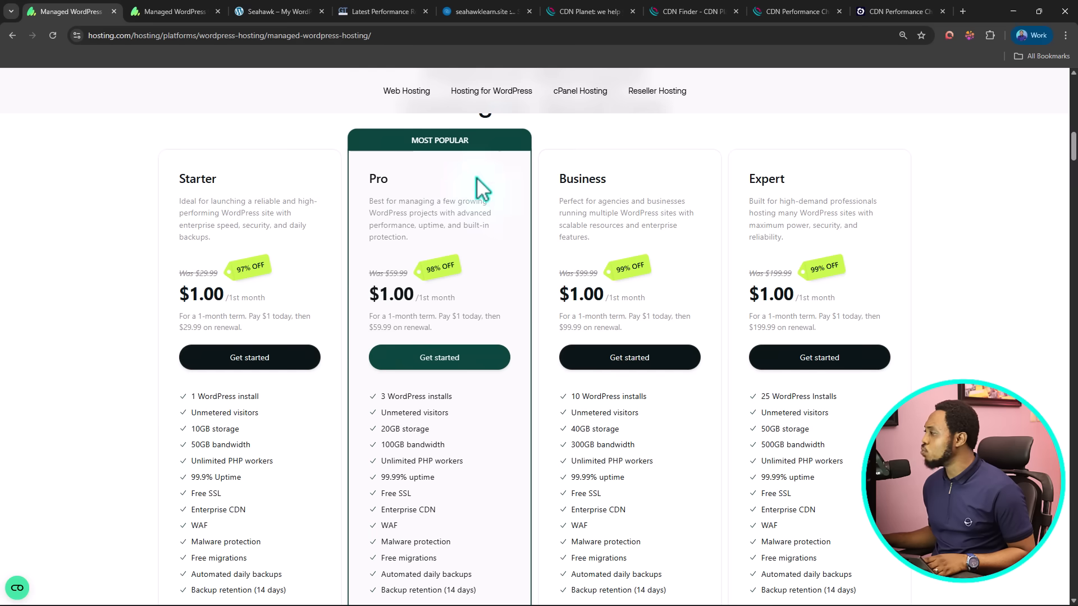
mouse_move(166, 292)
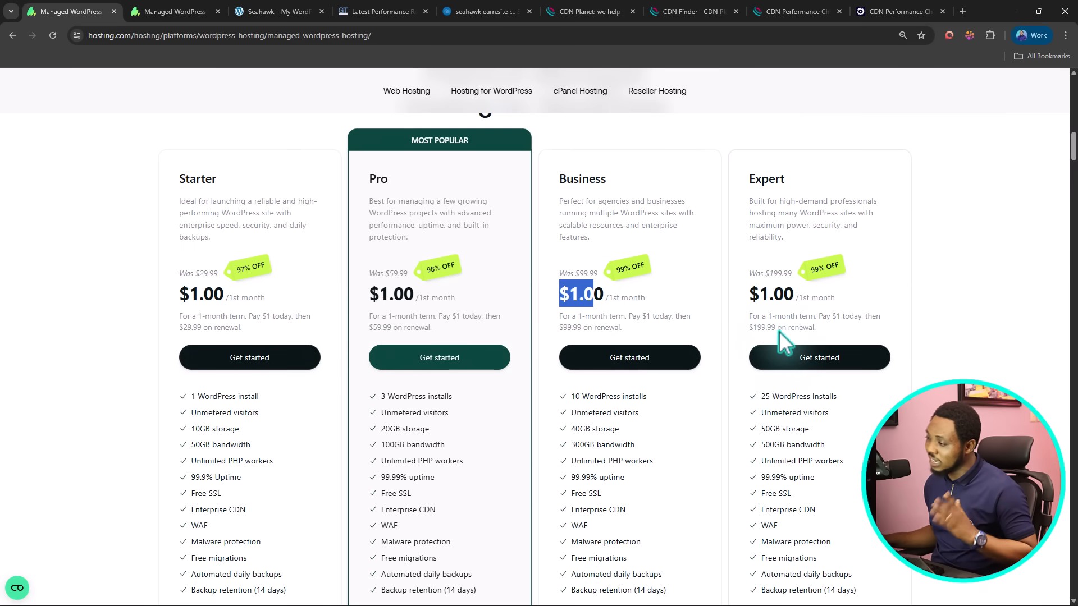
scroll("down", 3)
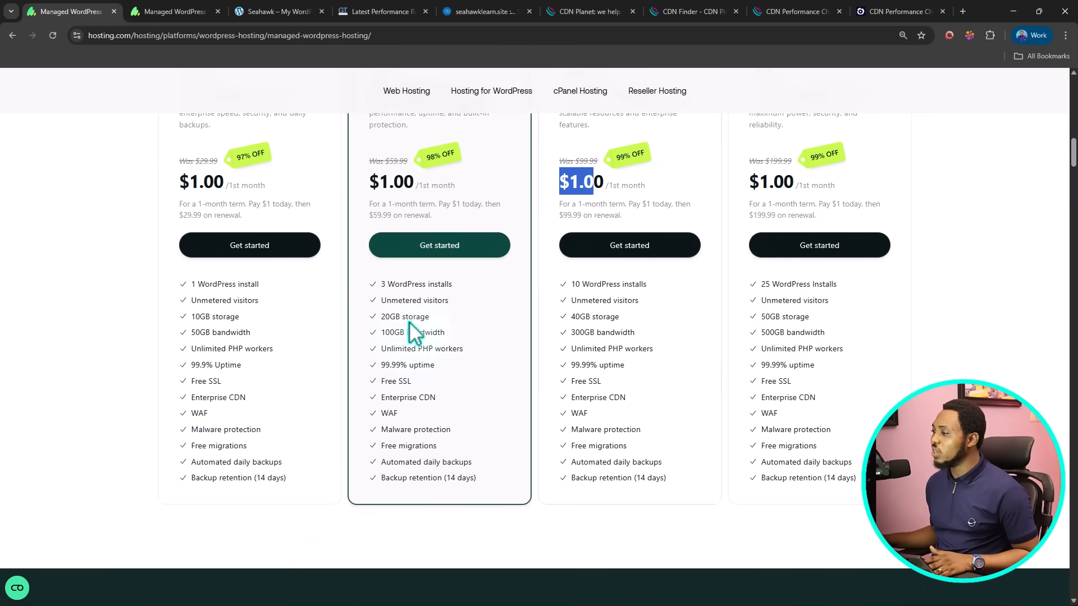
mouse_move(217, 412)
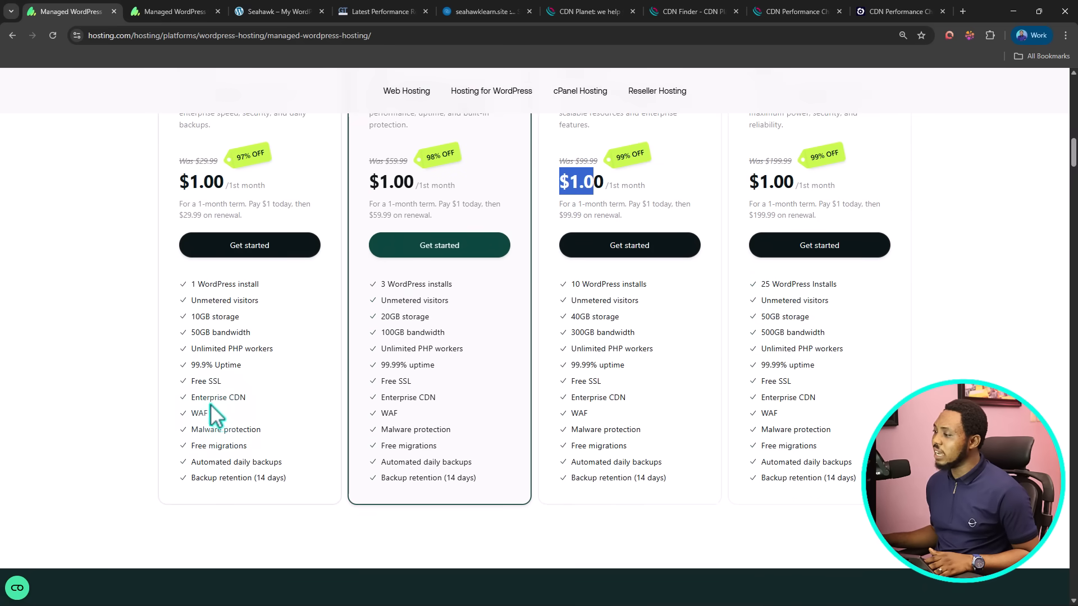